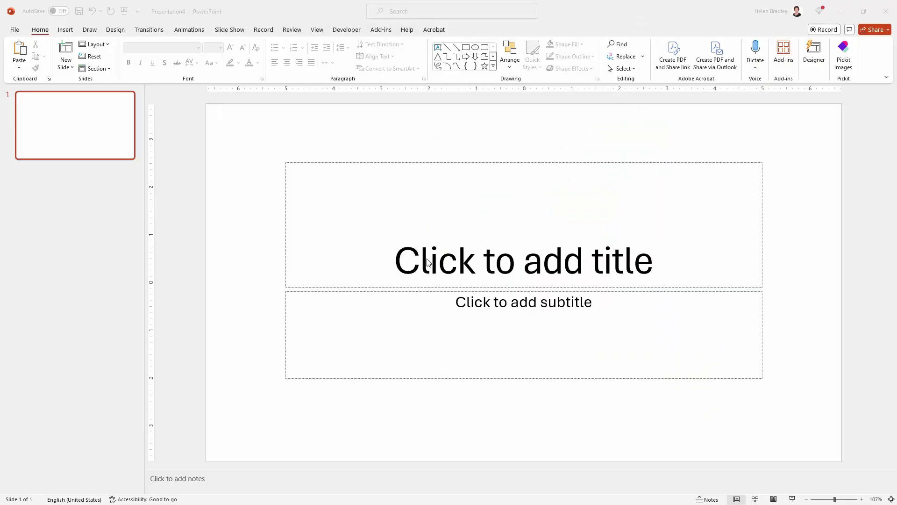
Step: Apply the Title and Content layout to the slide and dismiss the Designer pane
{"action": "left_click", "coordinate": [94, 44]}
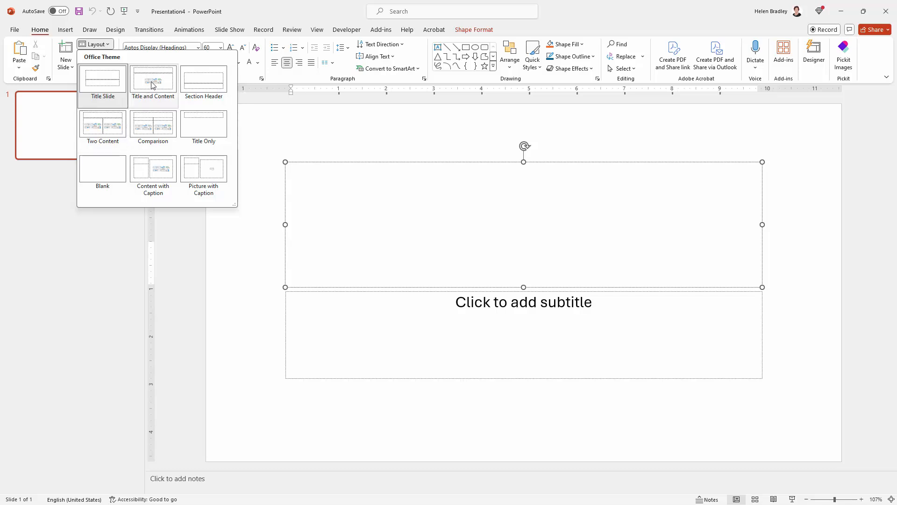
{"action": "left_click", "coordinate": [153, 79]}
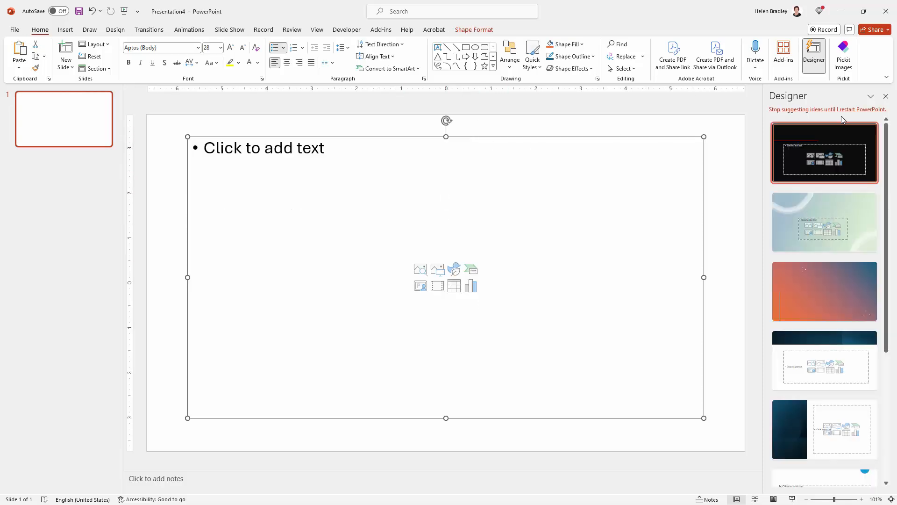
{"action": "left_click", "coordinate": [885, 96]}
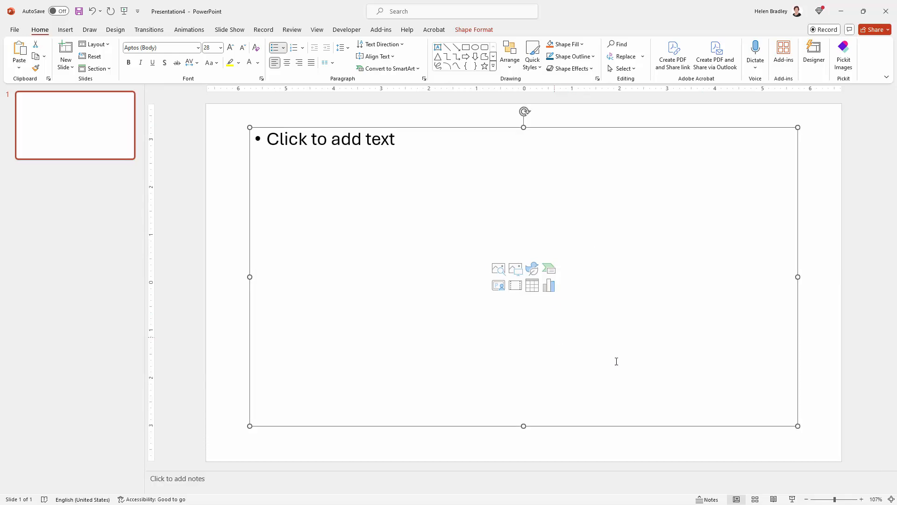
{"action": "mouse_move", "coordinate": [618, 350]}
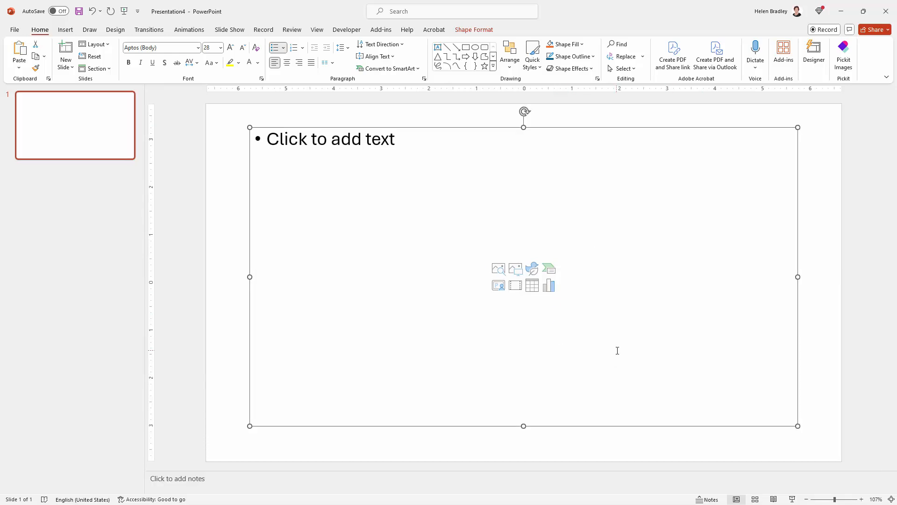
{"action": "mouse_move", "coordinate": [596, 342]}
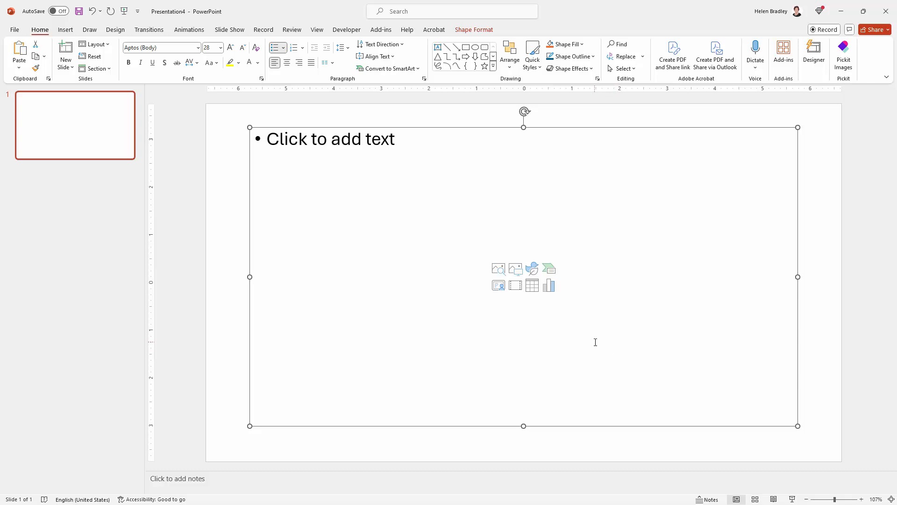
{"action": "mouse_move", "coordinate": [464, 288]}
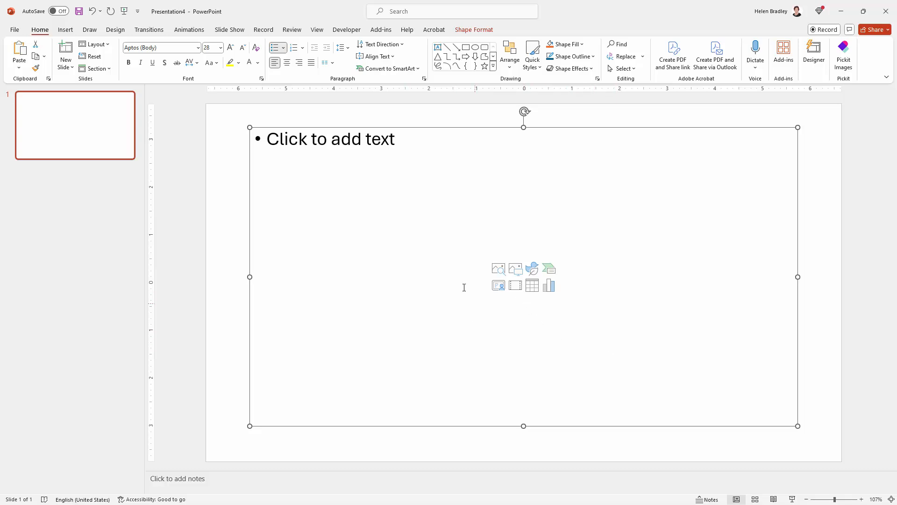
{"action": "mouse_move", "coordinate": [430, 291]}
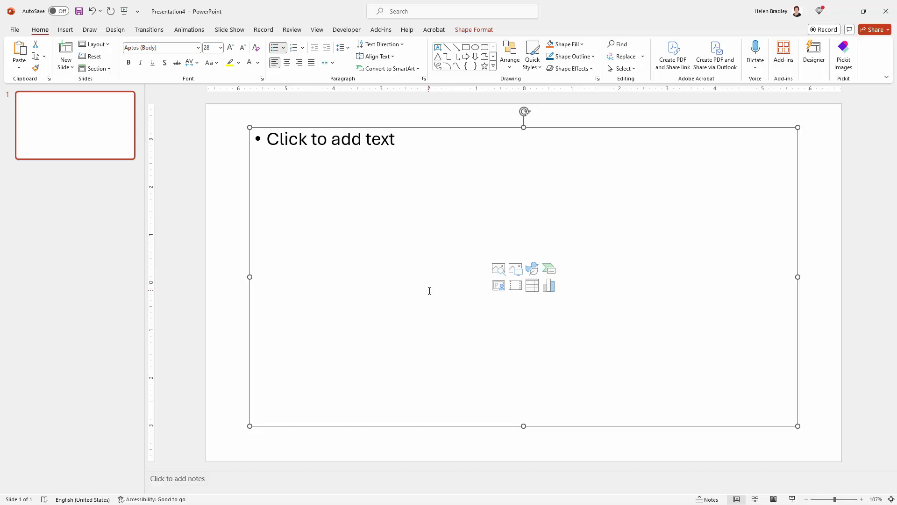
{"action": "mouse_move", "coordinate": [456, 282]}
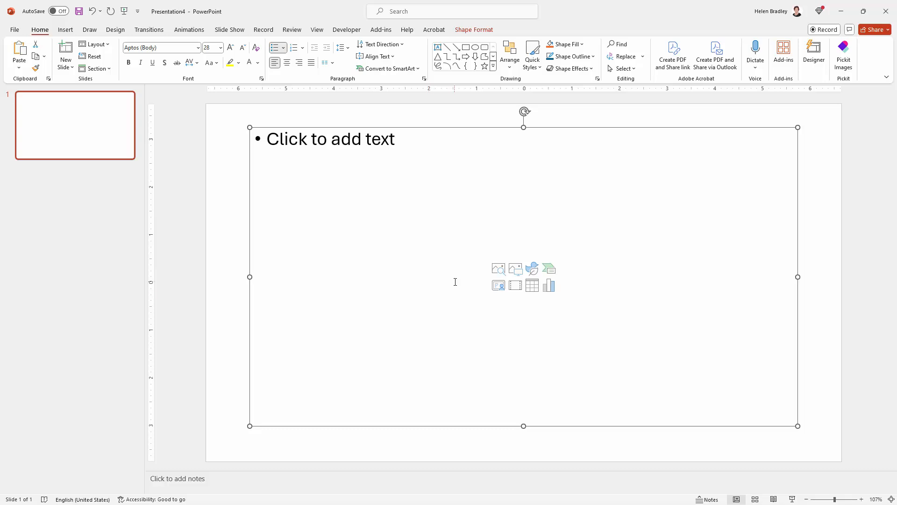
{"action": "mouse_move", "coordinate": [548, 285]}
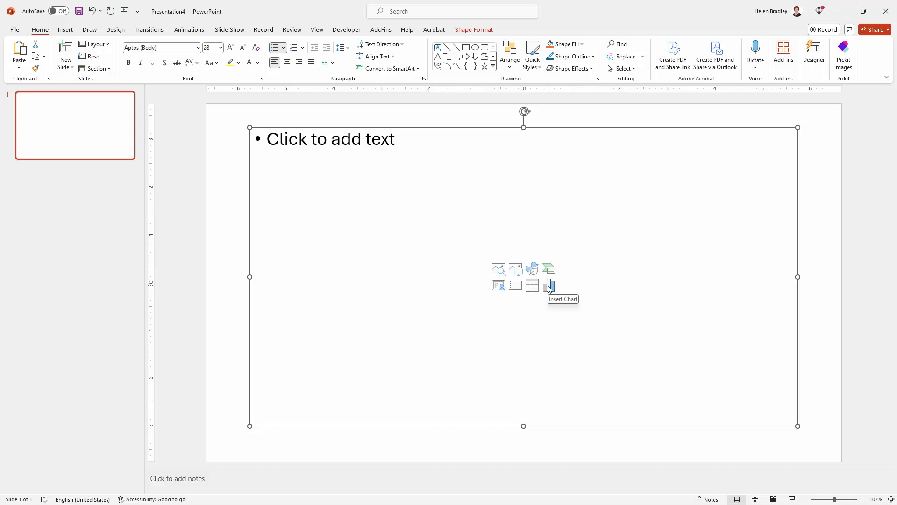
{"action": "mouse_move", "coordinate": [549, 285]}
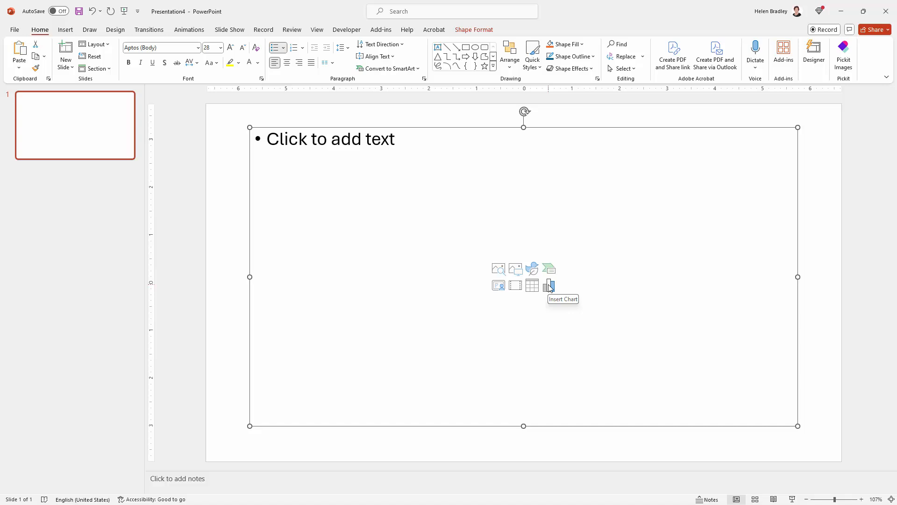
Step: Insert a Pie > Doughnut chart into the content placeholder and close its data sheet
{"action": "left_click", "coordinate": [549, 284]}
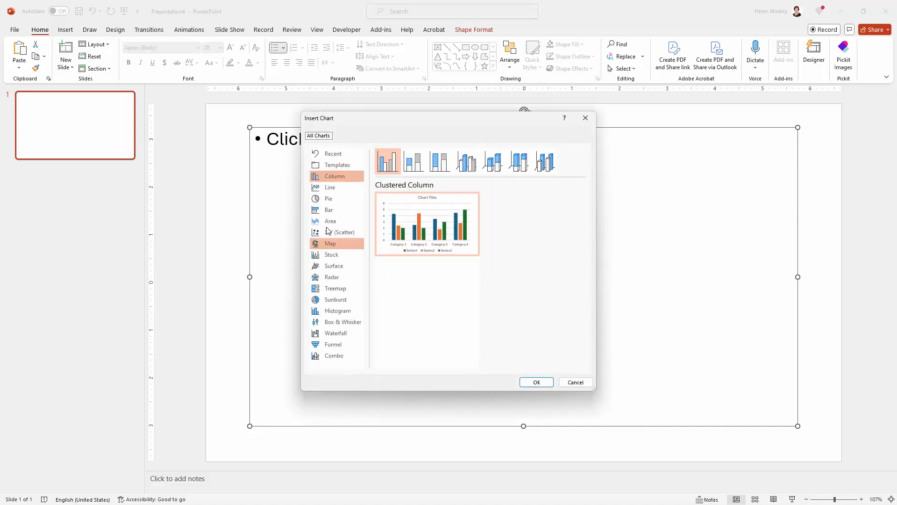
{"action": "left_click", "coordinate": [328, 199]}
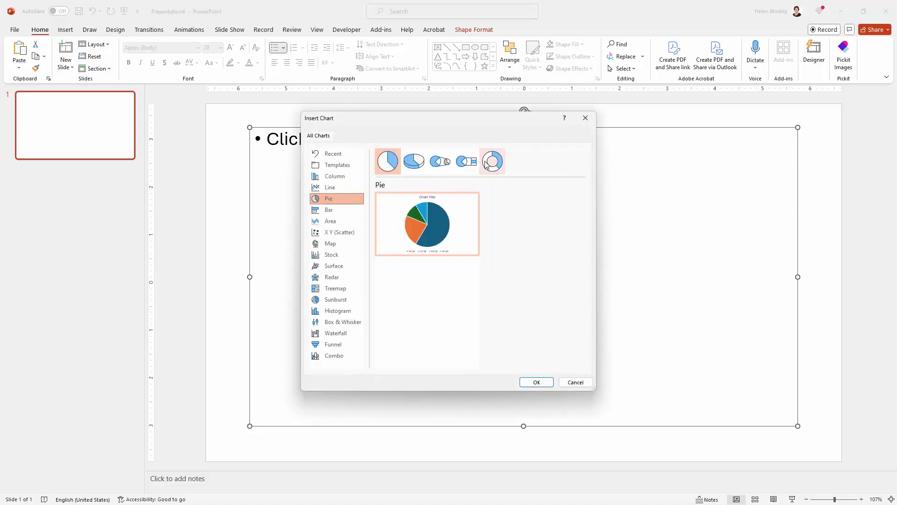
{"action": "left_click", "coordinate": [492, 160]}
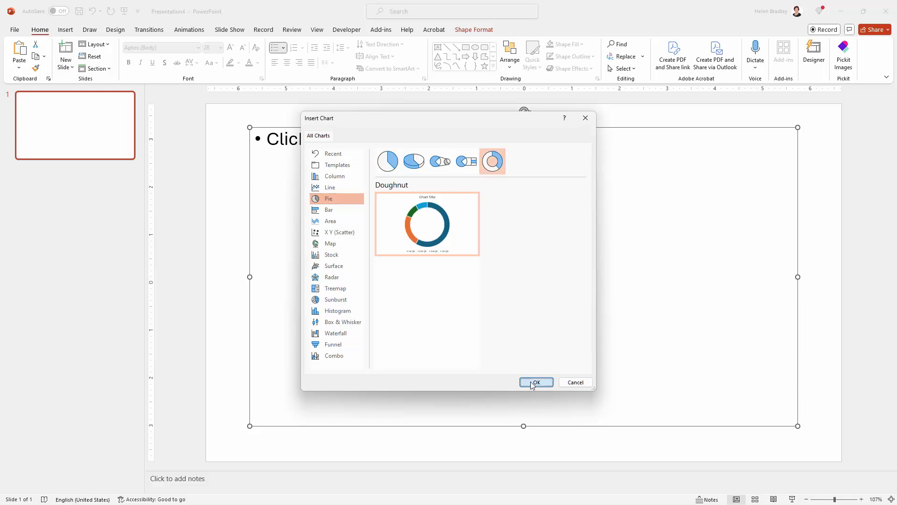
{"action": "left_click", "coordinate": [536, 382]}
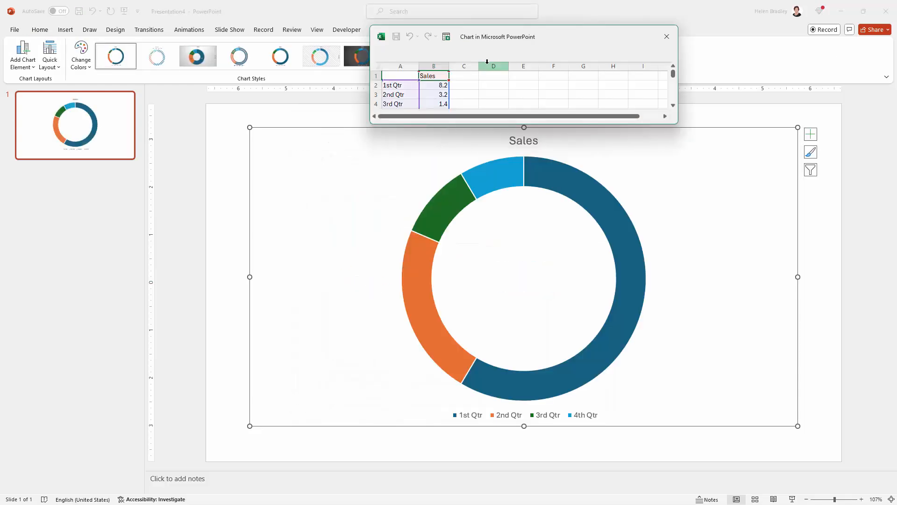
{"action": "left_click_drag", "start_coordinate": [522, 36], "coordinate": [240, 191]}
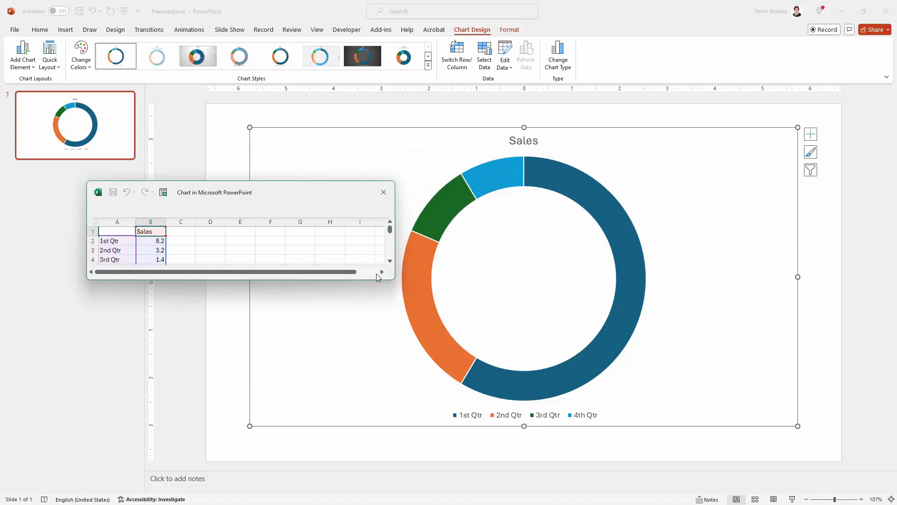
{"action": "left_click", "coordinate": [383, 192]}
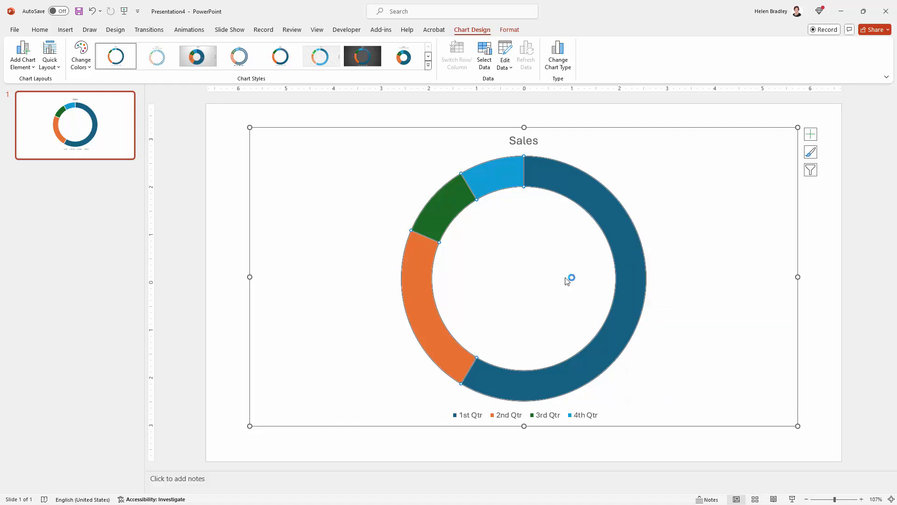
Step: Clear the sample data, paste the 2023 product sales tables at A1, and widen columns A–C
{"action": "left_click", "coordinate": [503, 51]}
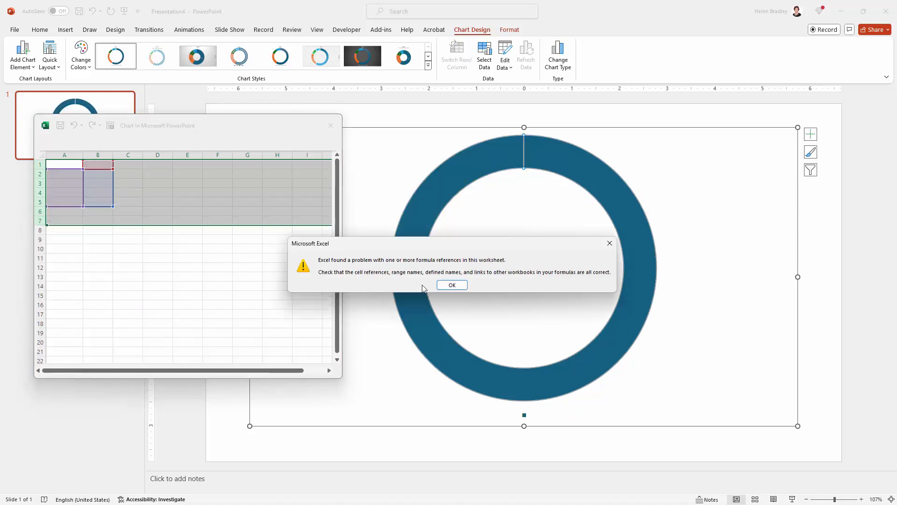
{"action": "left_click", "coordinate": [452, 285]}
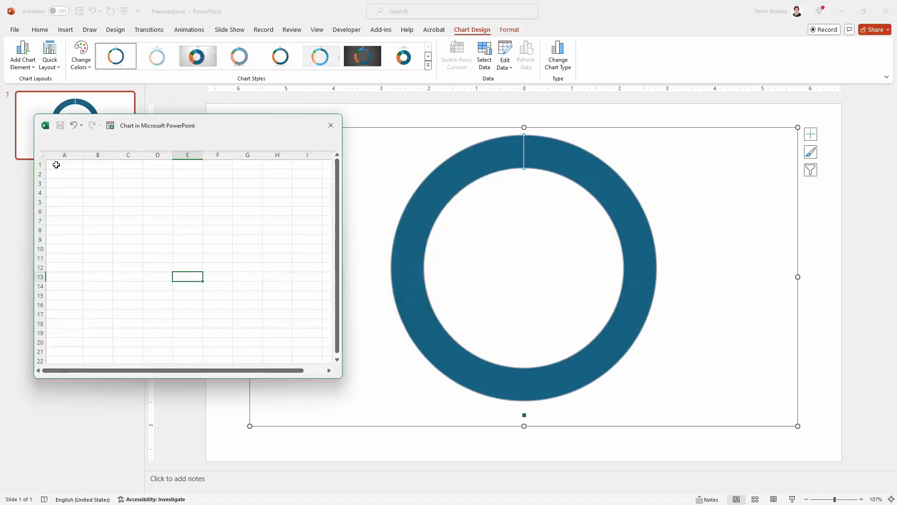
{"action": "left_click", "coordinate": [64, 164]}
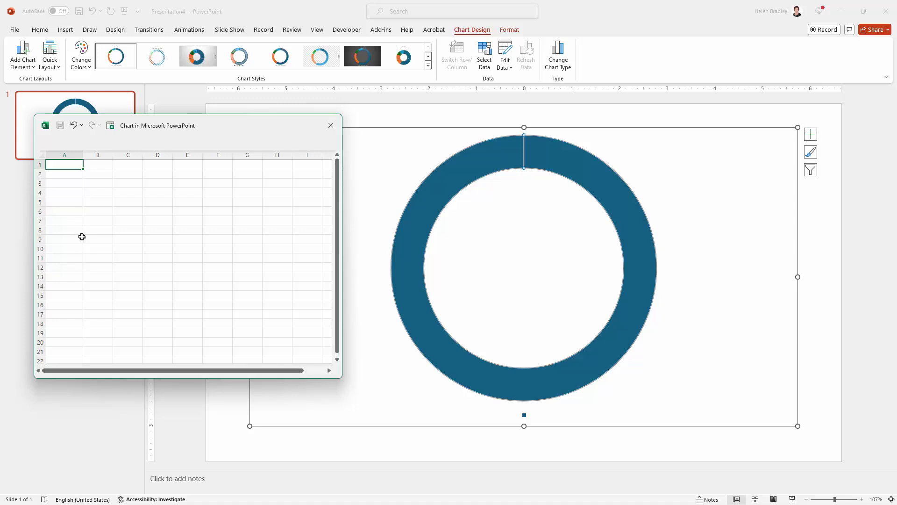
{"action": "mouse_move", "coordinate": [711, 264]}
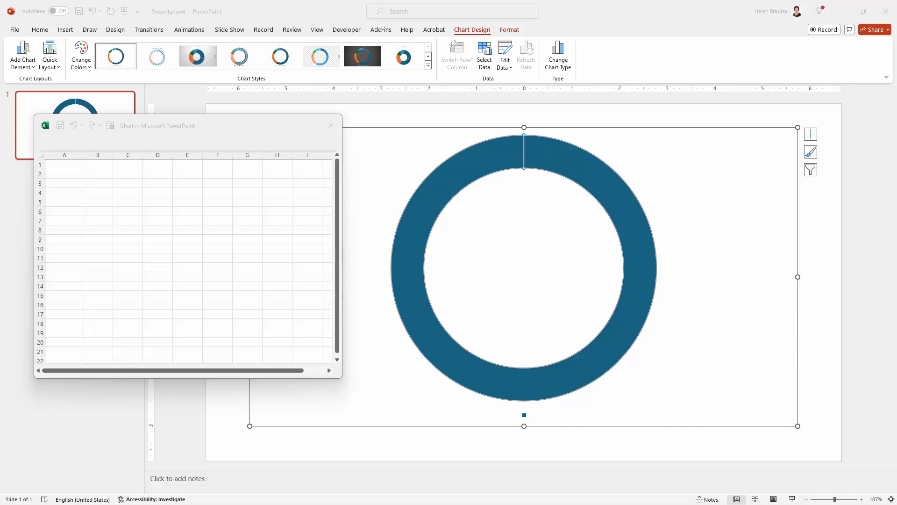
{"action": "mouse_move", "coordinate": [138, 198]}
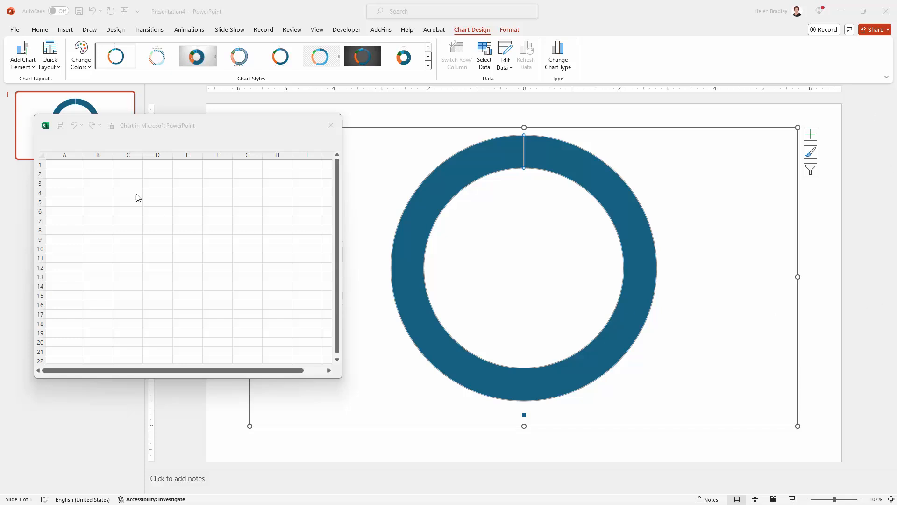
{"action": "left_click", "coordinate": [64, 164]}
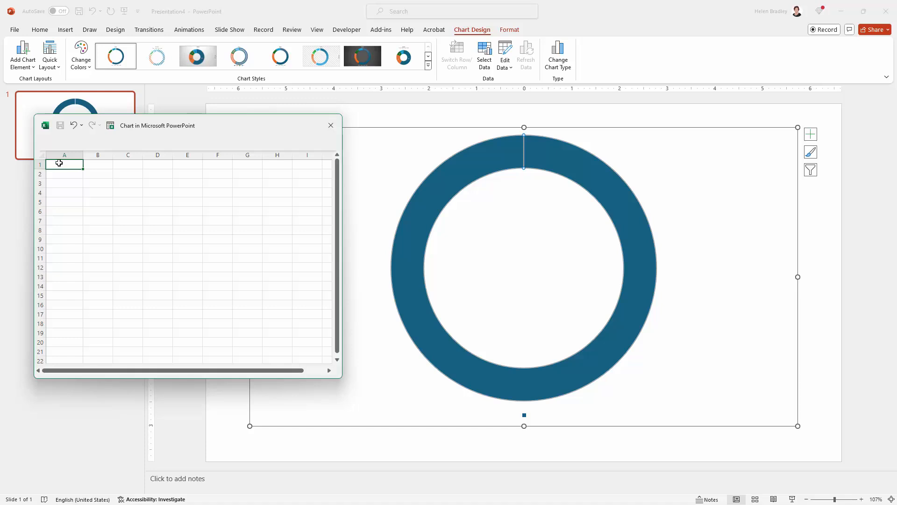
{"action": "key", "text": "ctrl+v"}
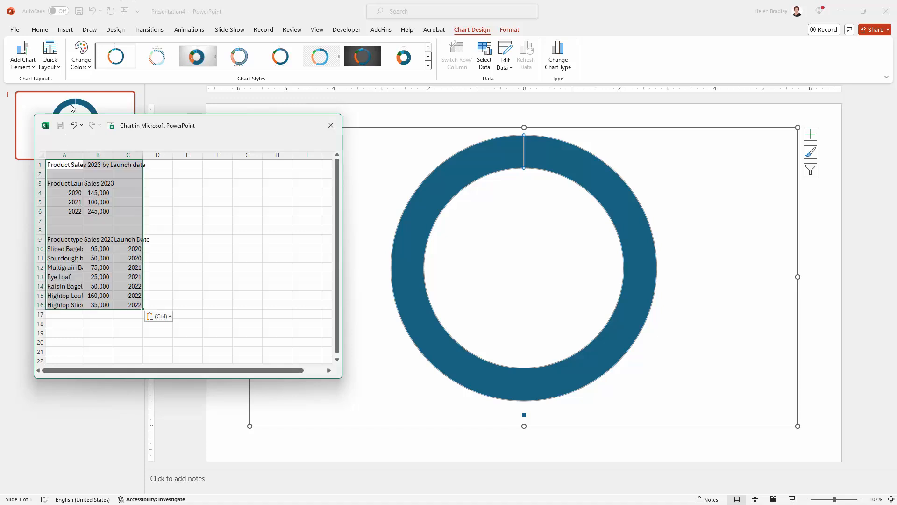
{"action": "left_click_drag", "start_coordinate": [110, 155], "coordinate": [121, 155]}
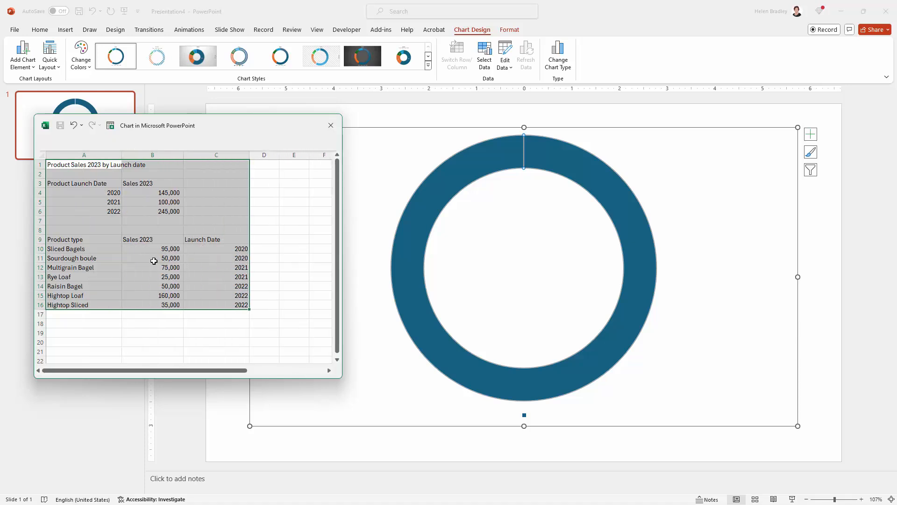
{"action": "left_click", "coordinate": [151, 324]}
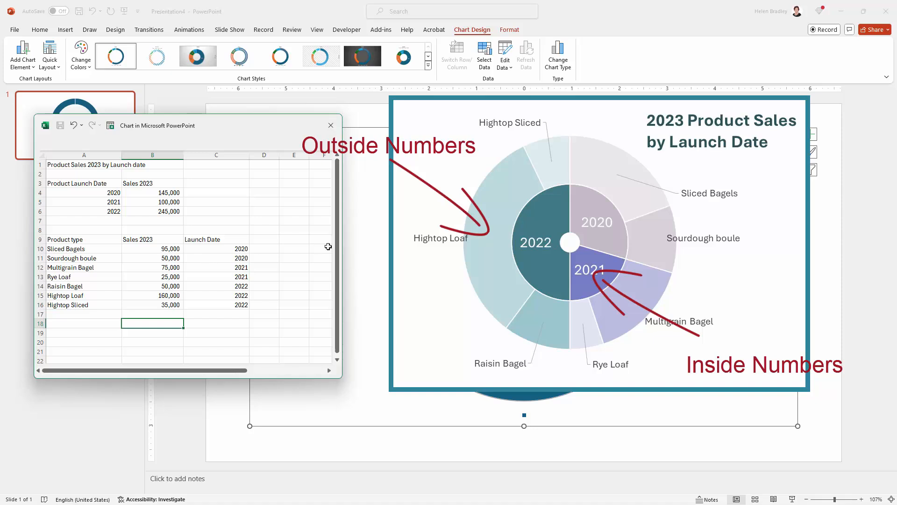
{"action": "mouse_move", "coordinate": [177, 197]}
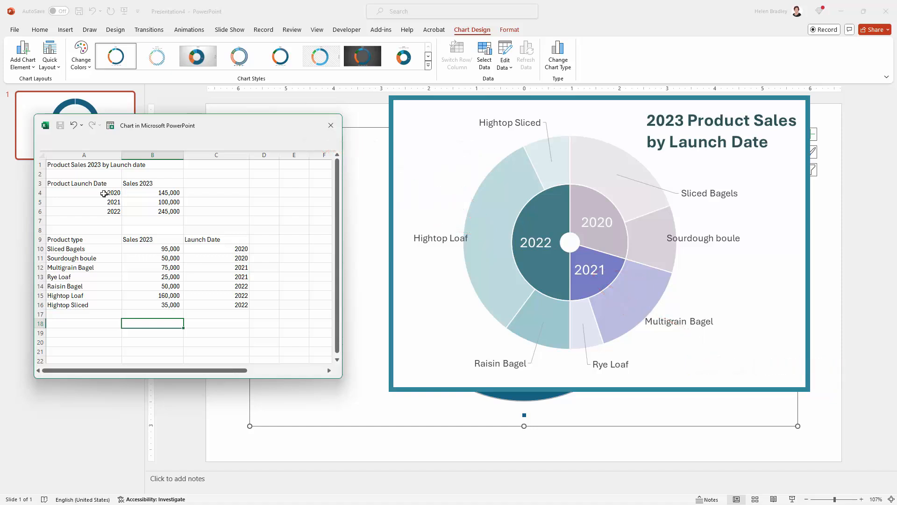
Step: Enter 25,000 as the Rye Loaf sales value in the data sheet
{"action": "left_click", "coordinate": [152, 193]}
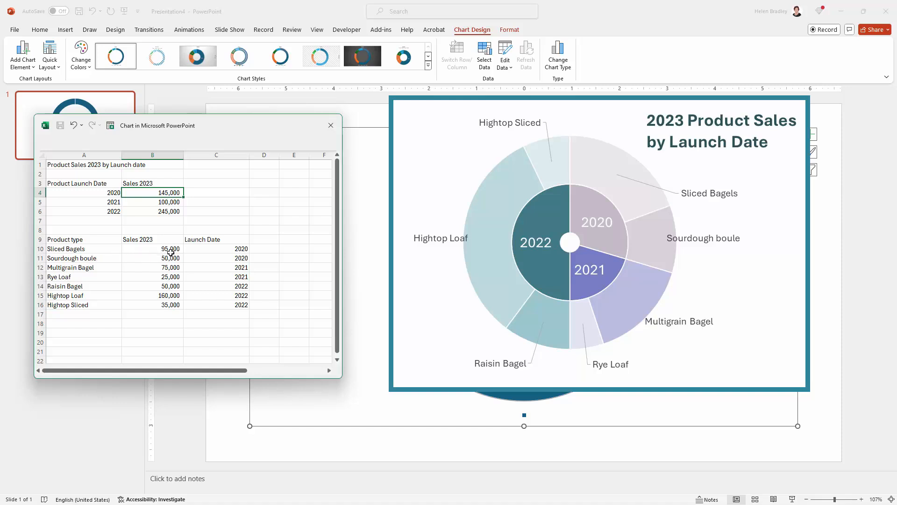
{"action": "mouse_move", "coordinate": [188, 261]}
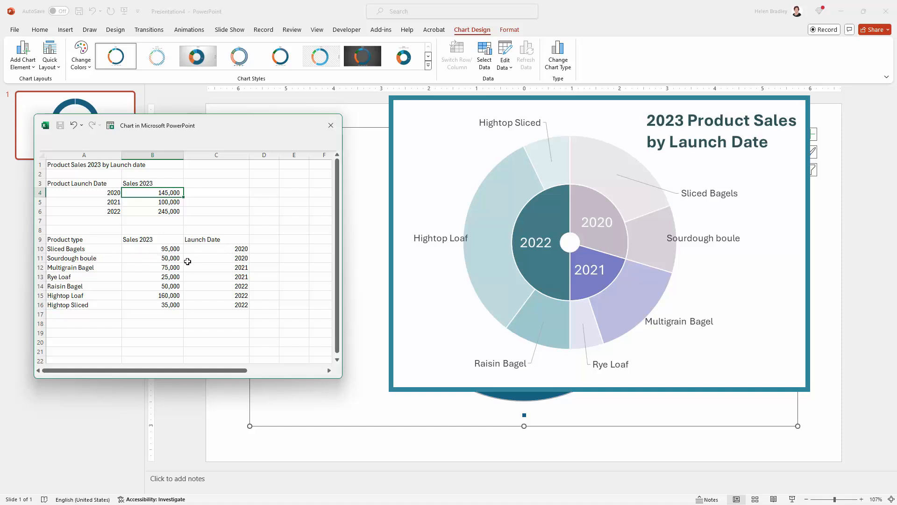
{"action": "left_click", "coordinate": [152, 248]}
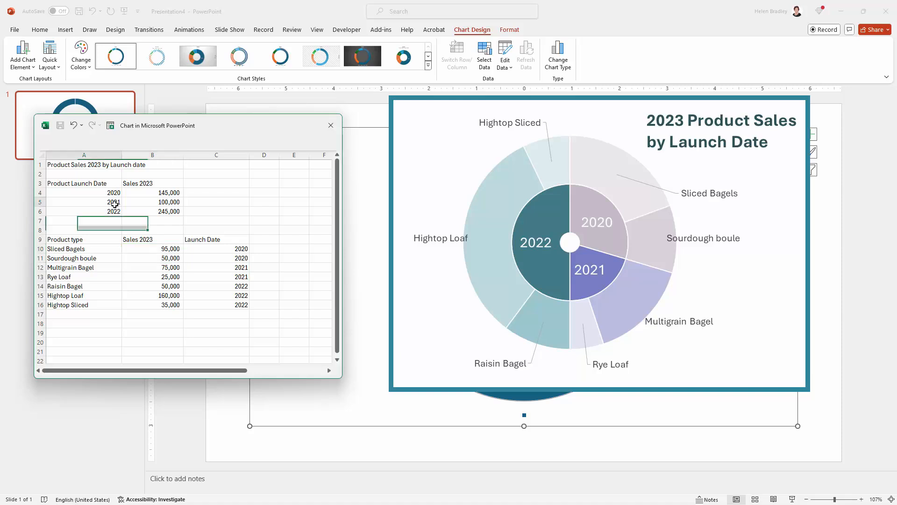
{"action": "left_click", "coordinate": [152, 202]}
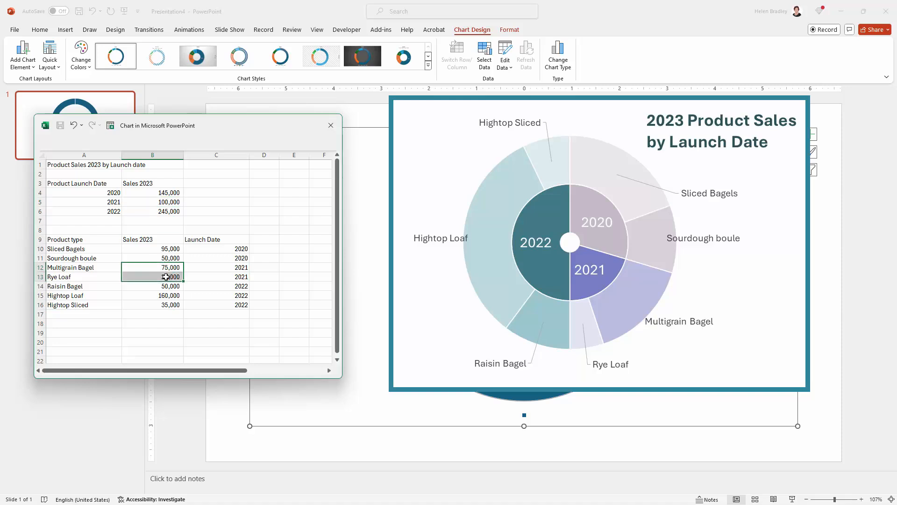
{"action": "type", "text": "25,000"}
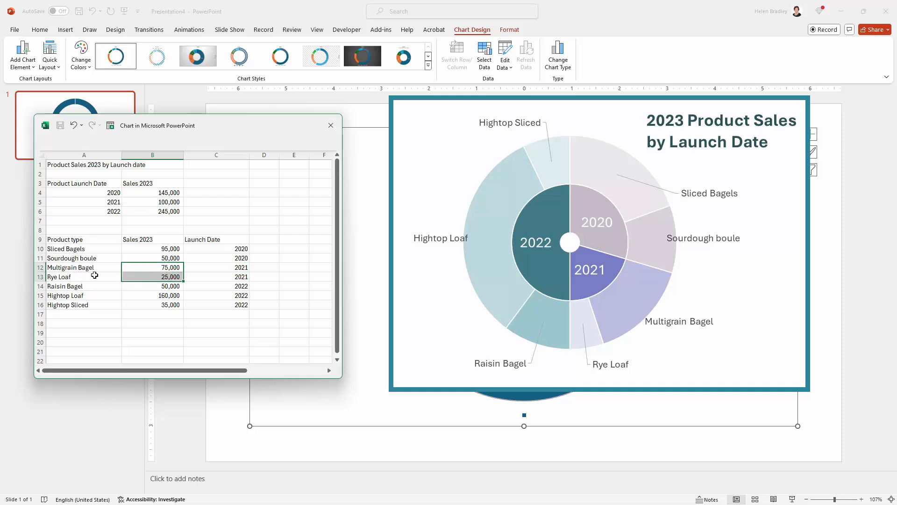
{"action": "left_click", "coordinate": [65, 240]}
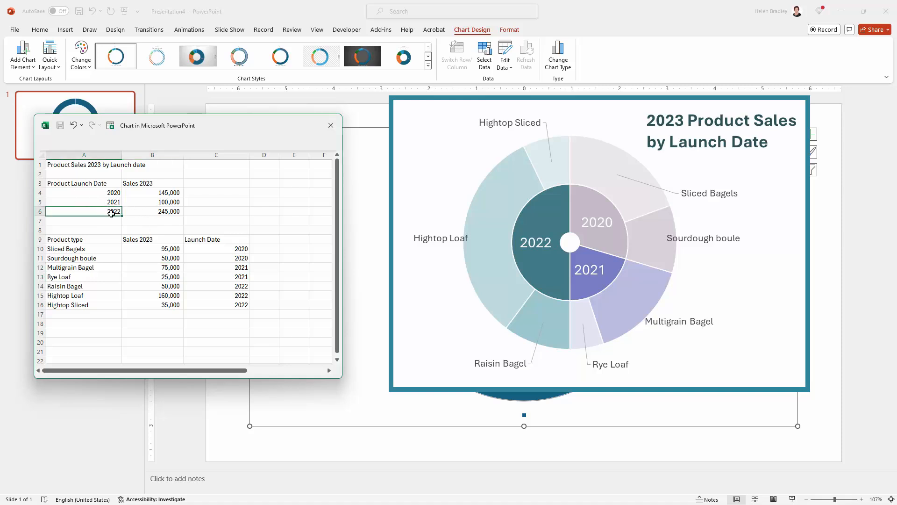
Step: Enter 245000 as the 2022 sales total
{"action": "left_click", "coordinate": [152, 212]}
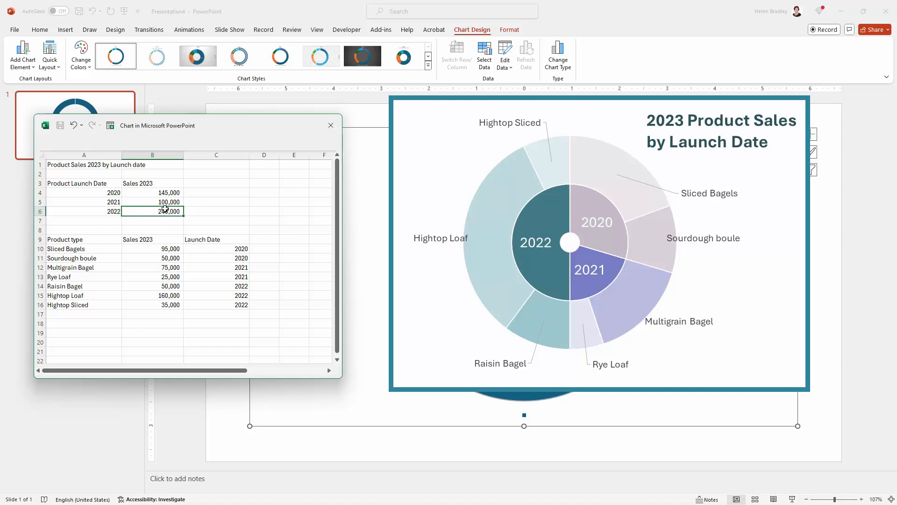
{"action": "type", "text": "245000"}
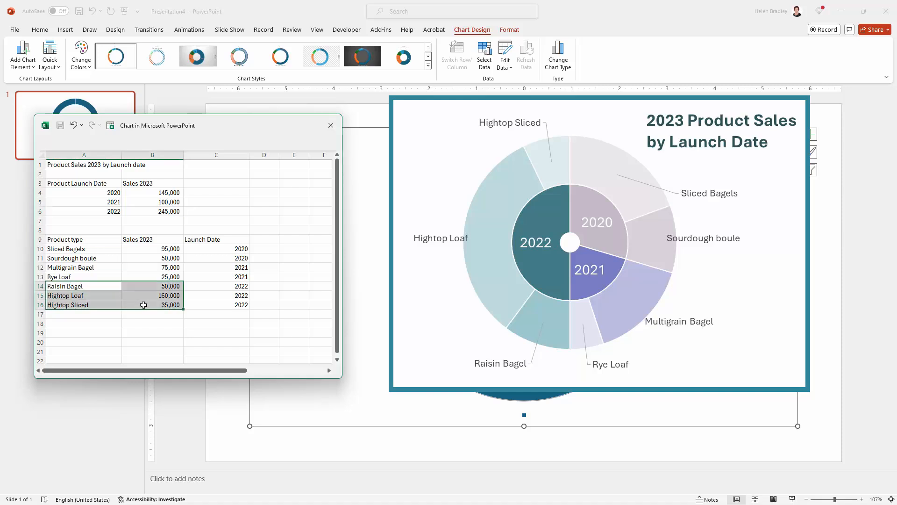
{"action": "mouse_move", "coordinate": [125, 303]}
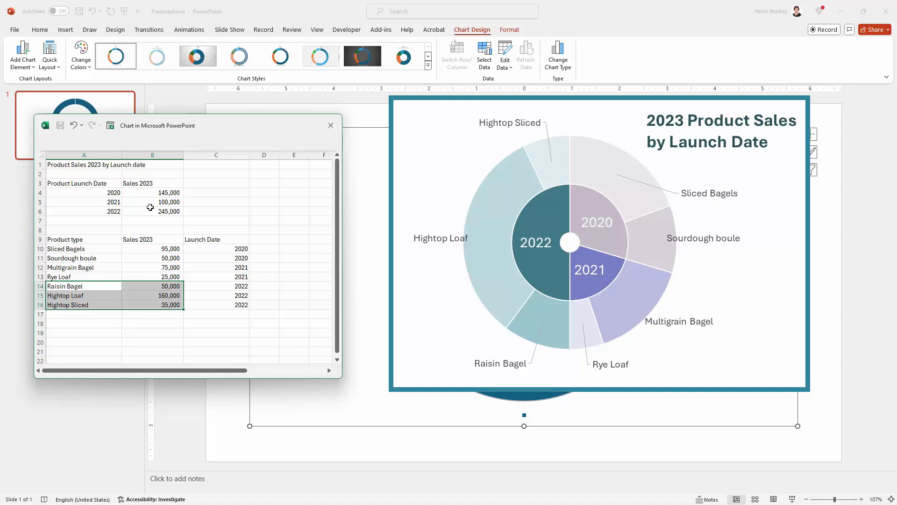
{"action": "left_click", "coordinate": [216, 239]}
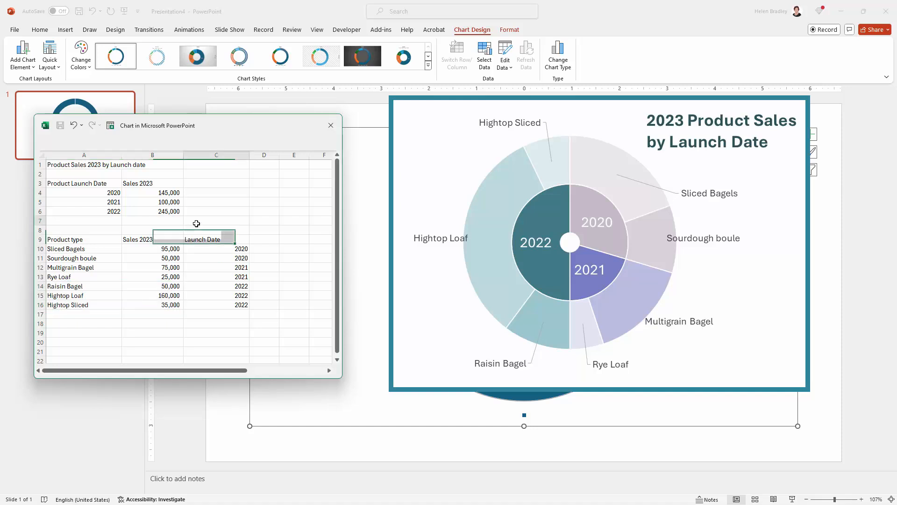
Step: Add a data series from Sheet1!$B$4:$B$6 so the doughnut shows three yearly totals
{"action": "left_click", "coordinate": [216, 220]}
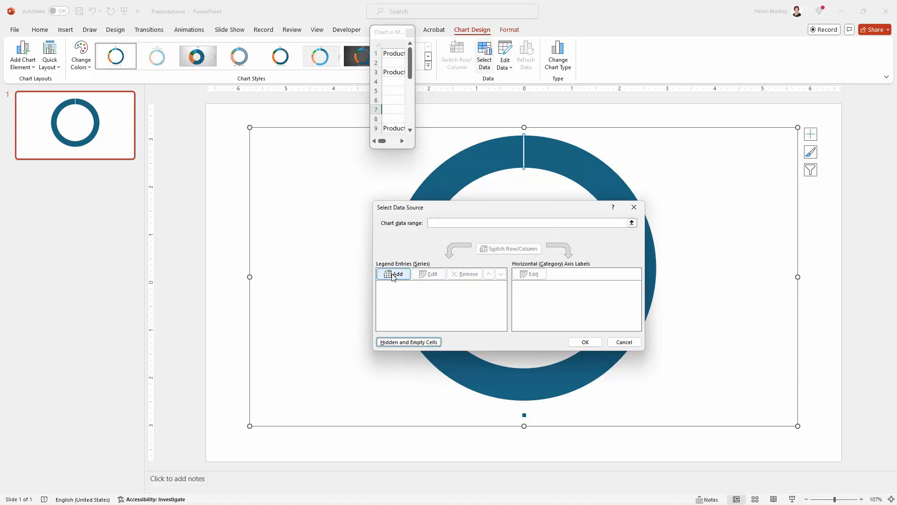
{"action": "left_click", "coordinate": [393, 274]}
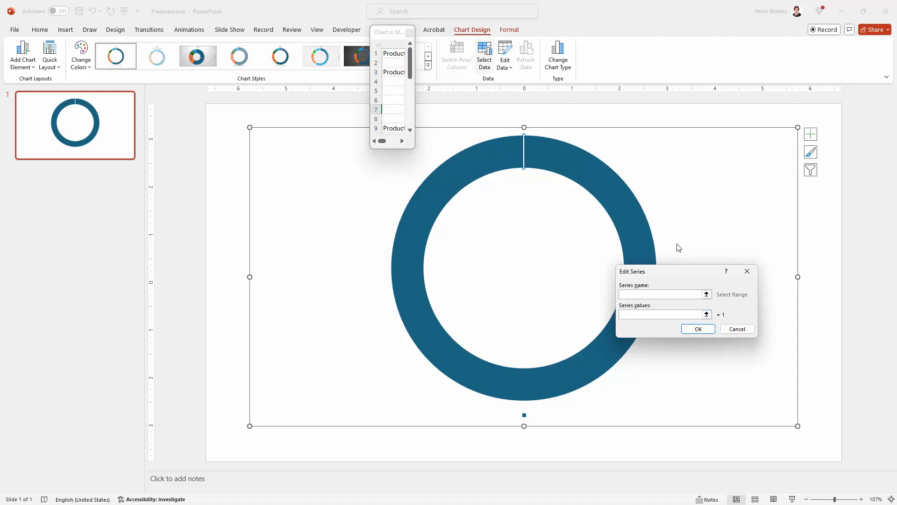
{"action": "mouse_move", "coordinate": [386, 36]}
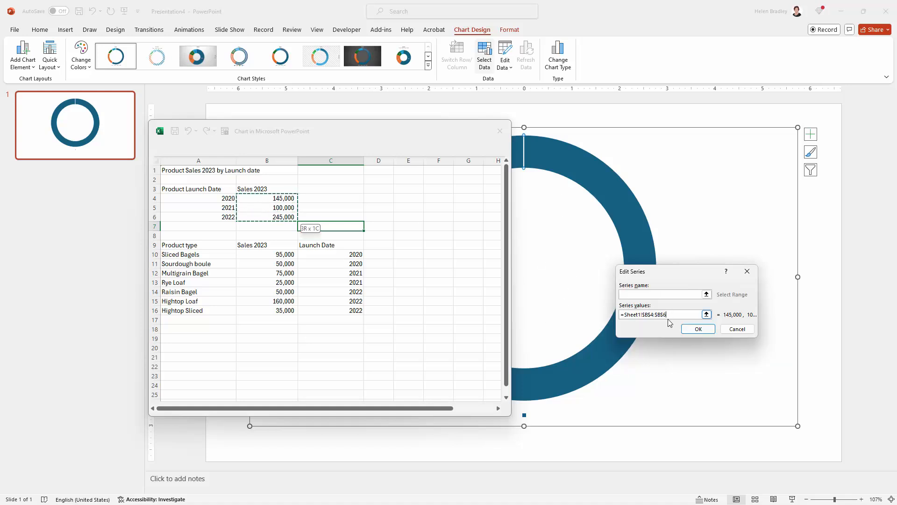
{"action": "left_click", "coordinate": [698, 329]}
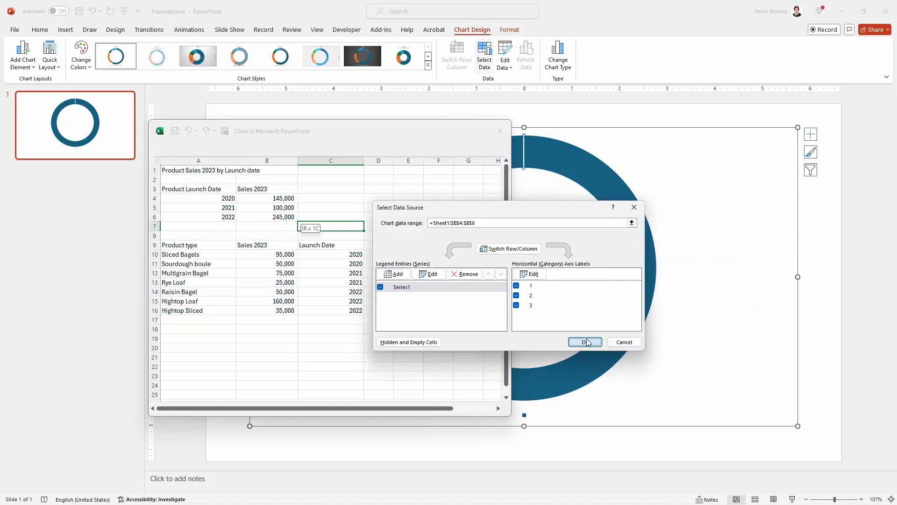
{"action": "left_click", "coordinate": [585, 342]}
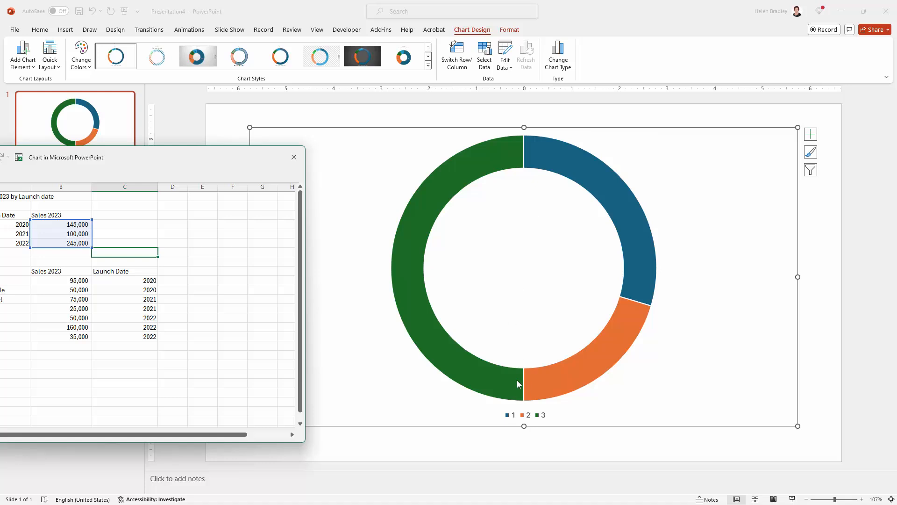
Step: Delete the chart's legend and switch to the Format tab
{"action": "left_click", "coordinate": [524, 415]}
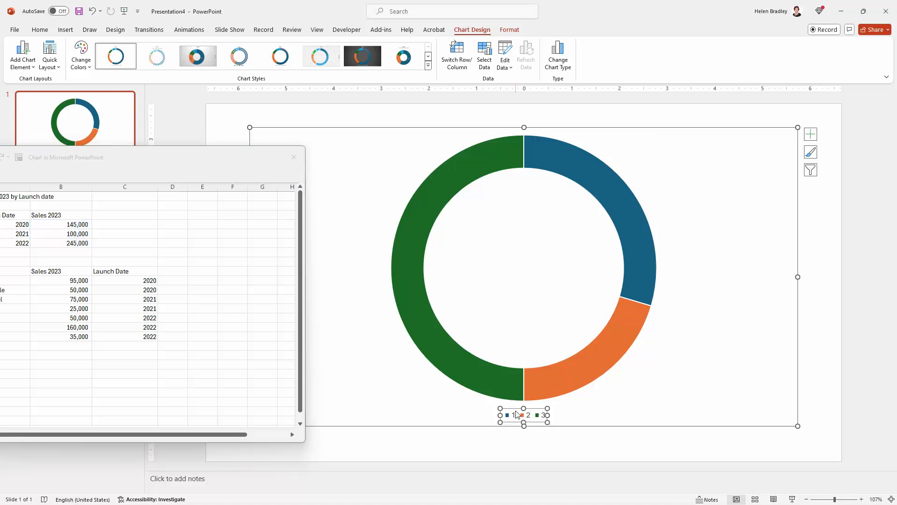
{"action": "mouse_move", "coordinate": [516, 400]}
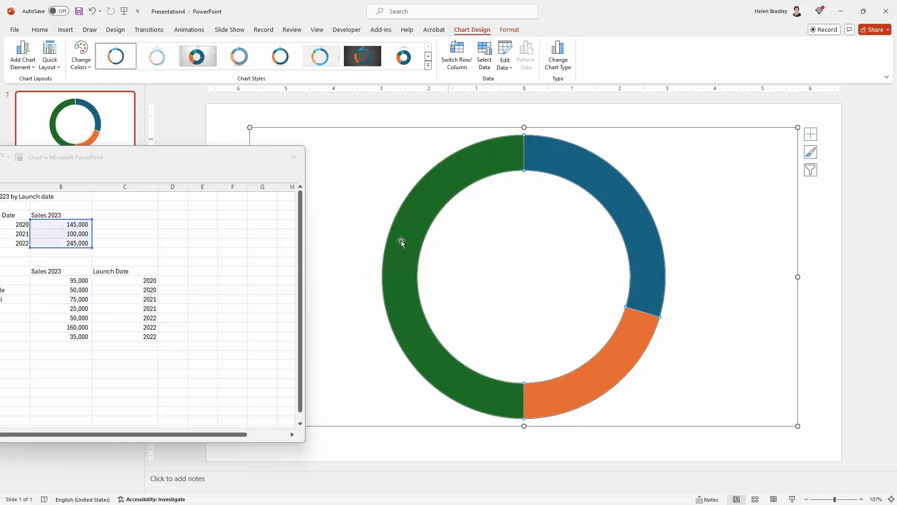
{"action": "mouse_move", "coordinate": [568, 236]}
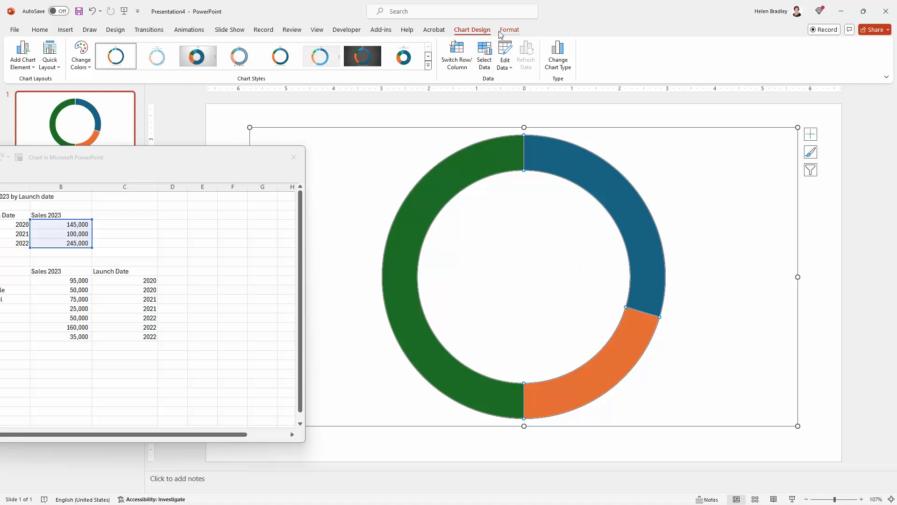
{"action": "left_click", "coordinate": [510, 29]}
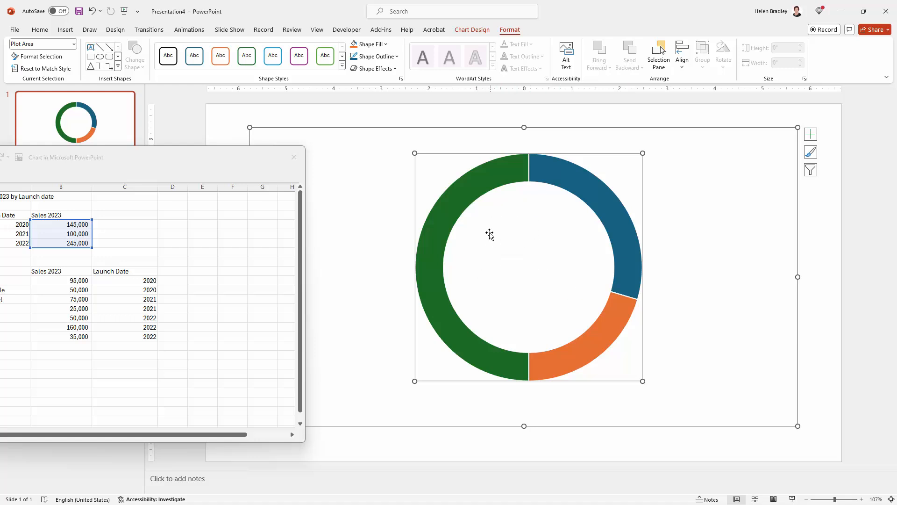
{"action": "mouse_move", "coordinate": [522, 261]}
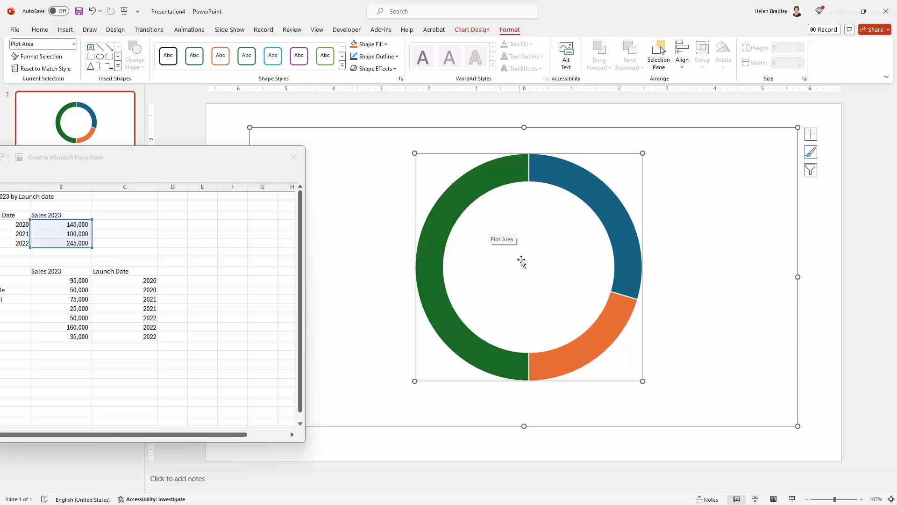
{"action": "mouse_move", "coordinate": [516, 259]}
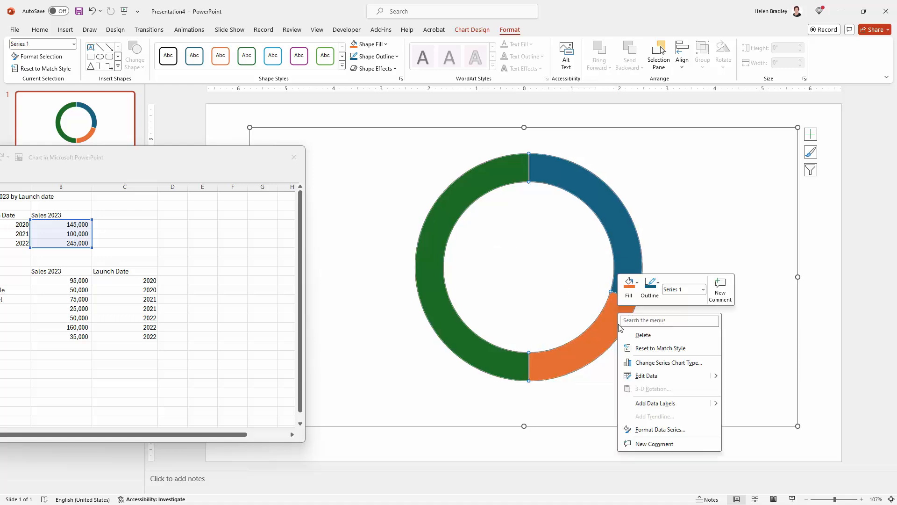
Step: Open the Format Data Series pane for the doughnut ring series
{"action": "left_click", "coordinate": [647, 432]}
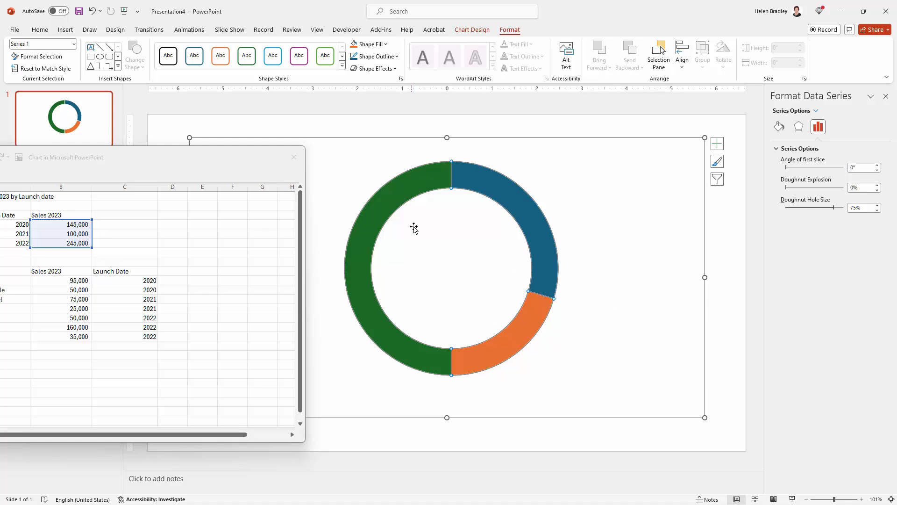
{"action": "mouse_move", "coordinate": [527, 198]}
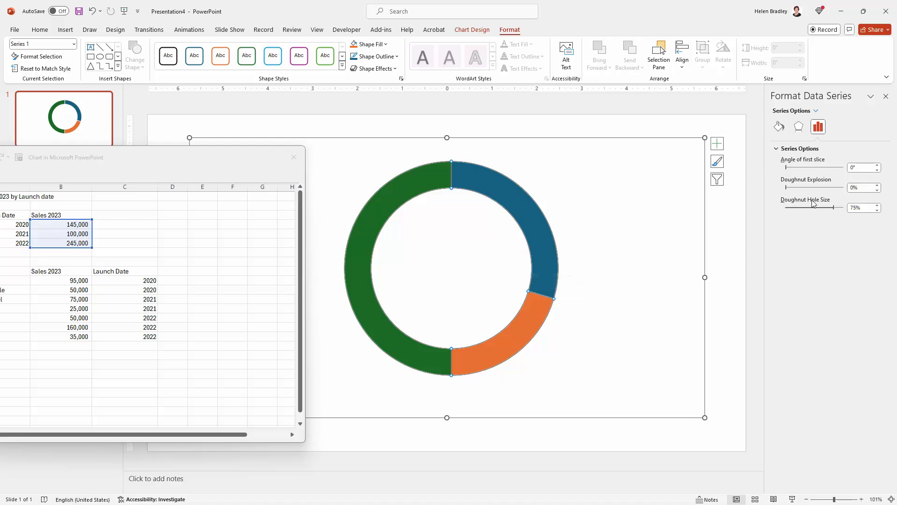
{"action": "mouse_move", "coordinate": [808, 214]}
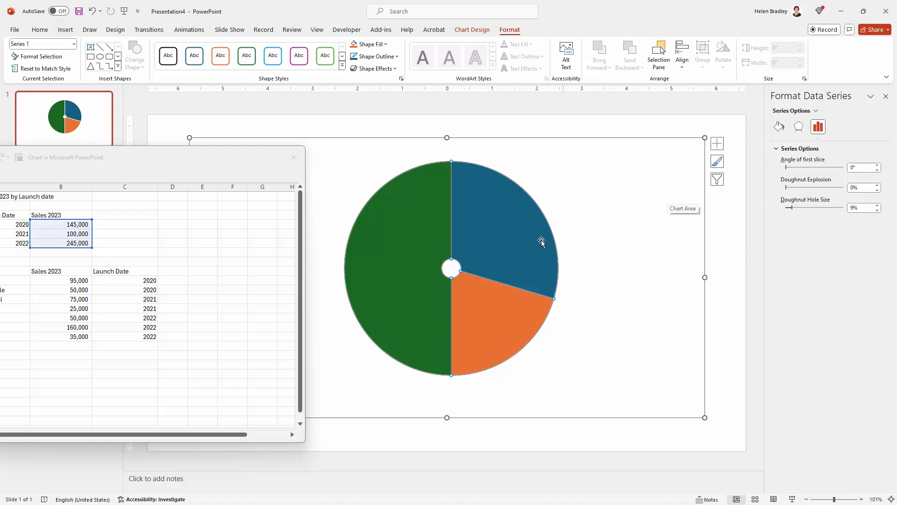
{"action": "mouse_move", "coordinate": [426, 304]}
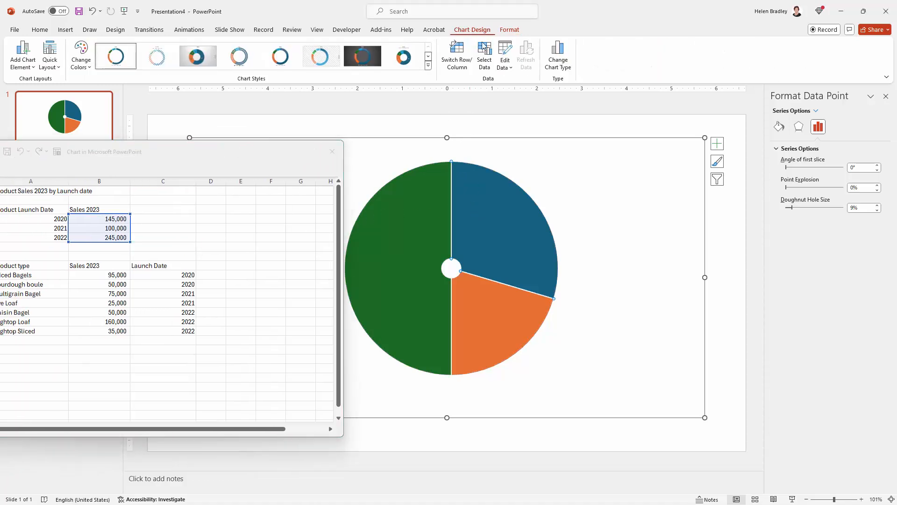
Step: Add a second series with the product sales figures B10:B16 as an outer ring
{"action": "left_click", "coordinate": [484, 52]}
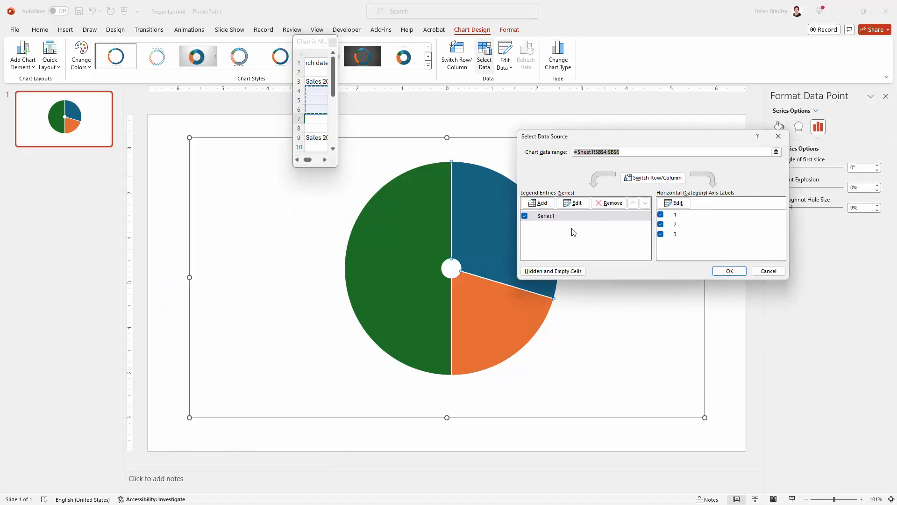
{"action": "left_click", "coordinate": [577, 202]}
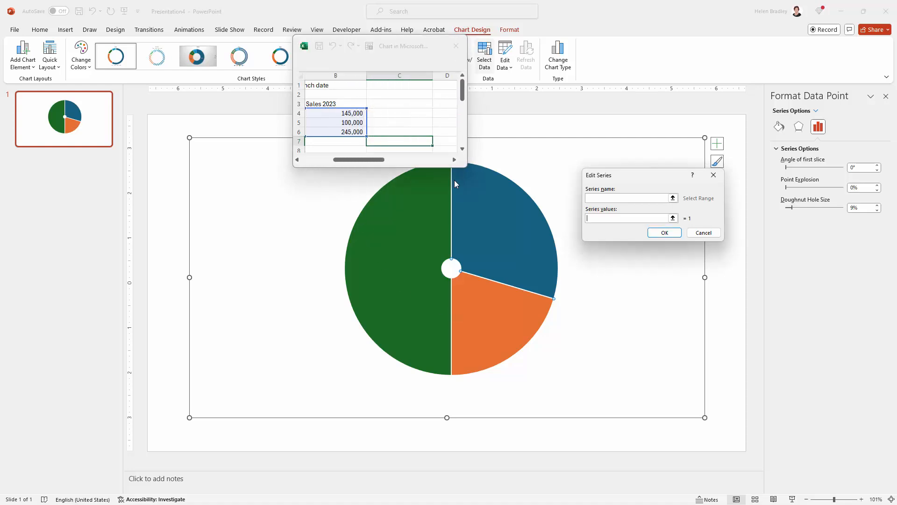
{"action": "scroll", "scroll_direction": "down", "scroll_amount": 3}
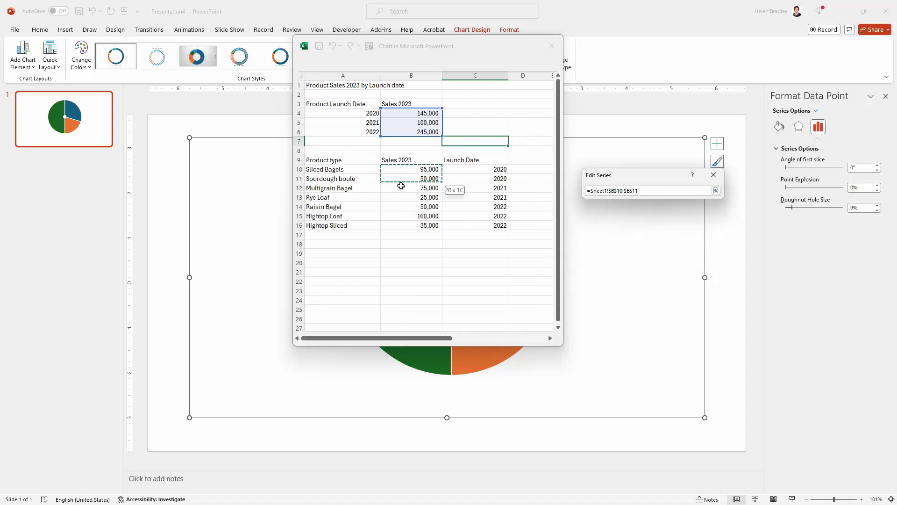
{"action": "left_click_drag", "start_coordinate": [403, 175], "coordinate": [403, 224]}
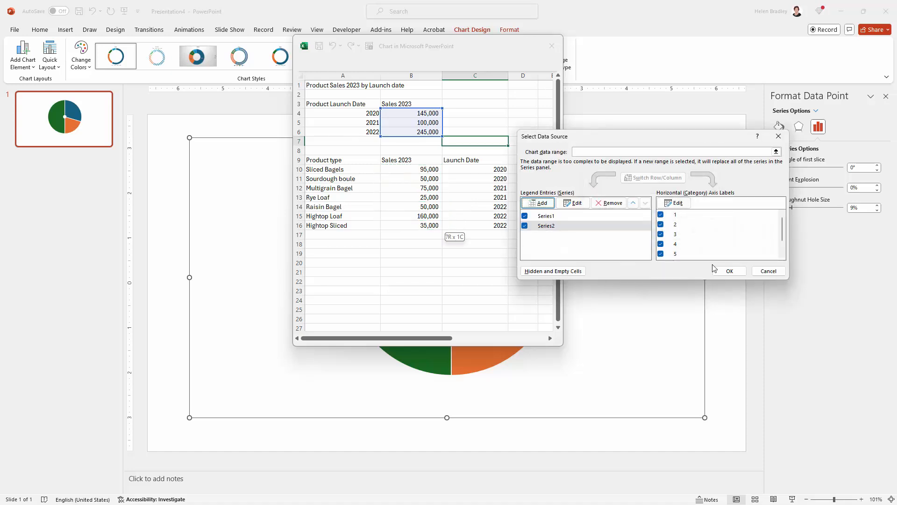
{"action": "left_click", "coordinate": [730, 270]}
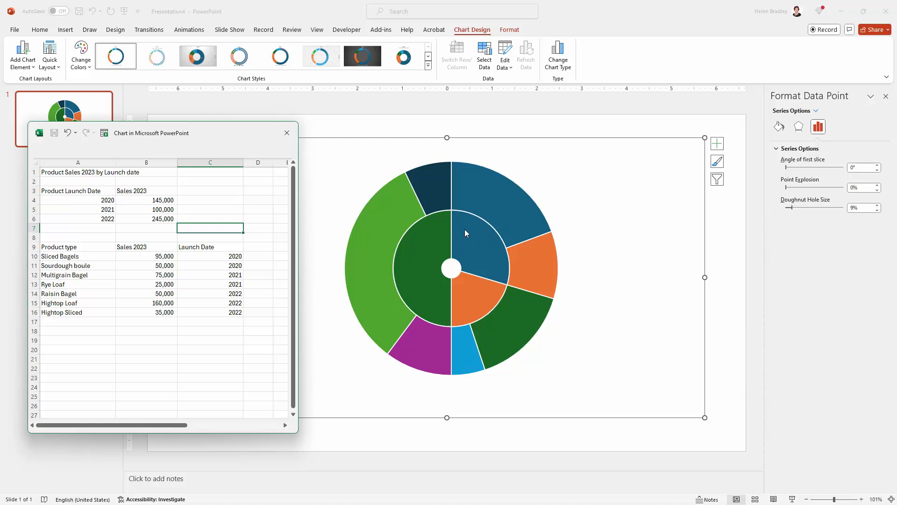
{"action": "mouse_move", "coordinate": [473, 234]}
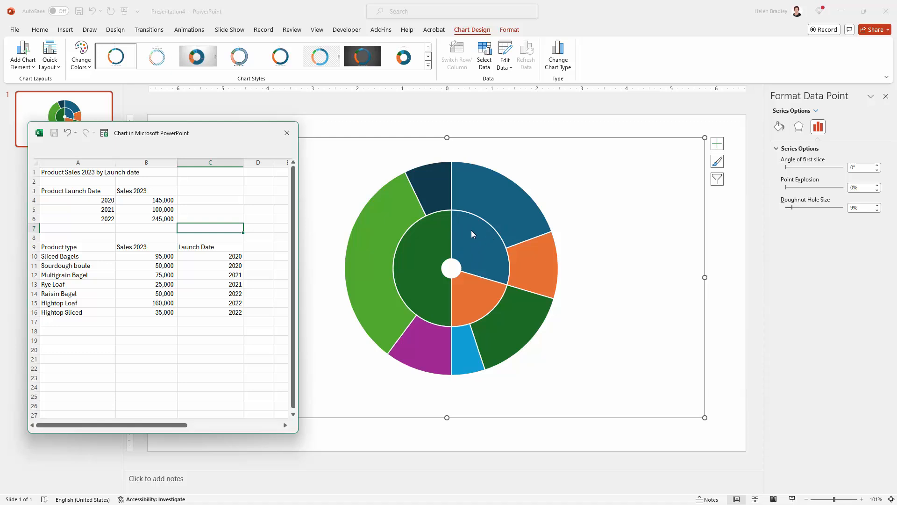
{"action": "mouse_move", "coordinate": [526, 230]}
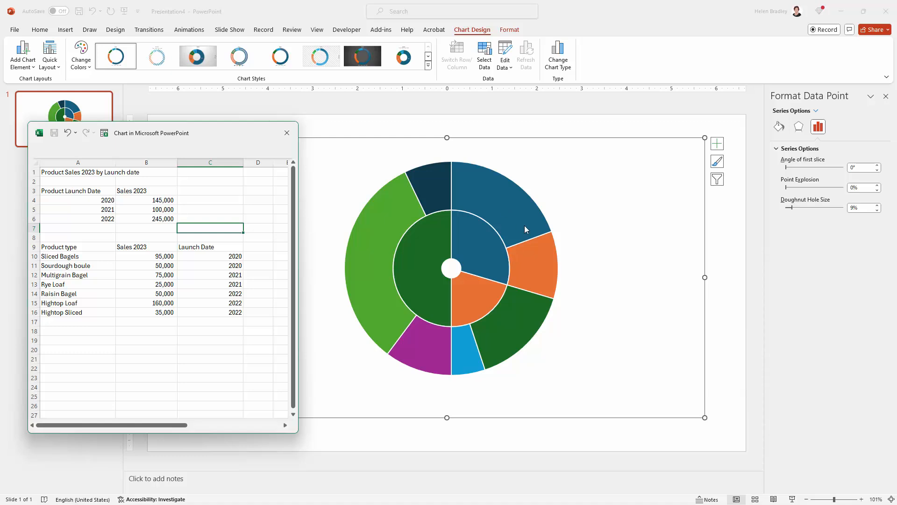
{"action": "mouse_move", "coordinate": [538, 257]}
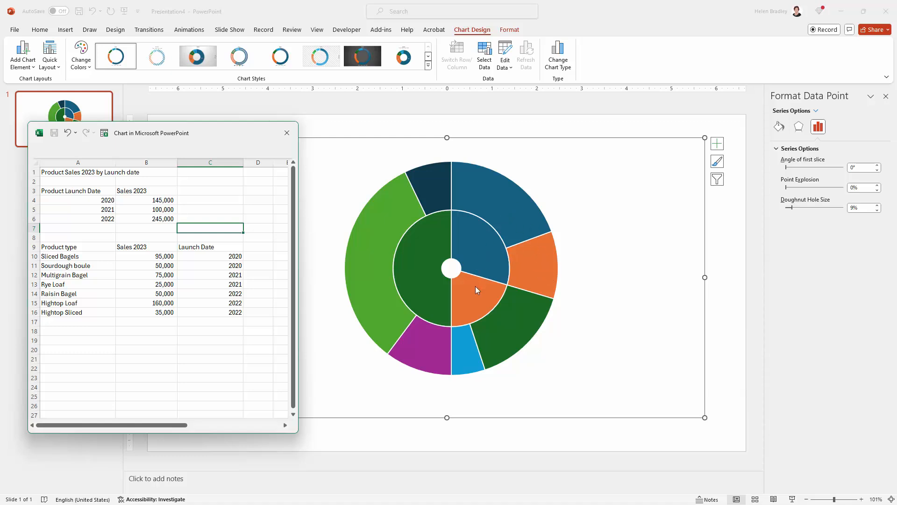
{"action": "mouse_move", "coordinate": [499, 294]}
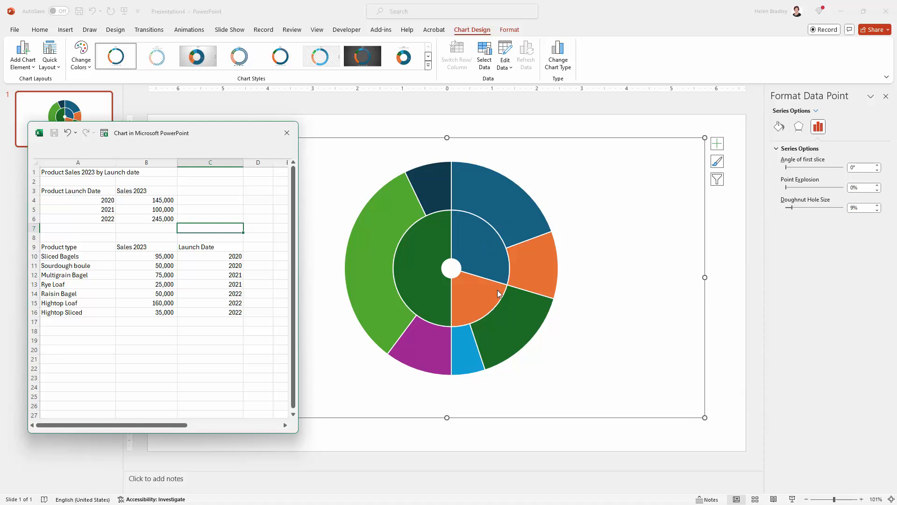
{"action": "mouse_move", "coordinate": [506, 306]}
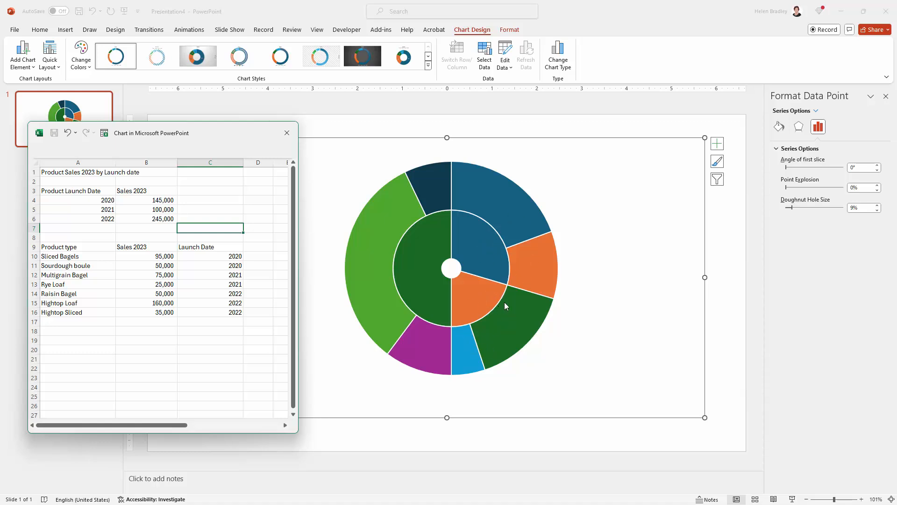
{"action": "mouse_move", "coordinate": [323, 295]}
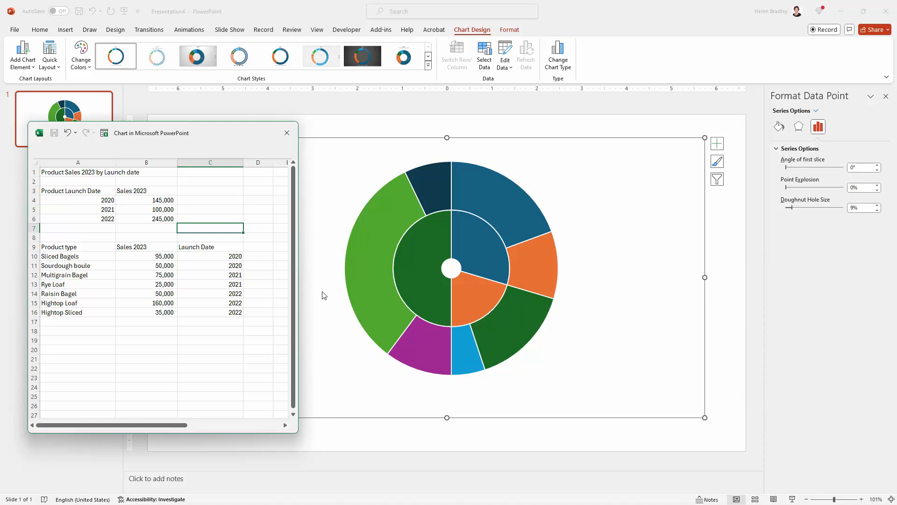
{"action": "left_click", "coordinate": [416, 251]}
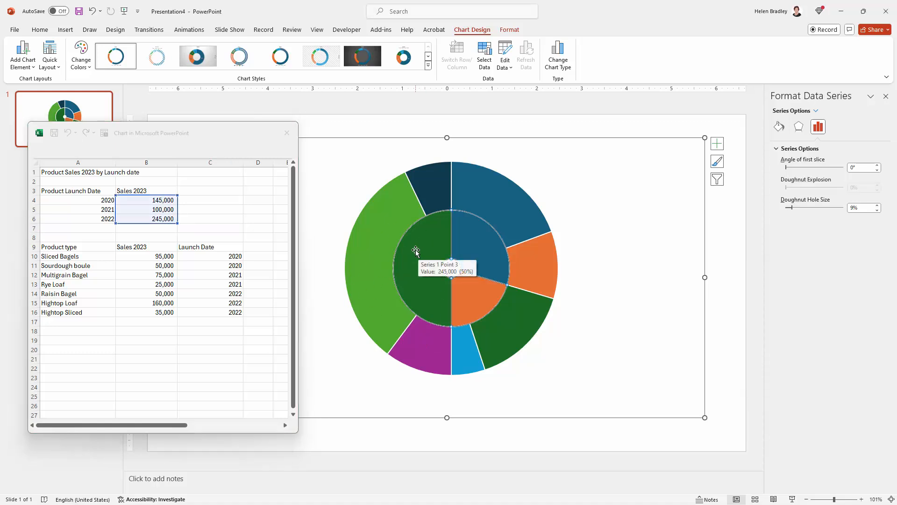
Step: Fill the 2022 inner slice with plum via Format Data Point
{"action": "left_click", "coordinate": [416, 250]}
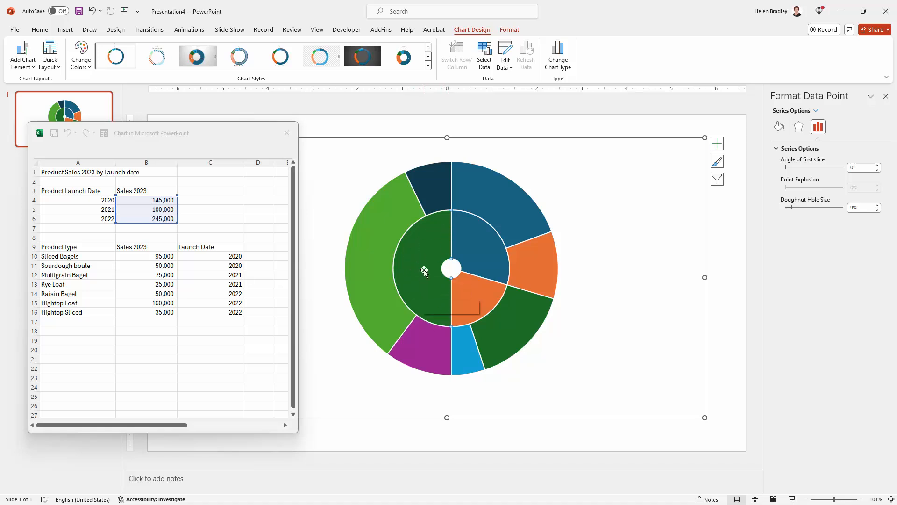
{"action": "right_click", "coordinate": [424, 272]}
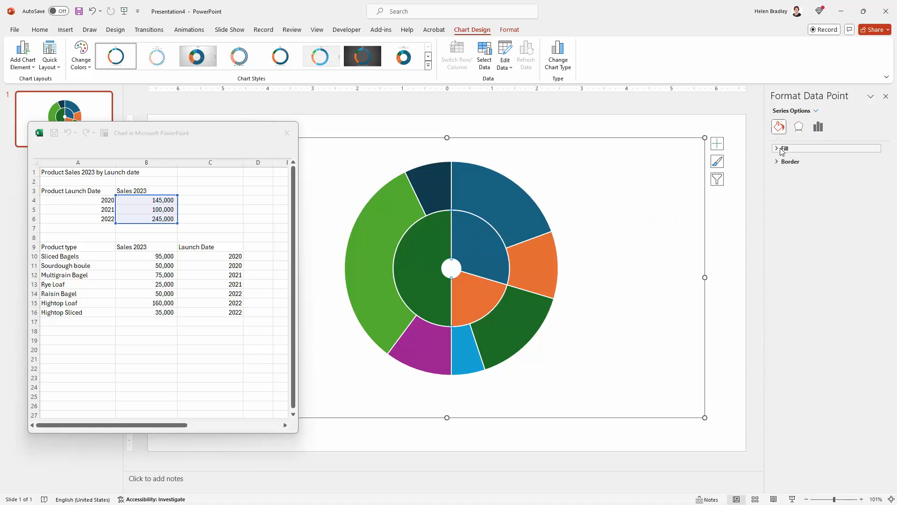
{"action": "left_click", "coordinate": [777, 149]}
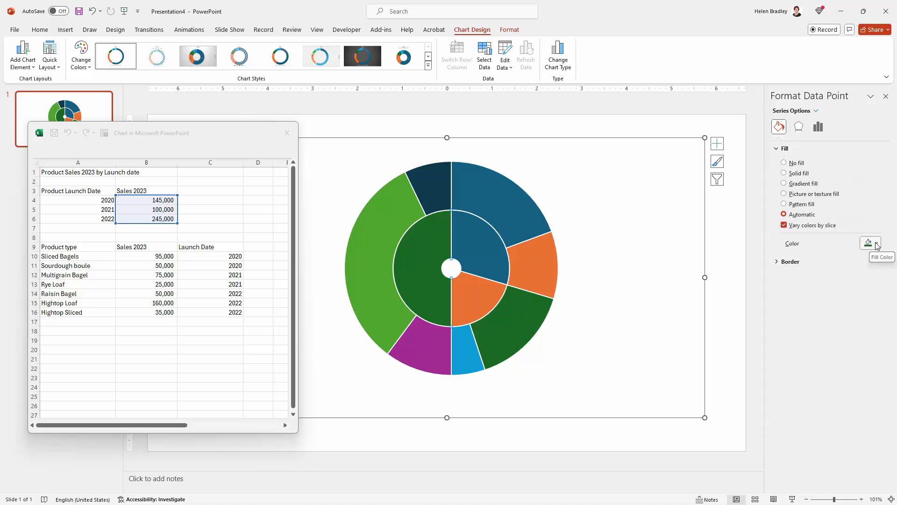
{"action": "left_click", "coordinate": [876, 243]}
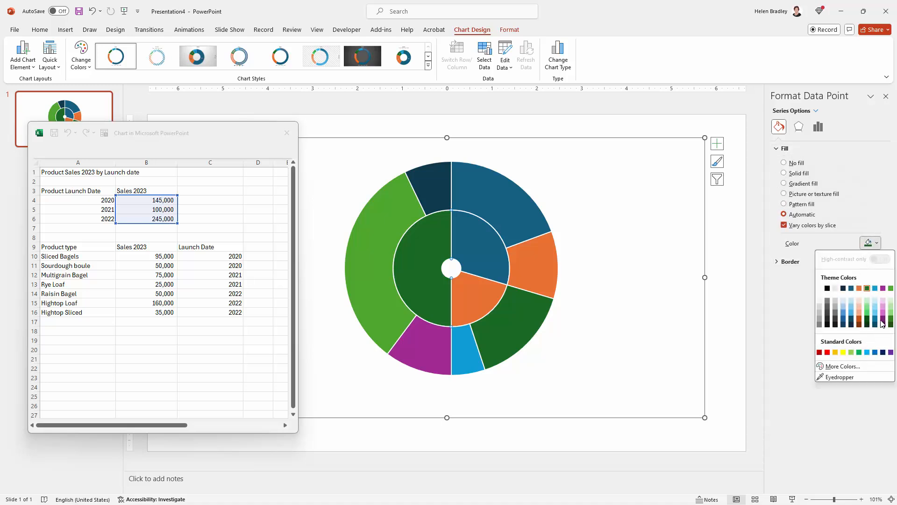
{"action": "mouse_move", "coordinate": [407, 229]}
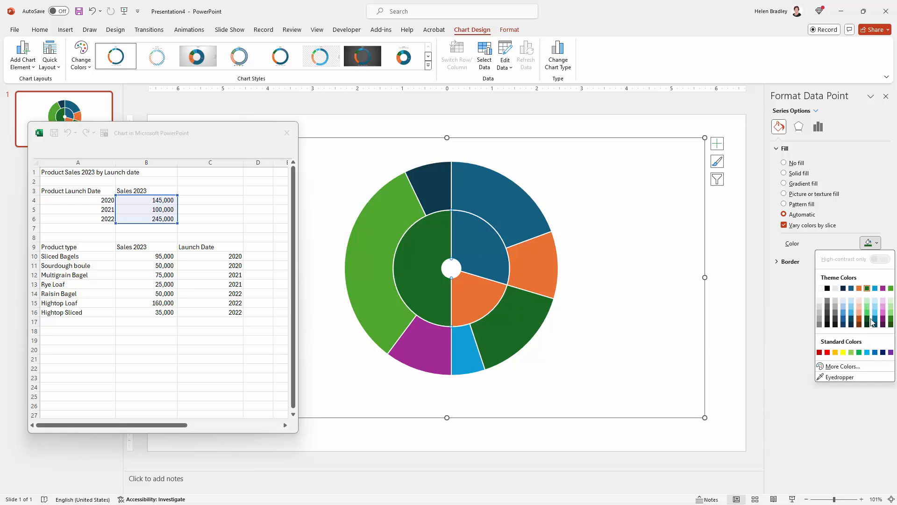
{"action": "mouse_move", "coordinate": [884, 321]}
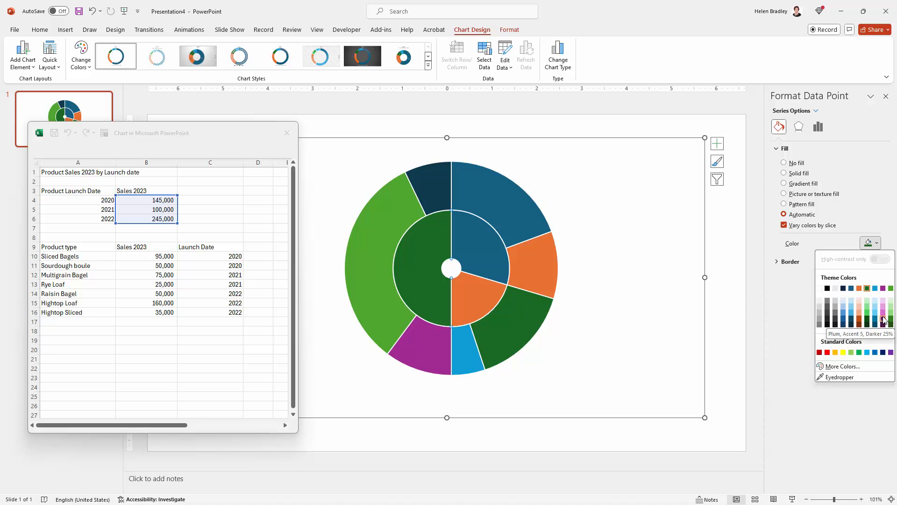
{"action": "mouse_move", "coordinate": [884, 301]}
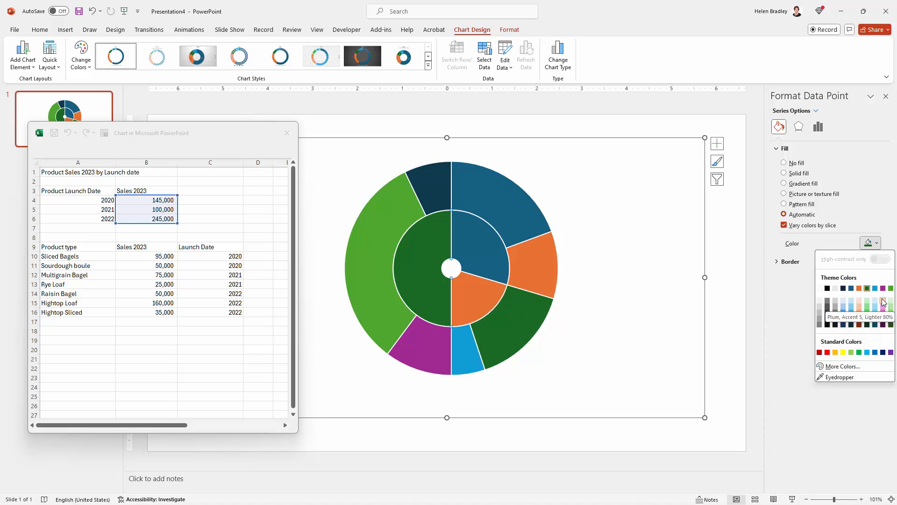
{"action": "left_click", "coordinate": [883, 301]}
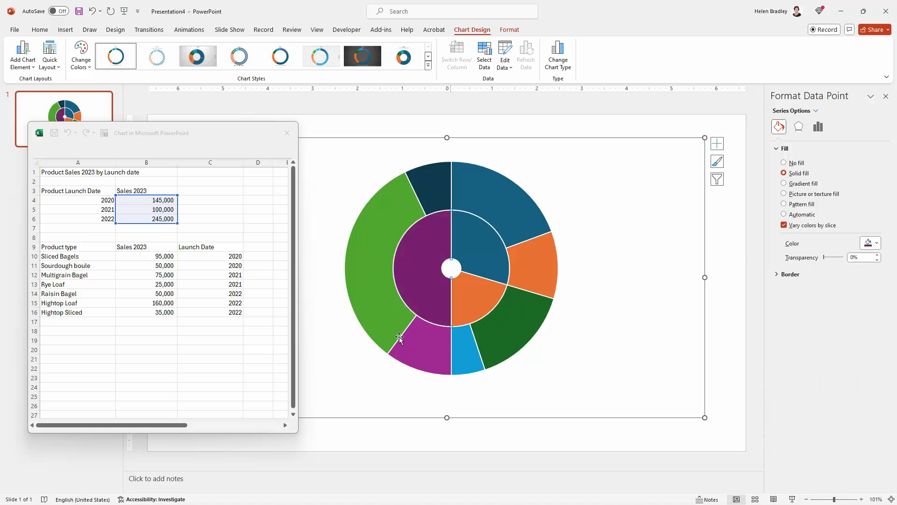
Step: Give the 2022 outer slices, Raisin Bagel and Hightop Loaf, lighter plum tints
{"action": "left_click", "coordinate": [414, 350]}
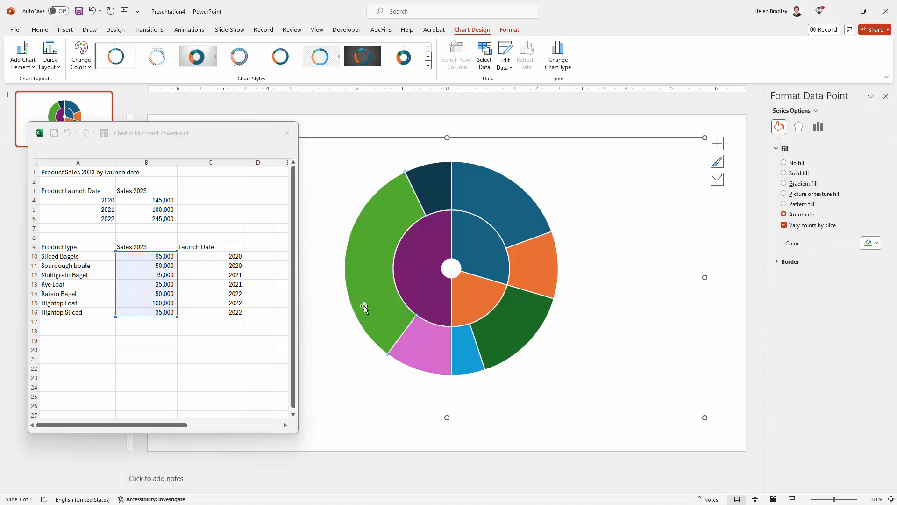
{"action": "left_click", "coordinate": [876, 243]}
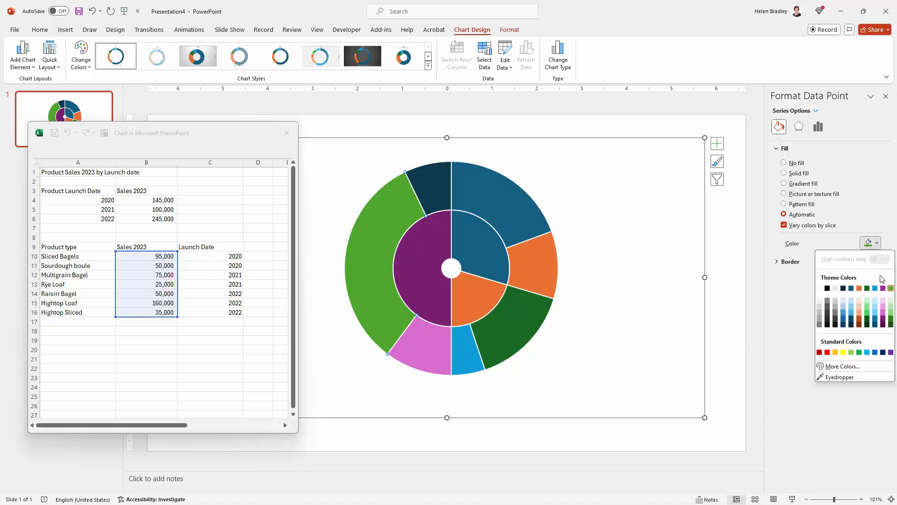
{"action": "left_click", "coordinate": [892, 287]}
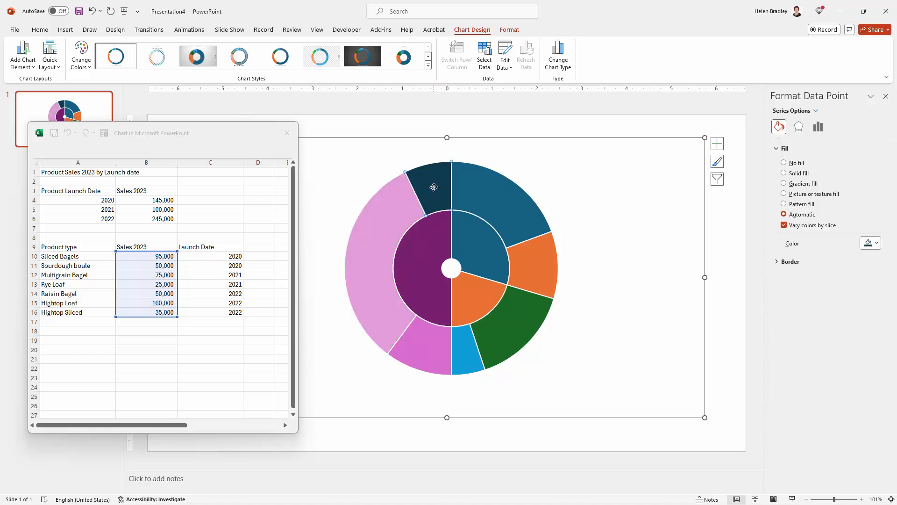
{"action": "left_click", "coordinate": [877, 242]}
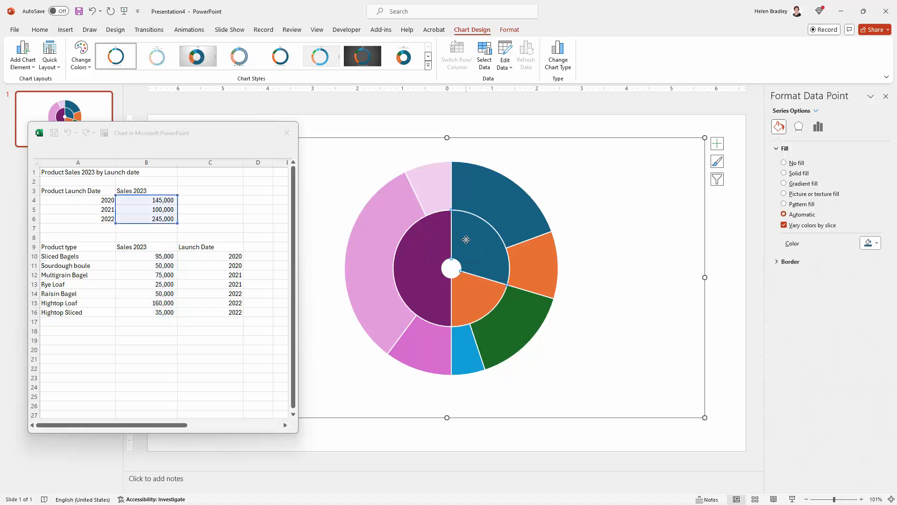
{"action": "mouse_move", "coordinate": [481, 250]}
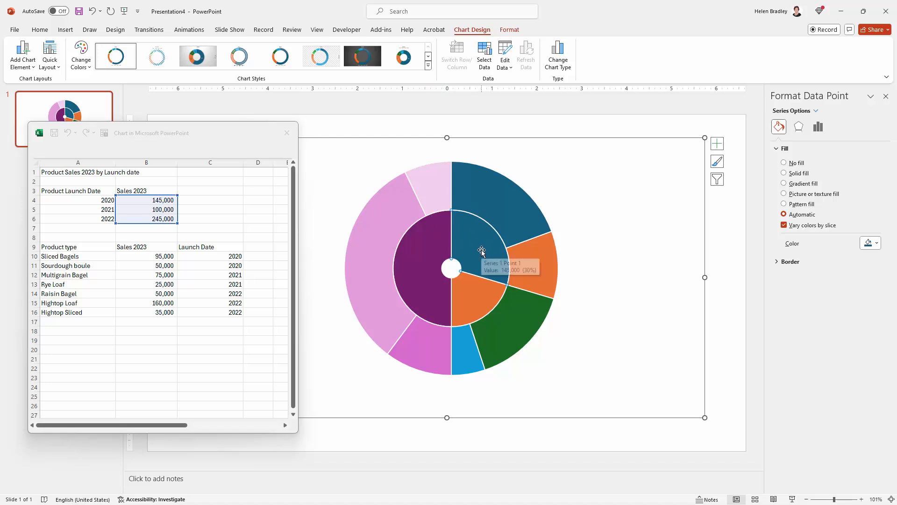
{"action": "mouse_move", "coordinate": [632, 238]}
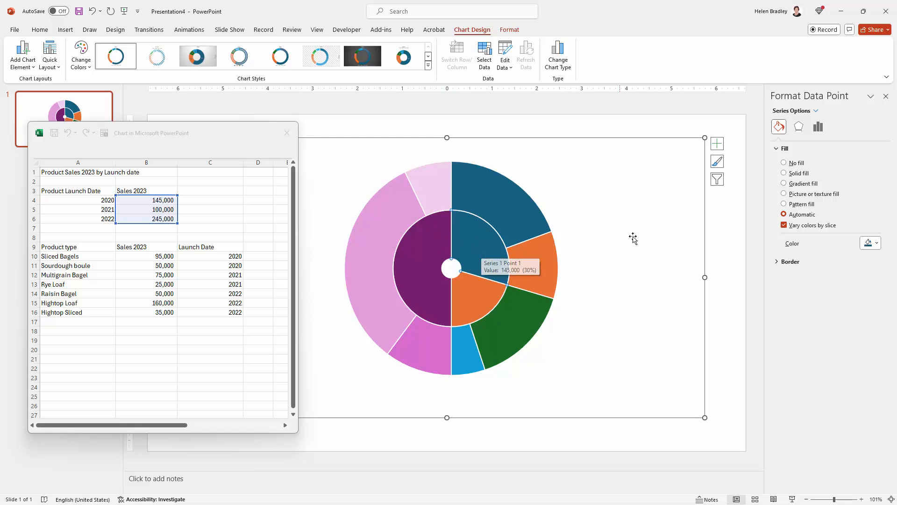
Step: Fill the 2020 inner slice Green, Accent 6, Lighter 40% and Sourdough boule paler green
{"action": "left_click", "coordinate": [877, 243]}
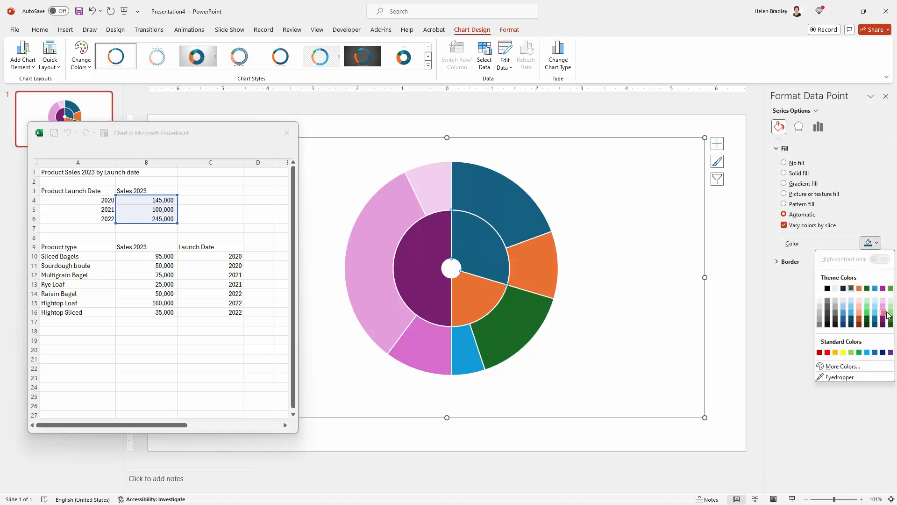
{"action": "mouse_move", "coordinate": [891, 312]}
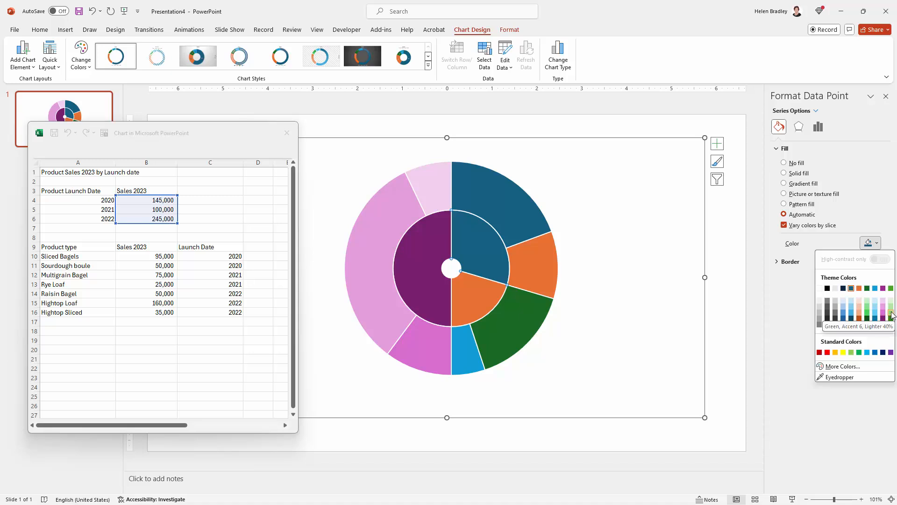
{"action": "left_click", "coordinate": [861, 303]}
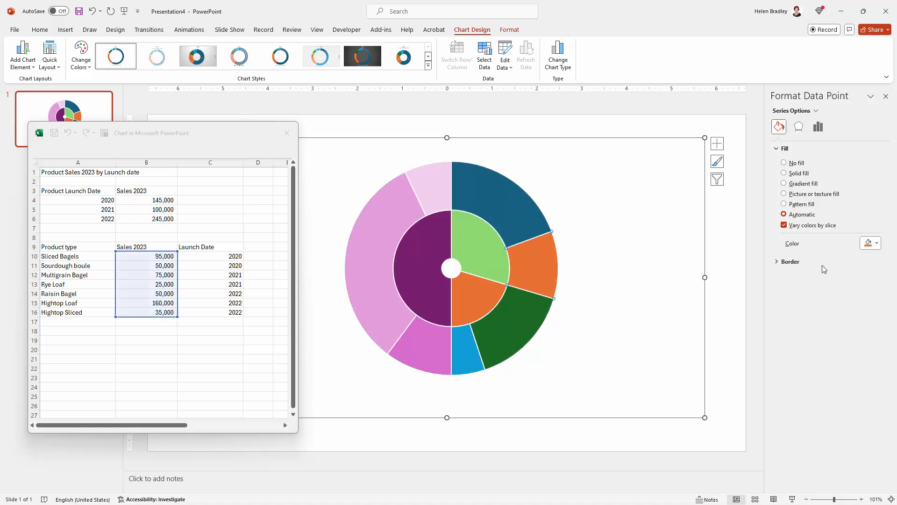
{"action": "left_click", "coordinate": [878, 242]}
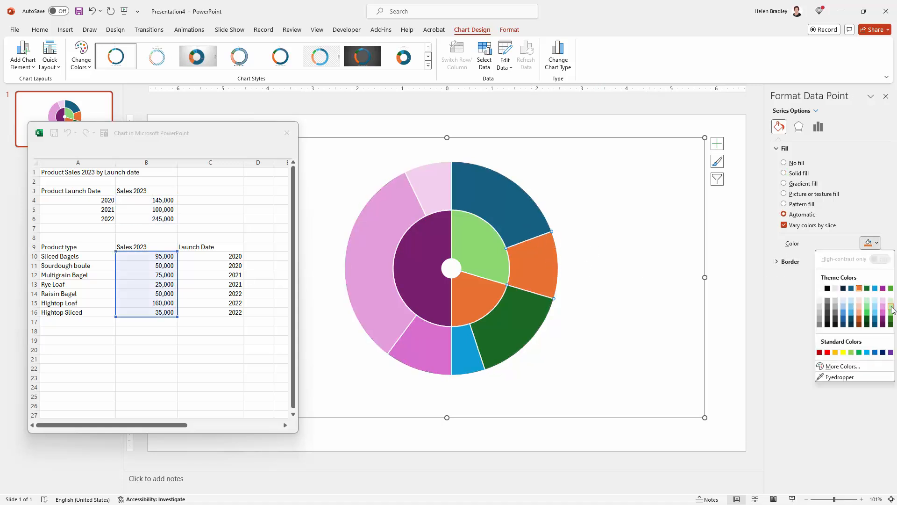
{"action": "left_click", "coordinate": [889, 305]}
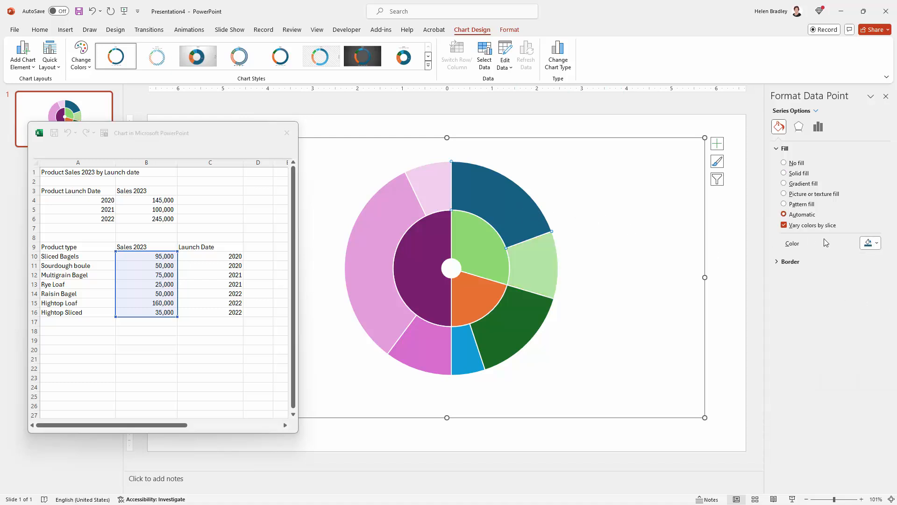
{"action": "left_click", "coordinate": [877, 242]}
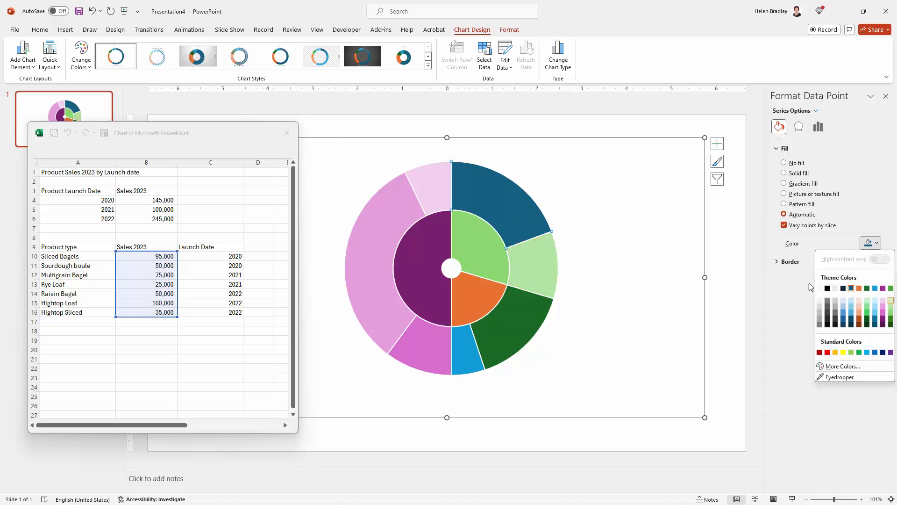
Step: Recolour slices: Sliced Bagels pale green, 2021 inner slice blue, Multigrain Bagel and Rye Loaf light blues
{"action": "left_click", "coordinate": [472, 298]}
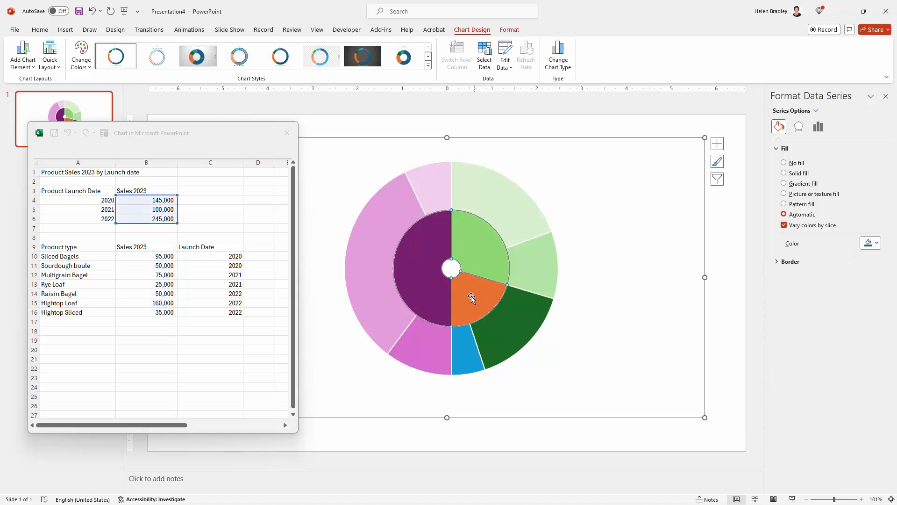
{"action": "left_click", "coordinate": [471, 299]}
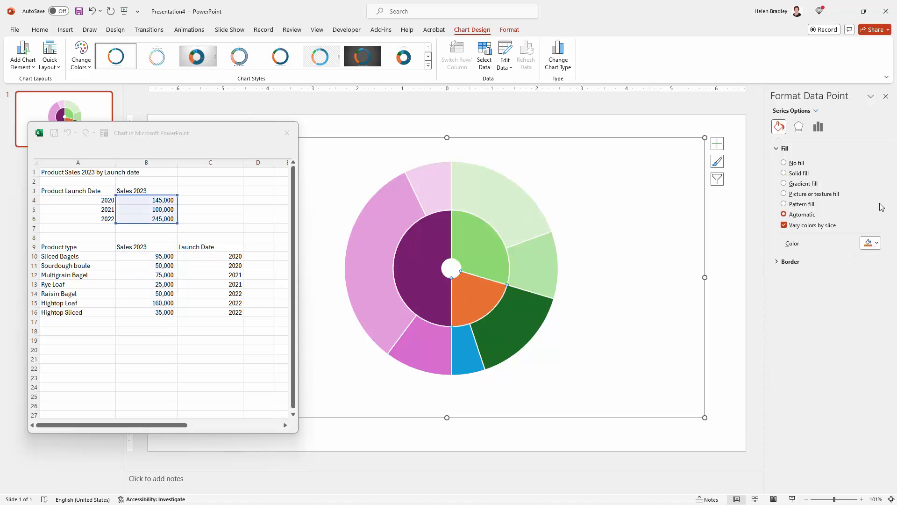
{"action": "left_click", "coordinate": [876, 242]}
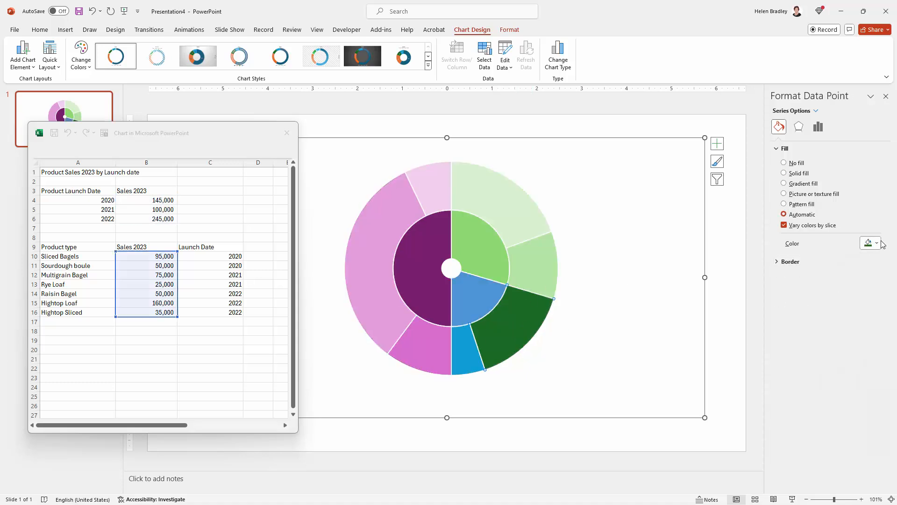
{"action": "left_click", "coordinate": [877, 243]}
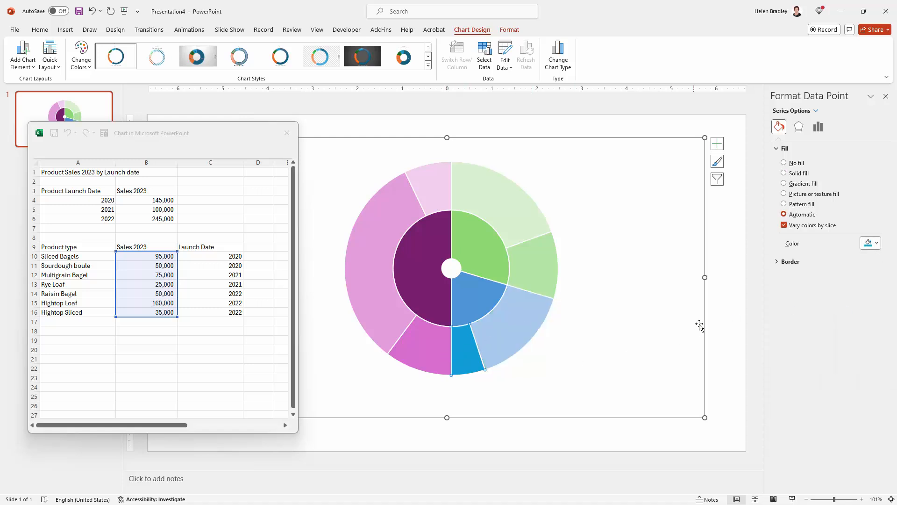
{"action": "left_click", "coordinate": [877, 243]}
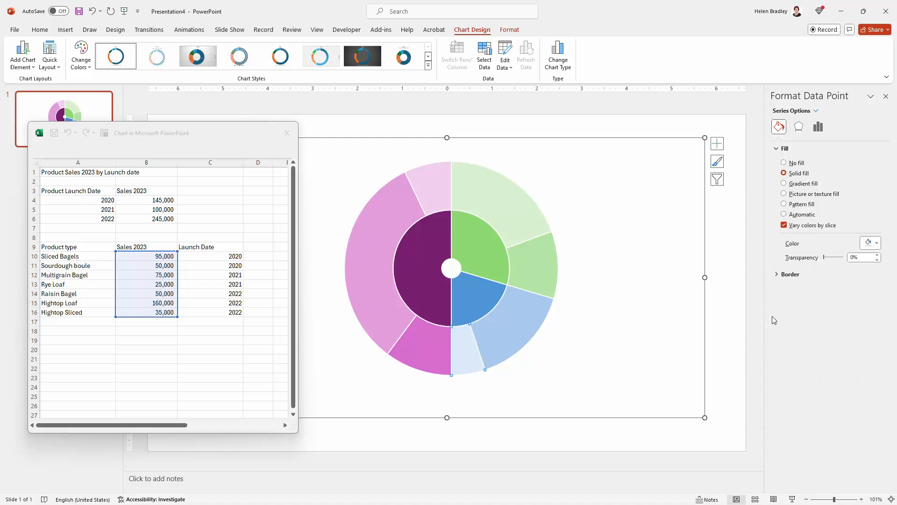
{"action": "left_click", "coordinate": [457, 279]}
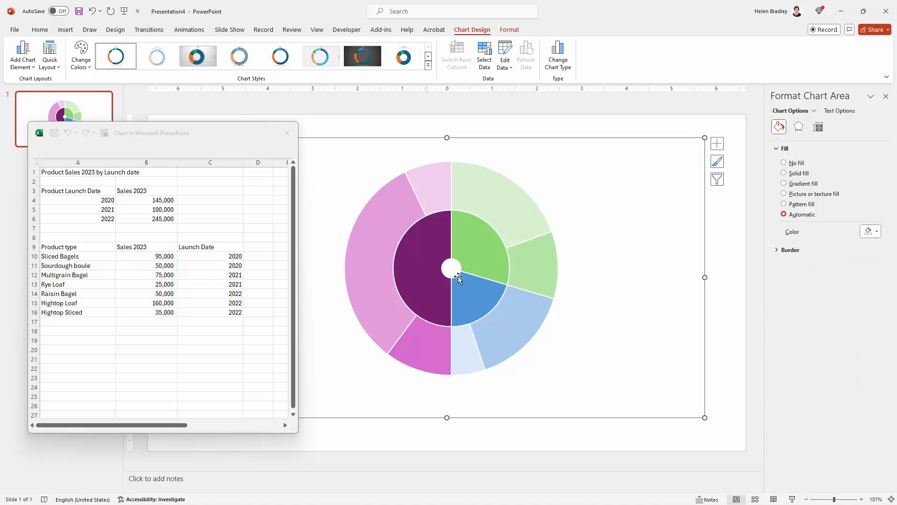
{"action": "mouse_move", "coordinate": [466, 306]}
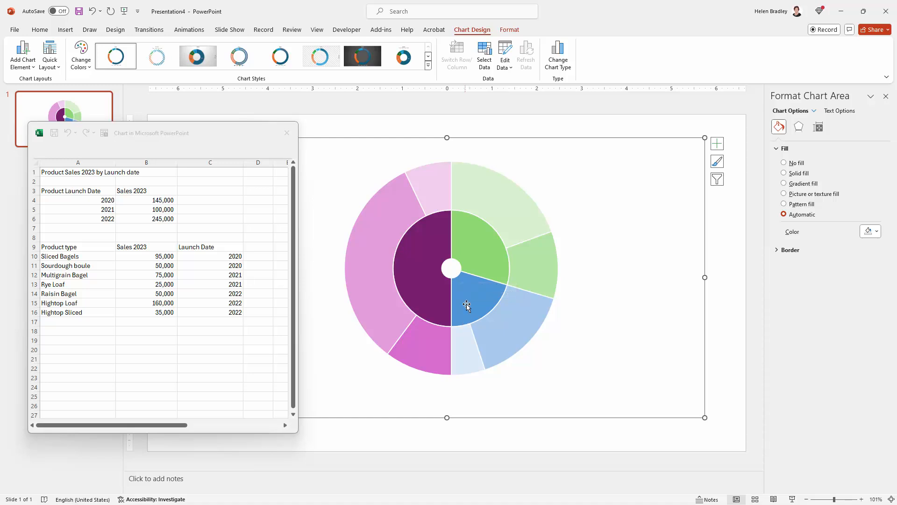
Step: Select the inner ring series and show its shadow, glow and 3-D effect options
{"action": "left_click", "coordinate": [467, 306]}
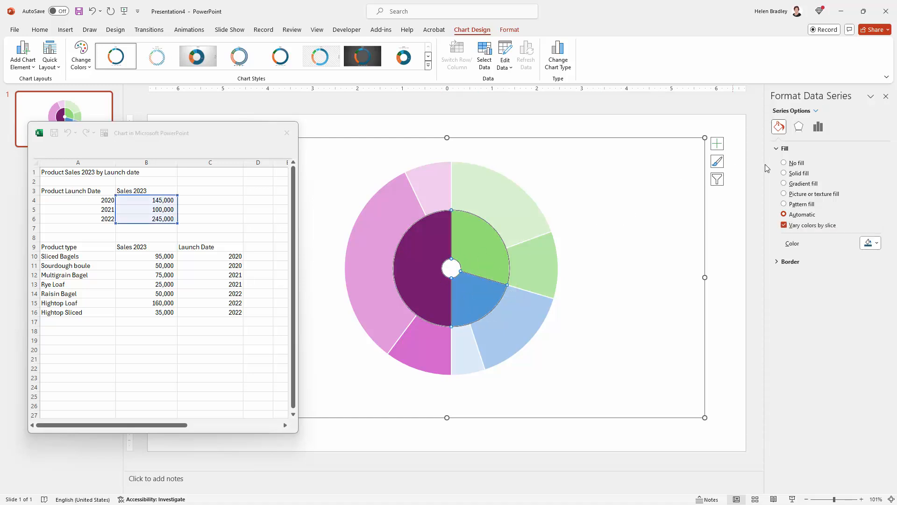
{"action": "left_click", "coordinate": [818, 126]}
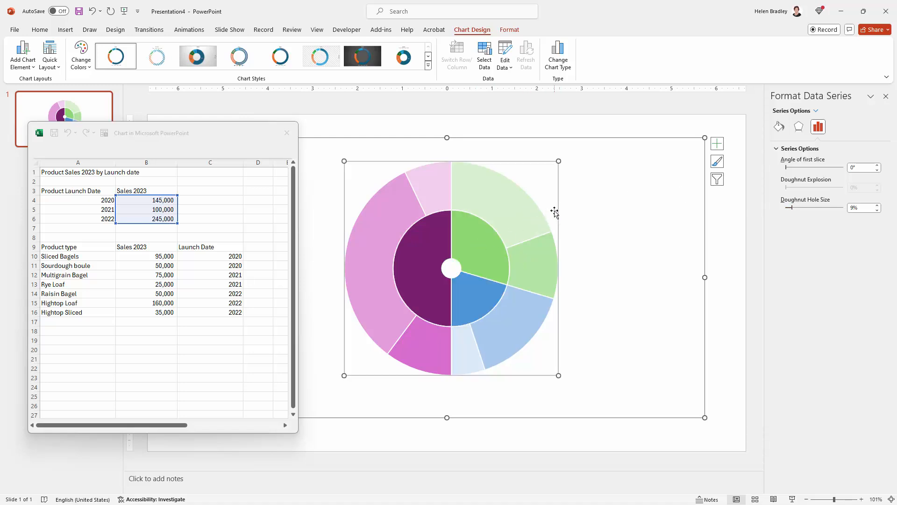
{"action": "left_click", "coordinate": [798, 126]}
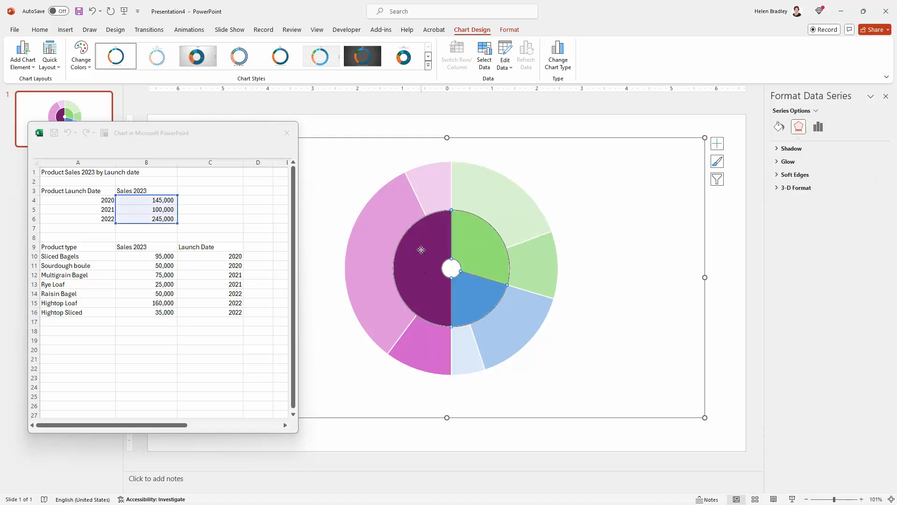
{"action": "mouse_move", "coordinate": [459, 237]}
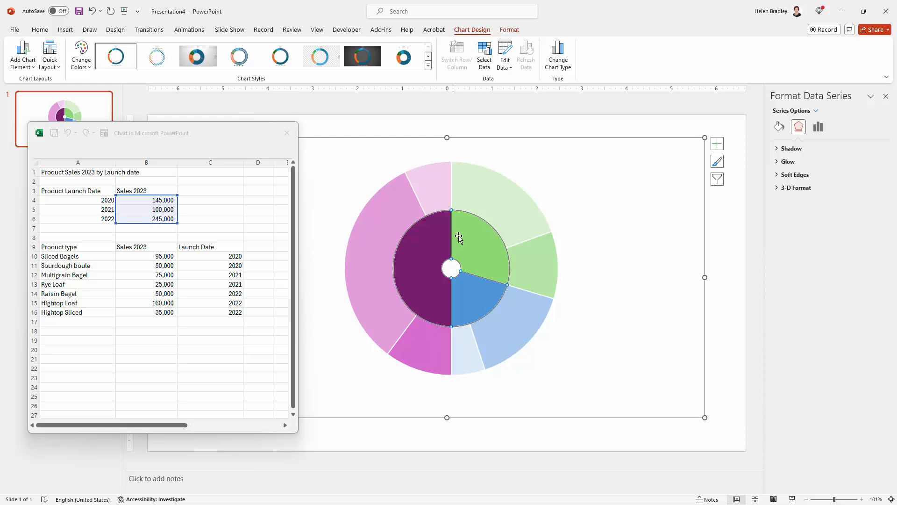
{"action": "mouse_move", "coordinate": [434, 279]}
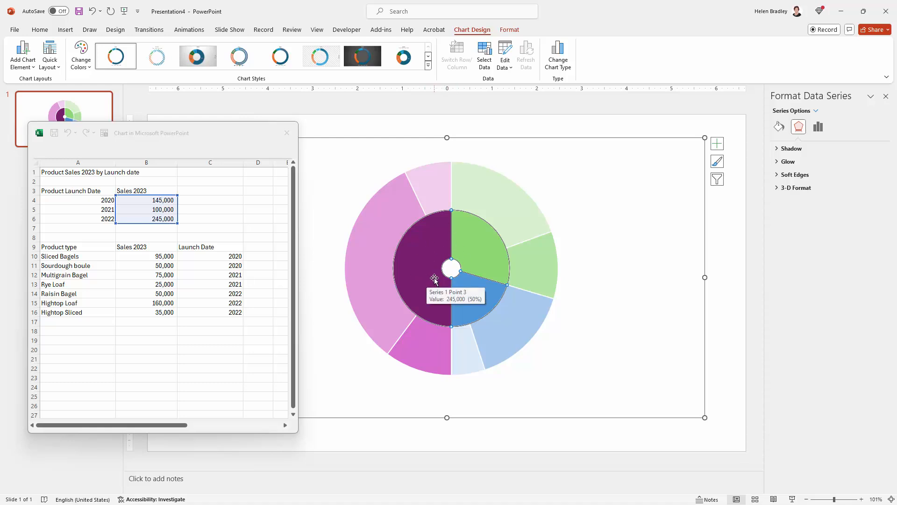
{"action": "left_click", "coordinate": [717, 143]}
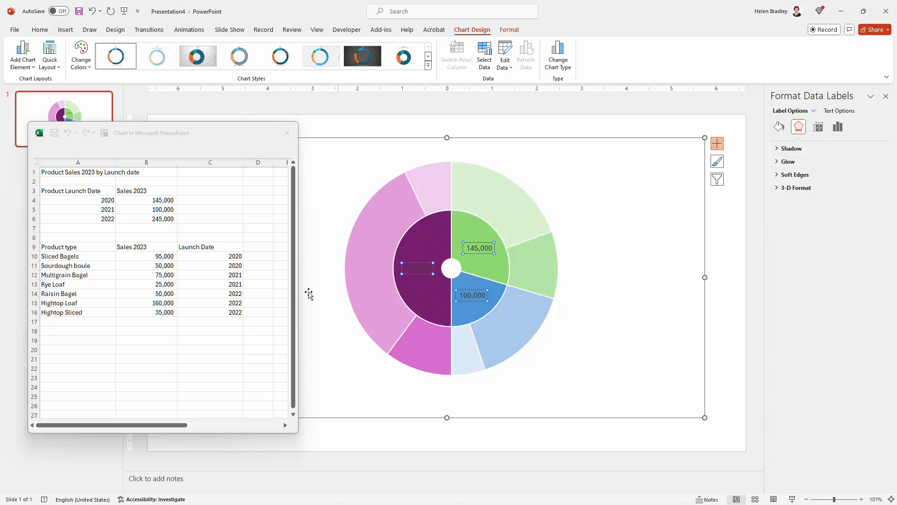
{"action": "mouse_move", "coordinate": [838, 127]}
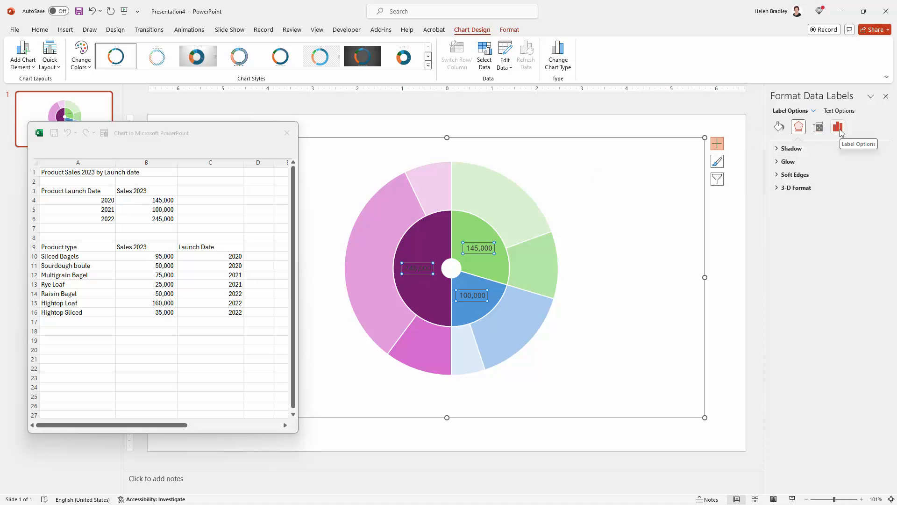
Step: Label the inner ring with launch years from cells A4:A6, removing the sales values
{"action": "left_click", "coordinate": [838, 126]}
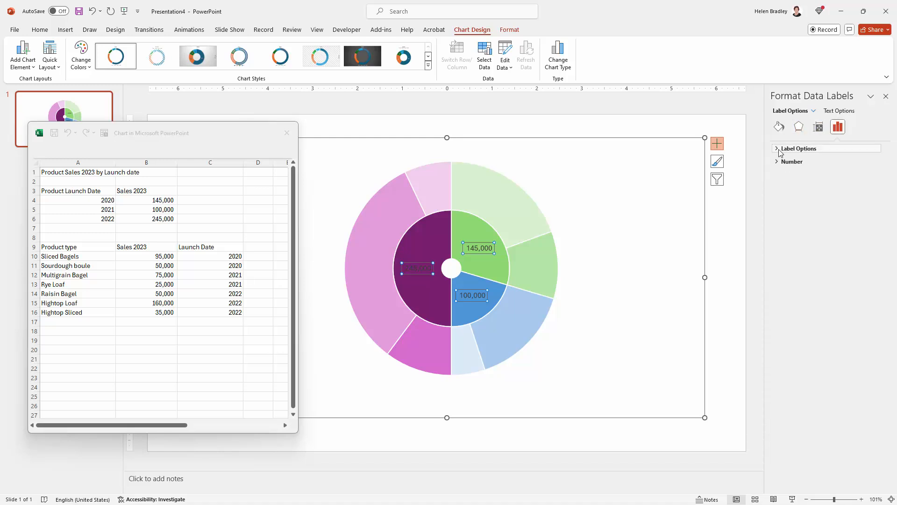
{"action": "left_click", "coordinate": [777, 148]}
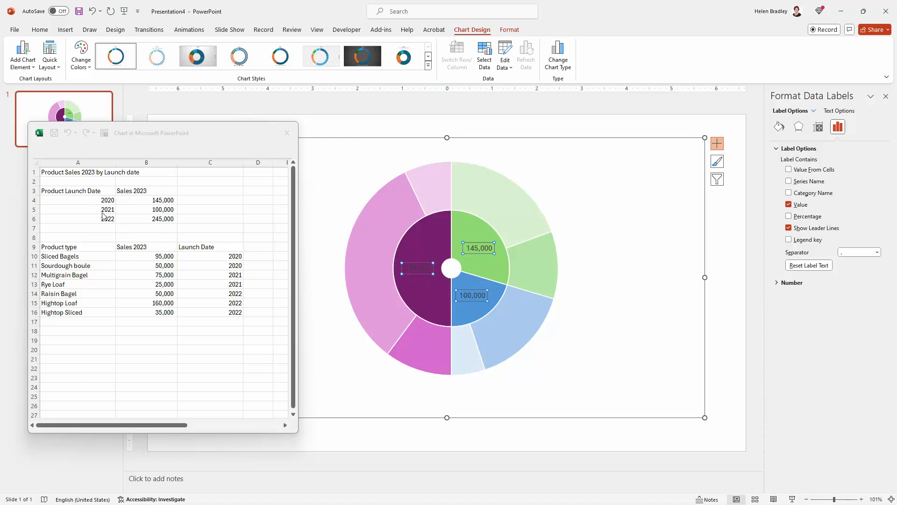
{"action": "left_click", "coordinate": [788, 192]}
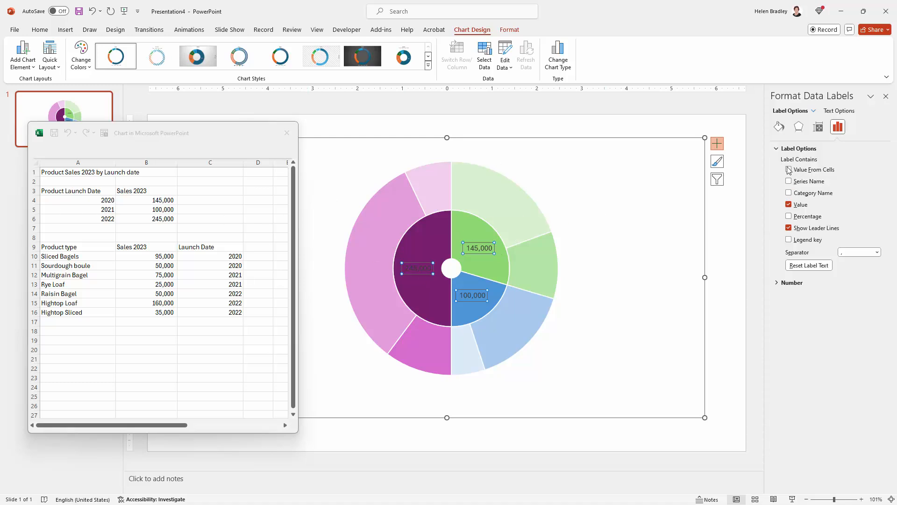
{"action": "left_click", "coordinate": [789, 204]}
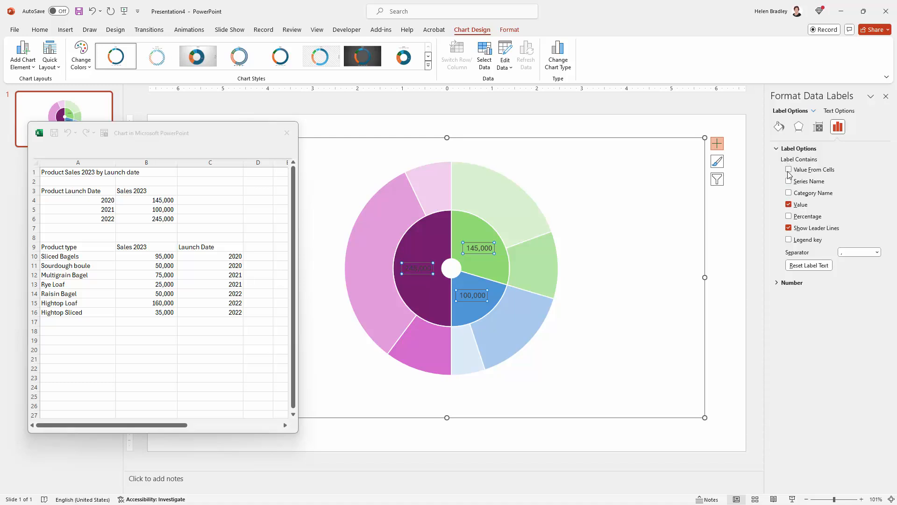
{"action": "left_click", "coordinate": [789, 170]}
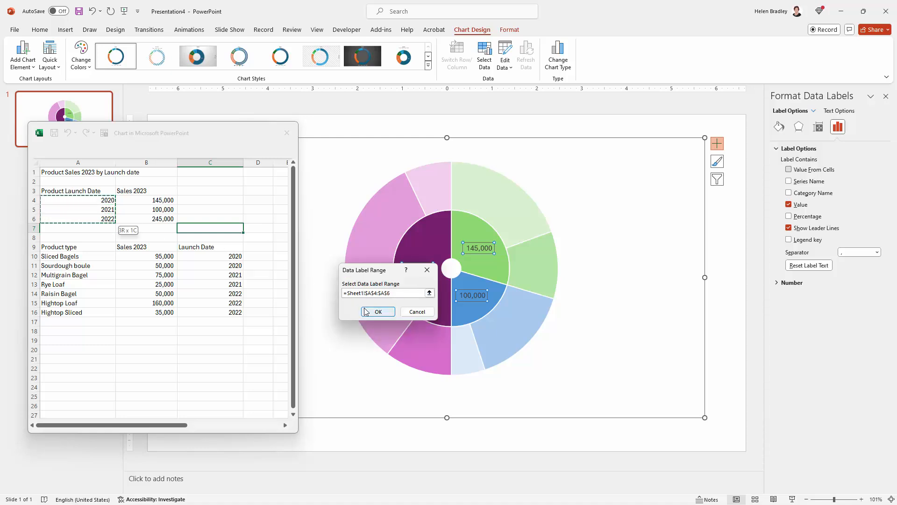
{"action": "left_click", "coordinate": [378, 312]}
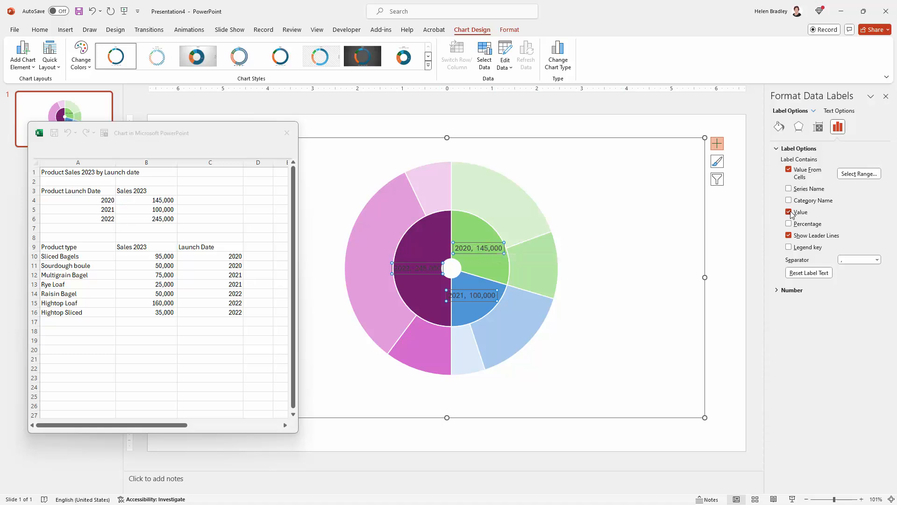
{"action": "left_click", "coordinate": [789, 212]}
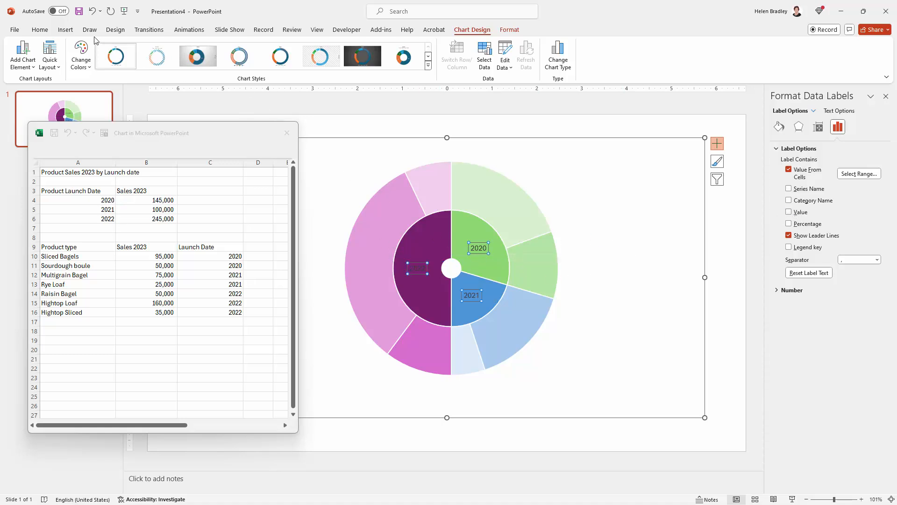
Step: Increase the font size of the 2020, 2021 and 2022 year labels from the Home tab
{"action": "left_click", "coordinate": [39, 30]}
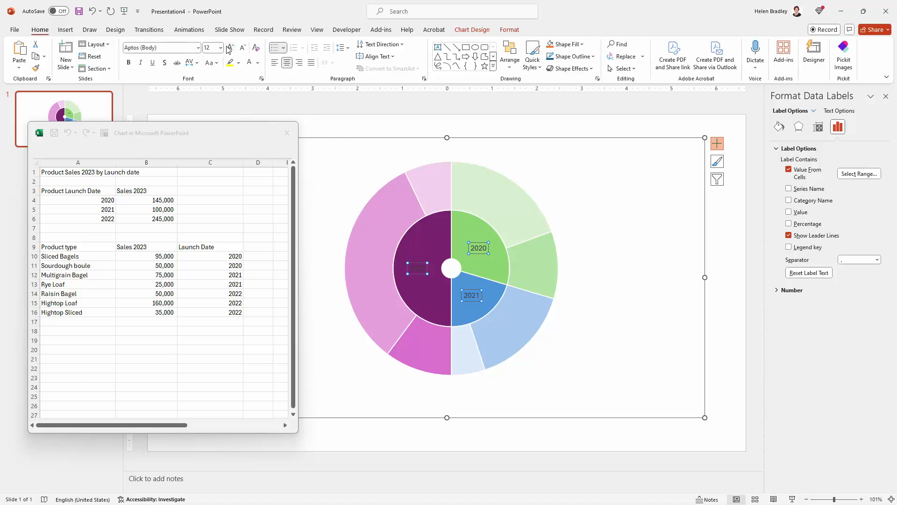
{"action": "left_click", "coordinate": [231, 47]}
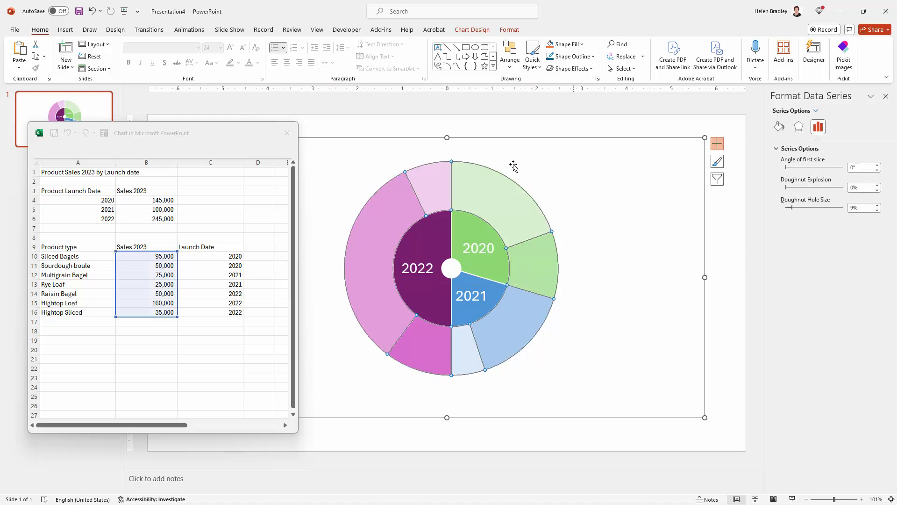
{"action": "mouse_move", "coordinate": [501, 287]}
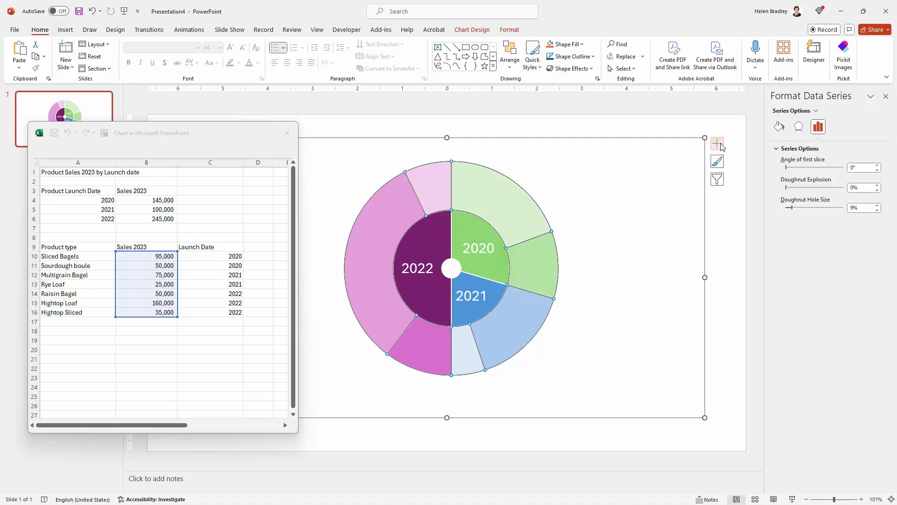
Step: Add outer ring data labels showing product names from A10:A16 instead of values
{"action": "left_click", "coordinate": [717, 143]}
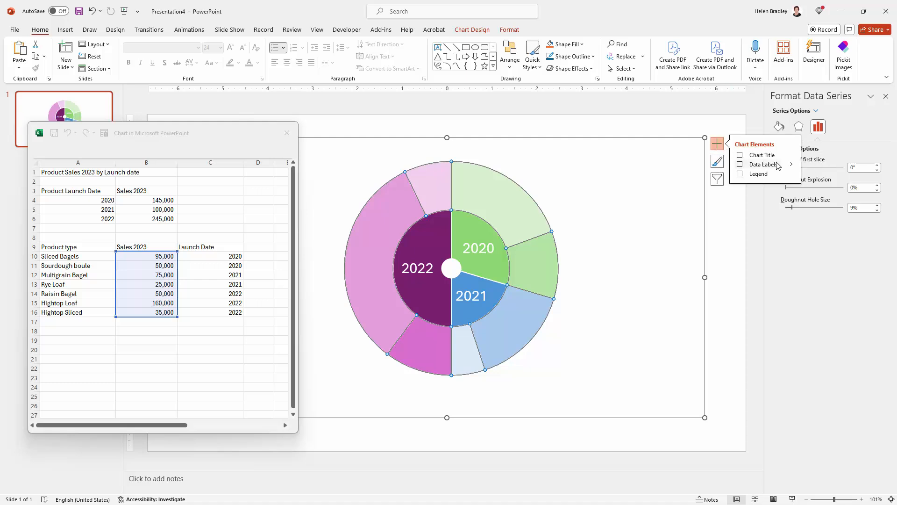
{"action": "left_click", "coordinate": [739, 164]}
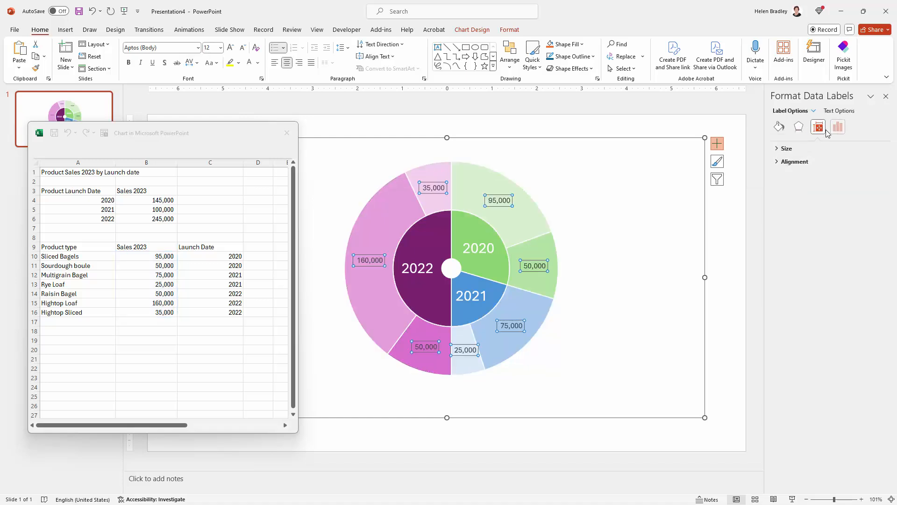
{"action": "left_click", "coordinate": [838, 127]}
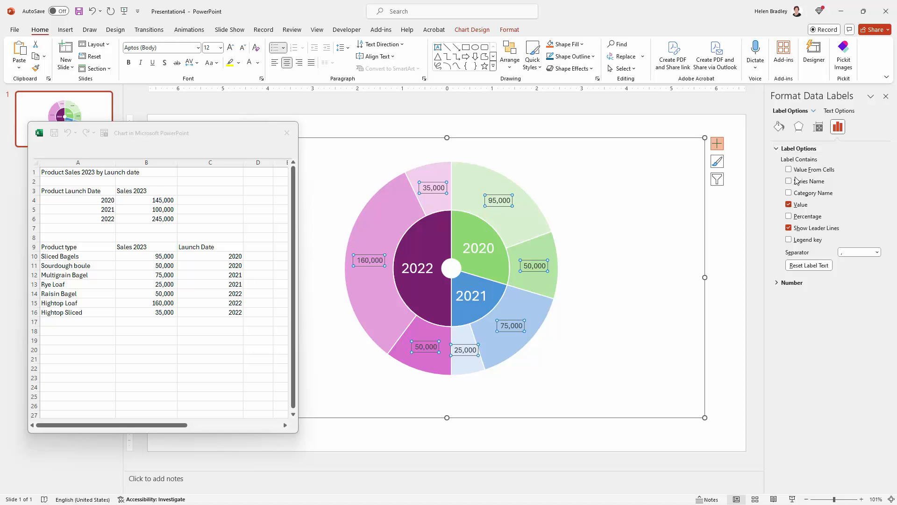
{"action": "left_click", "coordinate": [789, 170]}
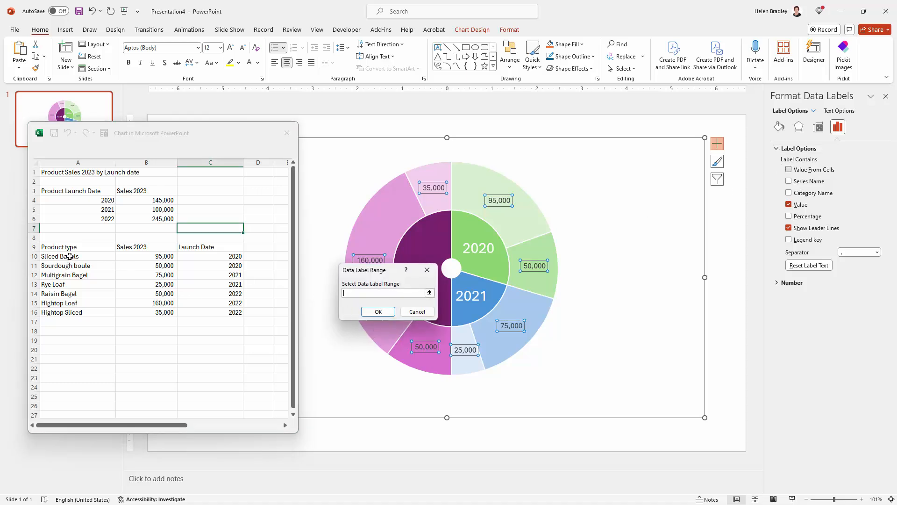
{"action": "left_click_drag", "start_coordinate": [60, 255], "coordinate": [59, 312]}
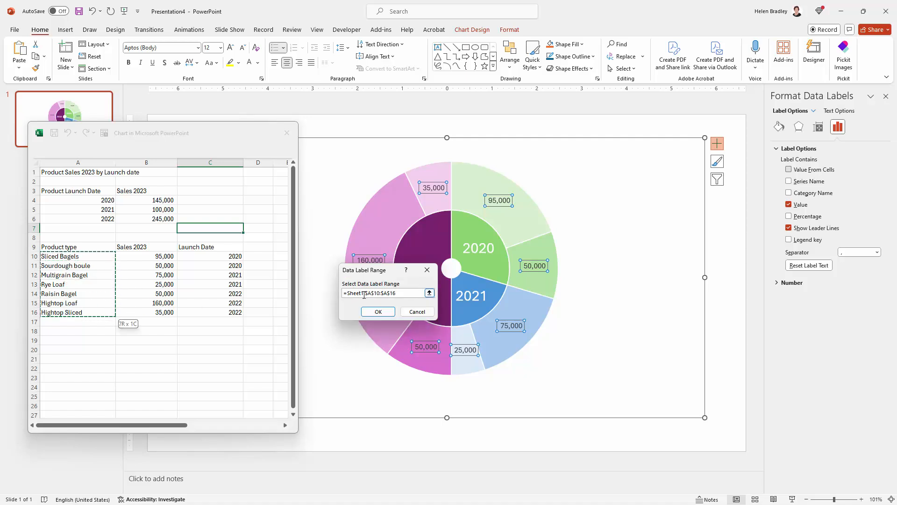
{"action": "left_click", "coordinate": [377, 312]}
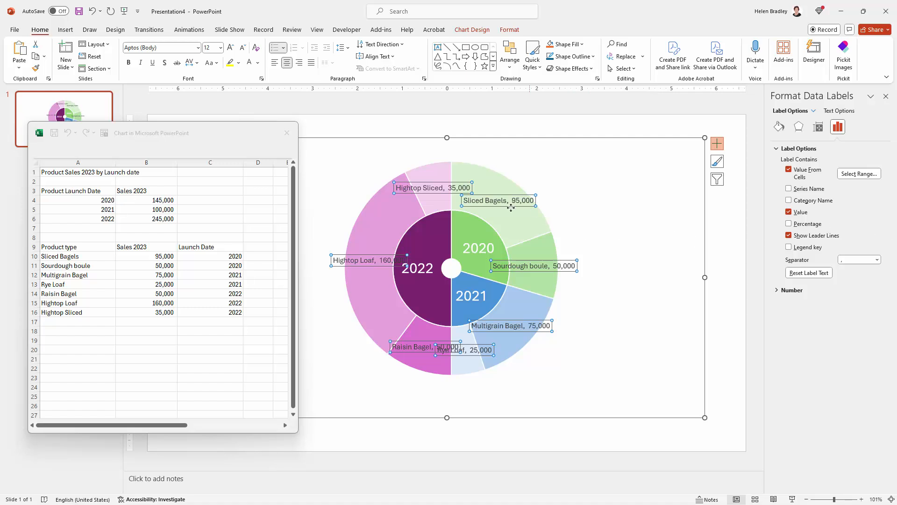
{"action": "left_click", "coordinate": [789, 212]}
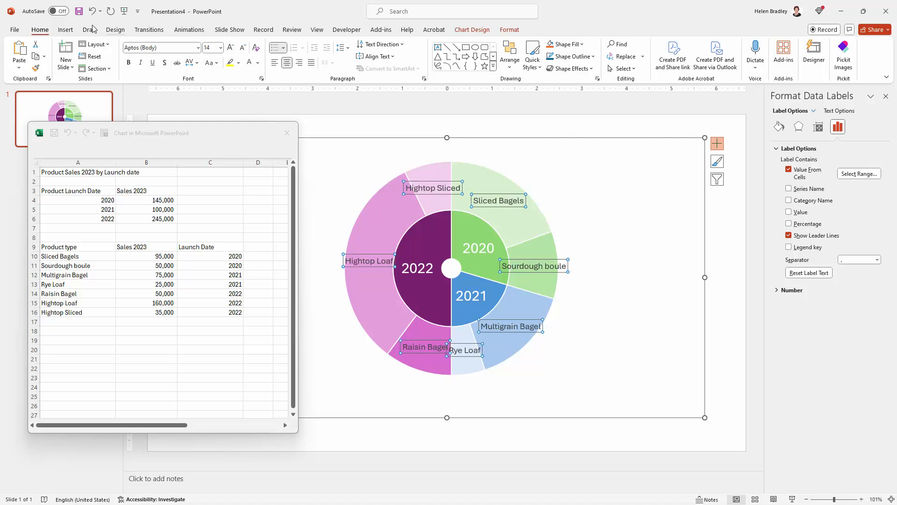
Step: Enlarge the outer ring's product-name labels
{"action": "left_click", "coordinate": [230, 48]}
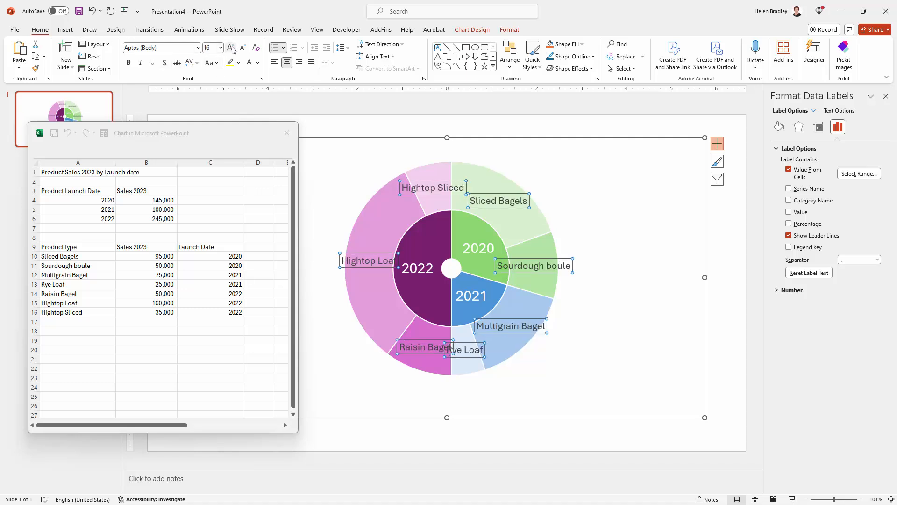
{"action": "mouse_move", "coordinate": [212, 70]}
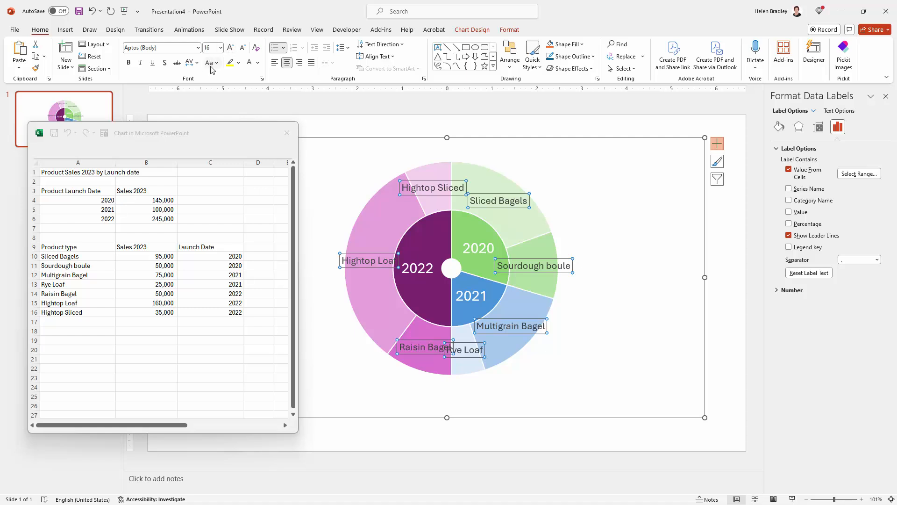
{"action": "mouse_move", "coordinate": [485, 221]}
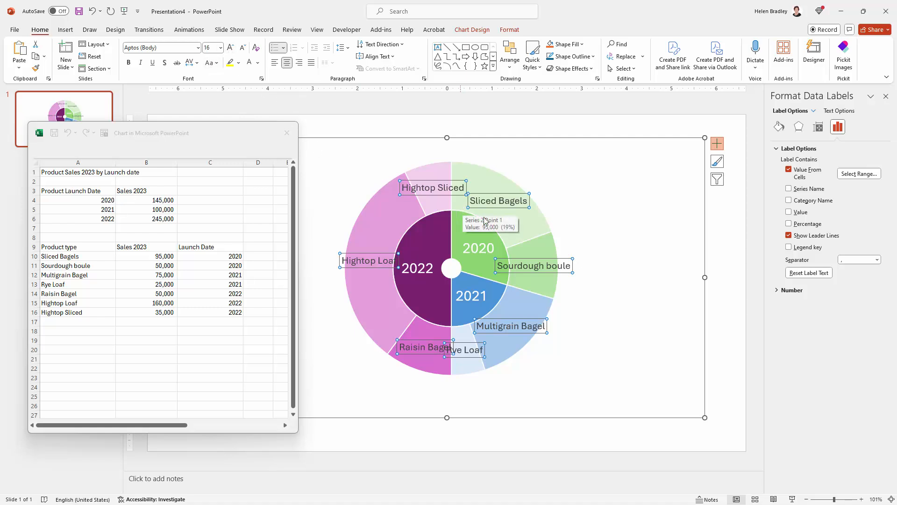
{"action": "mouse_move", "coordinate": [566, 228]}
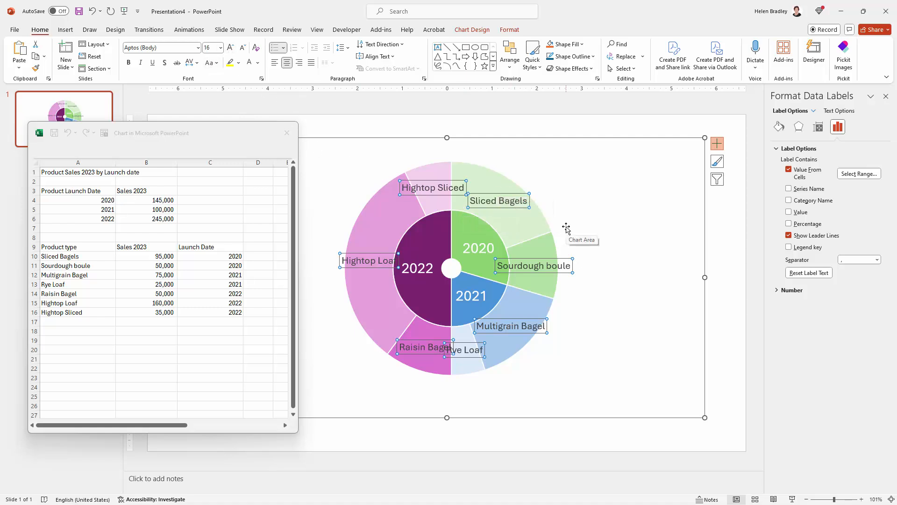
{"action": "left_click", "coordinate": [566, 227]}
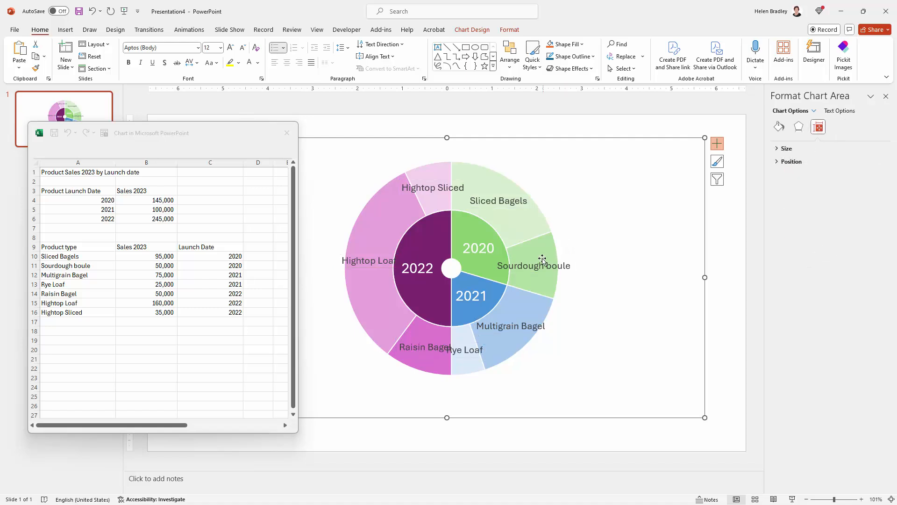
{"action": "left_click", "coordinate": [533, 265]}
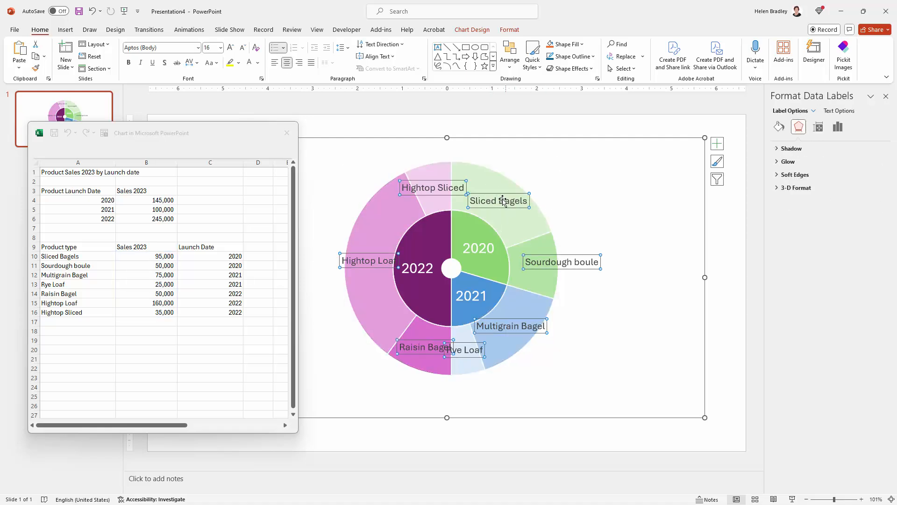
Step: Drag the Multigrain Bagel label outside the ring beside its slice, with a leader line
{"action": "left_click", "coordinate": [499, 201]}
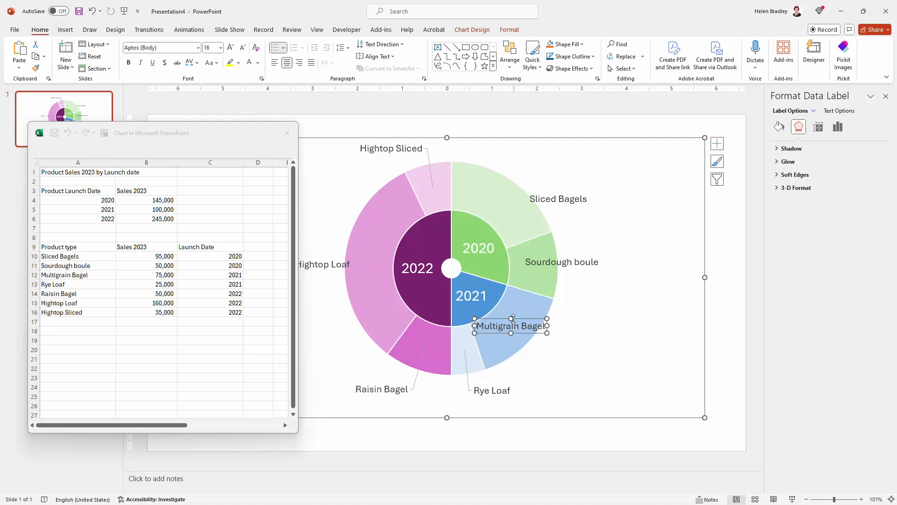
{"action": "left_click_drag", "start_coordinate": [511, 326], "coordinate": [558, 344]}
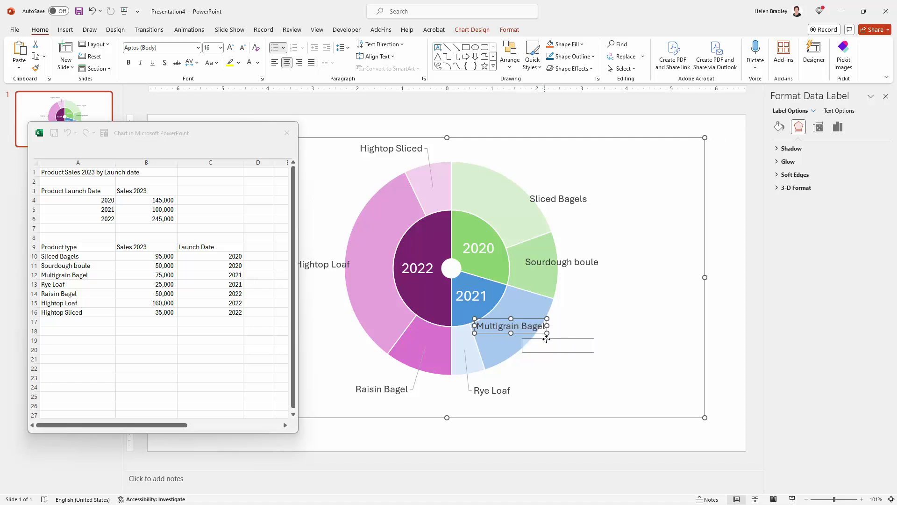
{"action": "left_click_drag", "start_coordinate": [509, 325], "coordinate": [561, 346]}
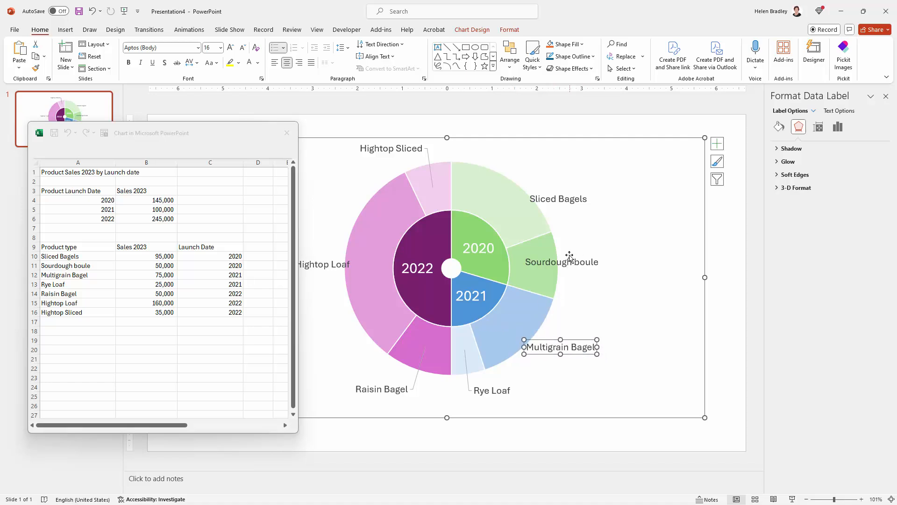
{"action": "left_click", "coordinate": [562, 262]}
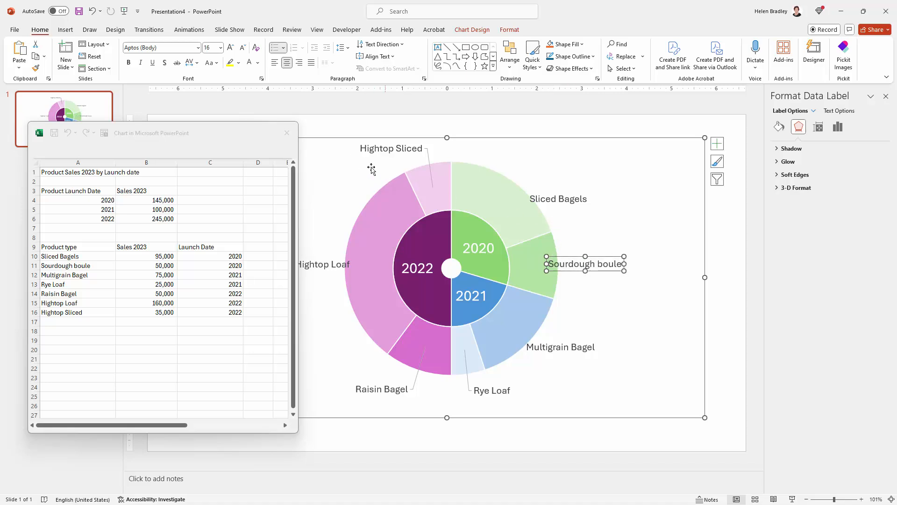
{"action": "mouse_move", "coordinate": [434, 196]}
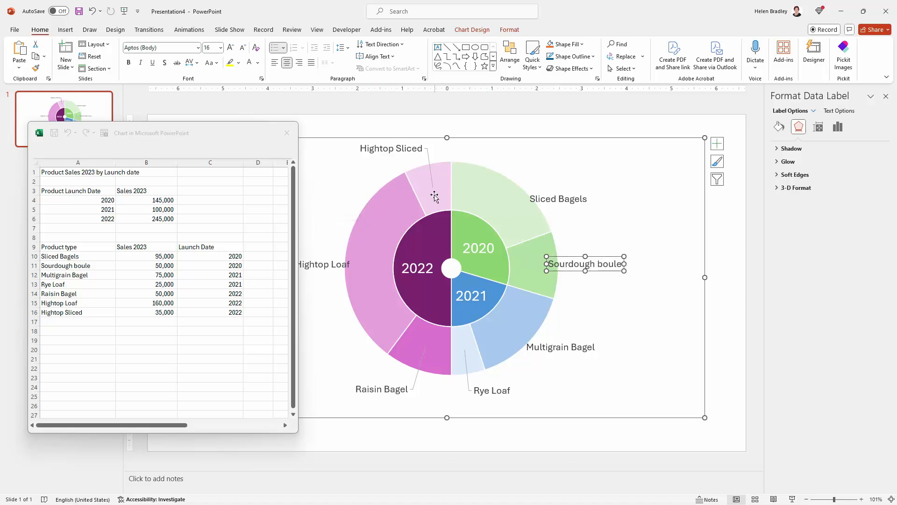
{"action": "mouse_move", "coordinate": [434, 196]}
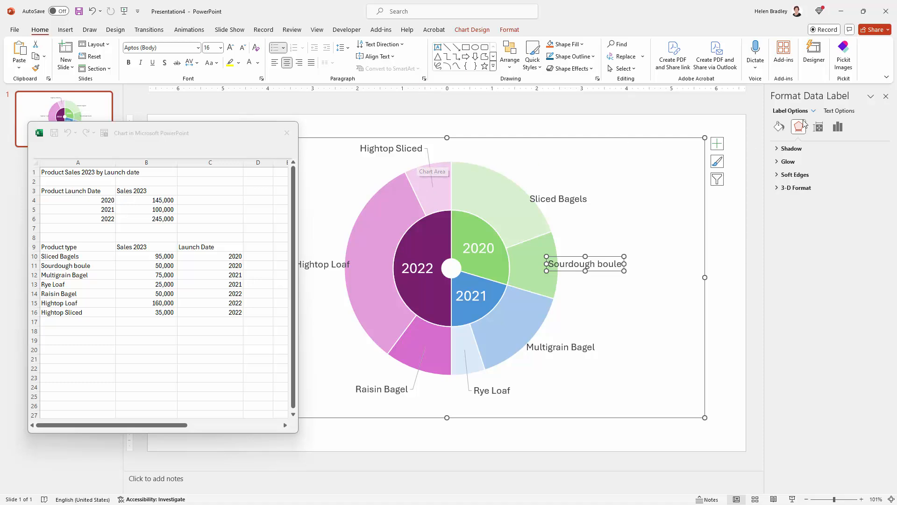
Step: Collapse the label options and close the chart data sheet window
{"action": "left_click", "coordinate": [837, 127]}
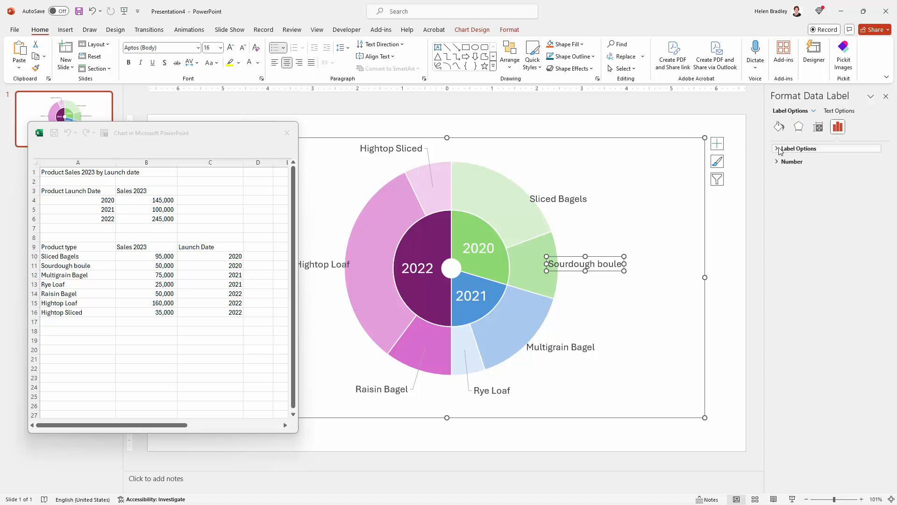
{"action": "left_click", "coordinate": [777, 148]}
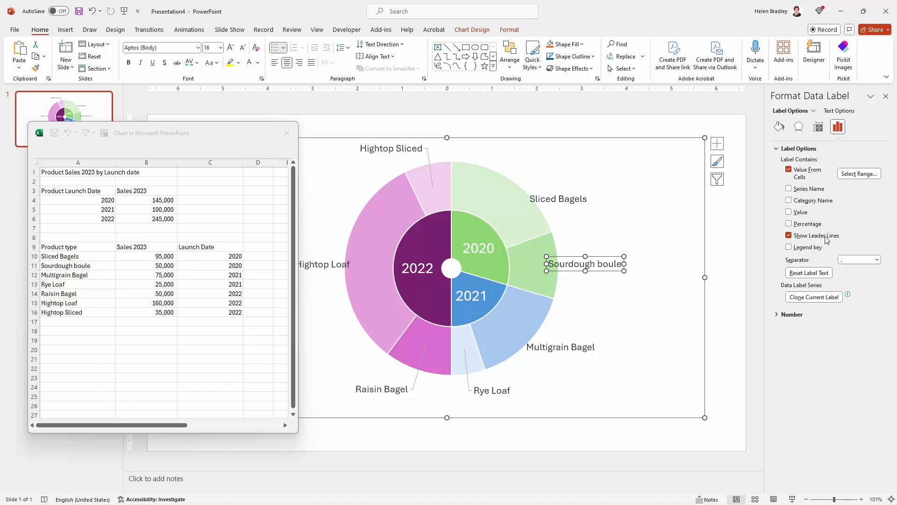
{"action": "mouse_move", "coordinate": [276, 138]}
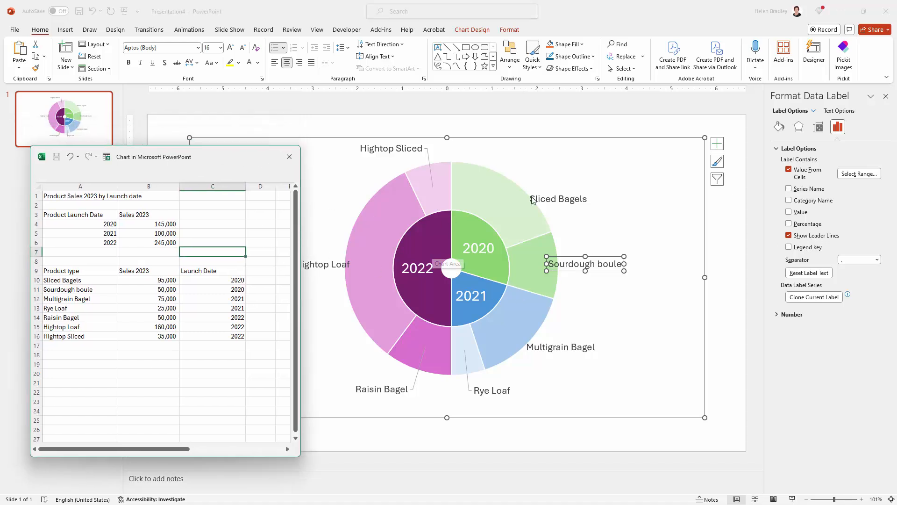
{"action": "left_click", "coordinate": [289, 156]}
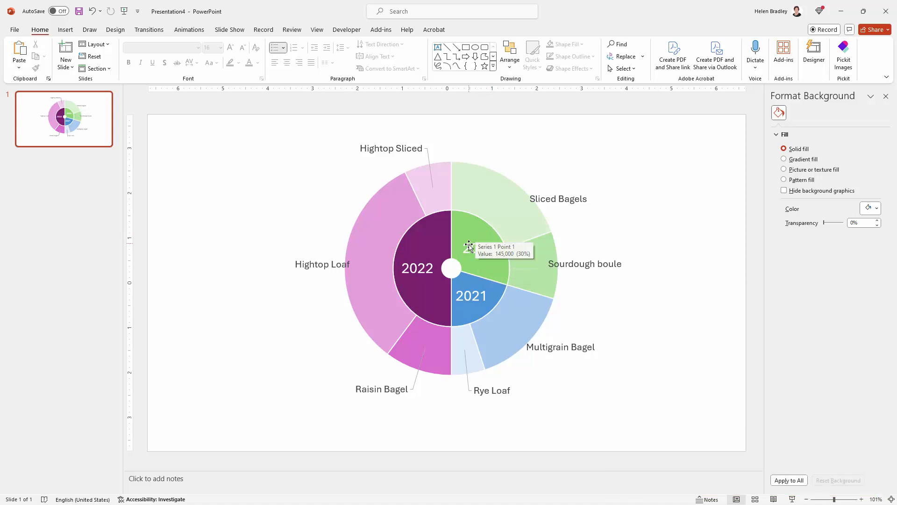
{"action": "mouse_move", "coordinate": [460, 201]}
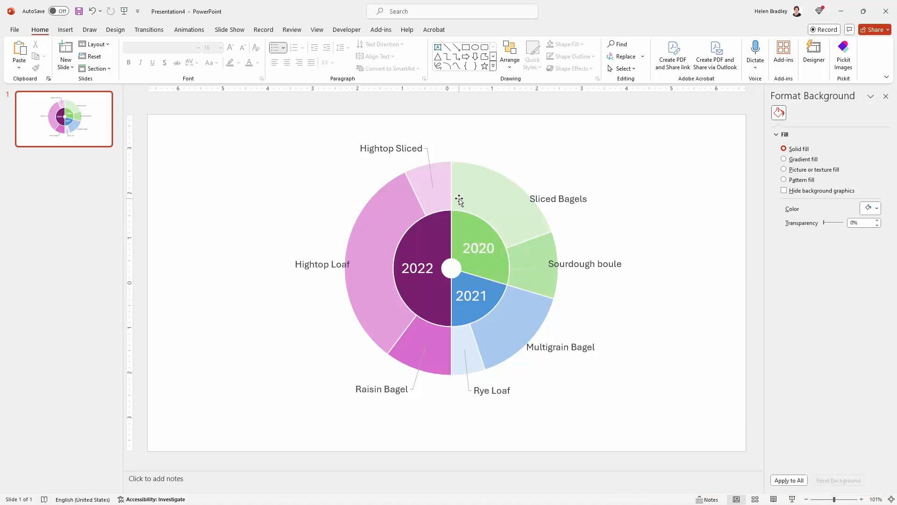
Step: Reopen the chart data via Edit Data; enter 120000 for 2020 and 25000 for Sourdough boule
{"action": "right_click", "coordinate": [460, 200]}
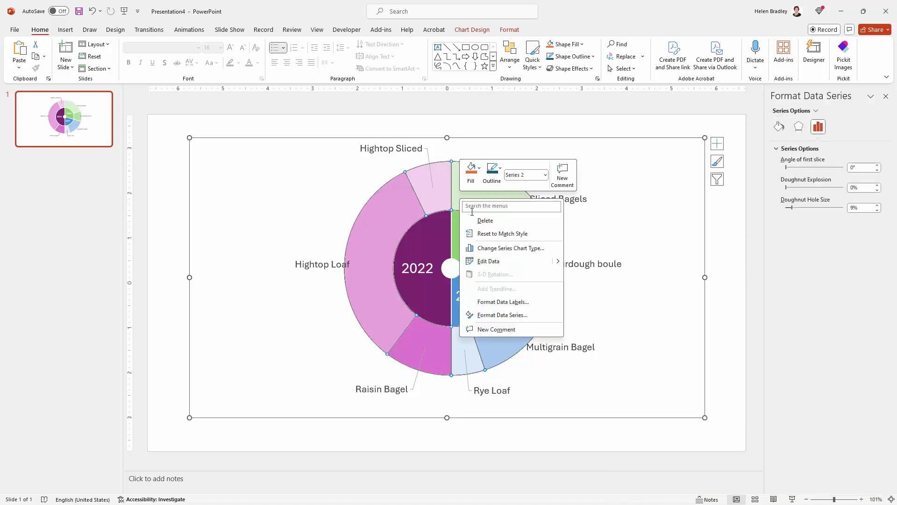
{"action": "left_click", "coordinate": [422, 235]}
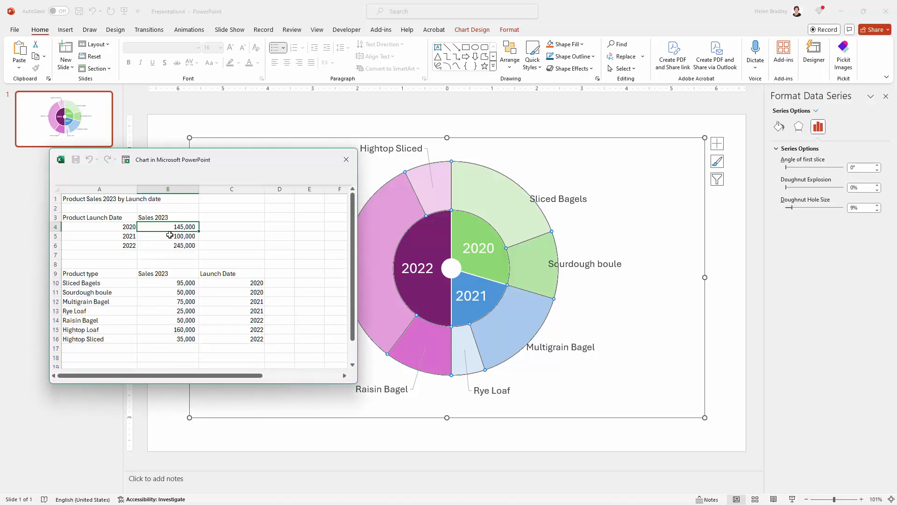
{"action": "left_click", "coordinate": [175, 285]}
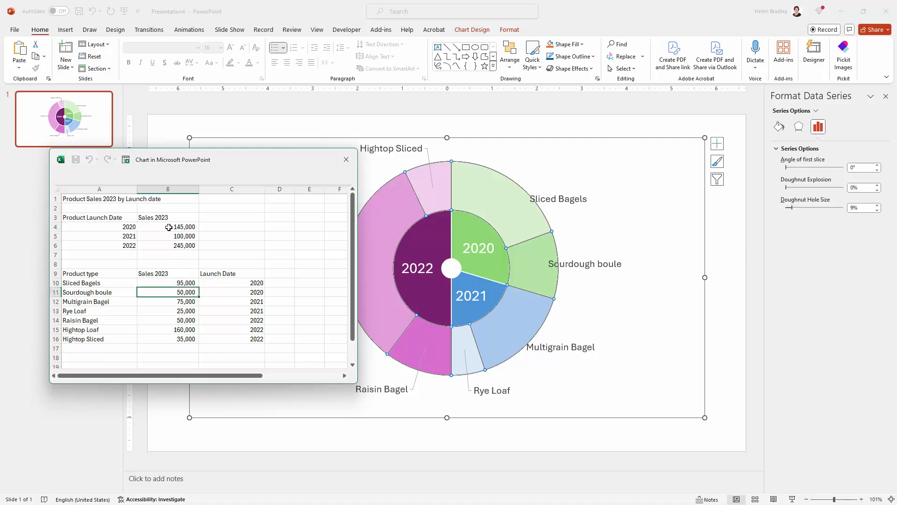
{"action": "left_click", "coordinate": [168, 226]}
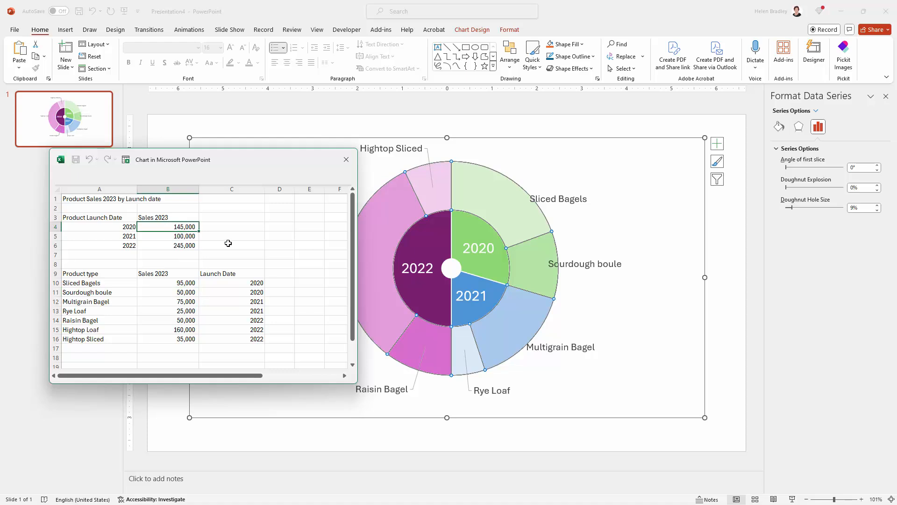
{"action": "type", "text": "120000"}
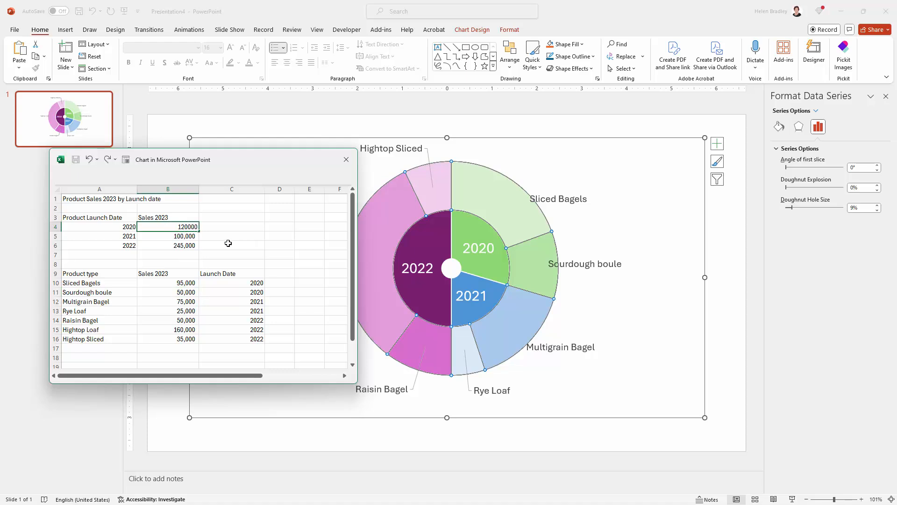
{"action": "left_click", "coordinate": [168, 292]}
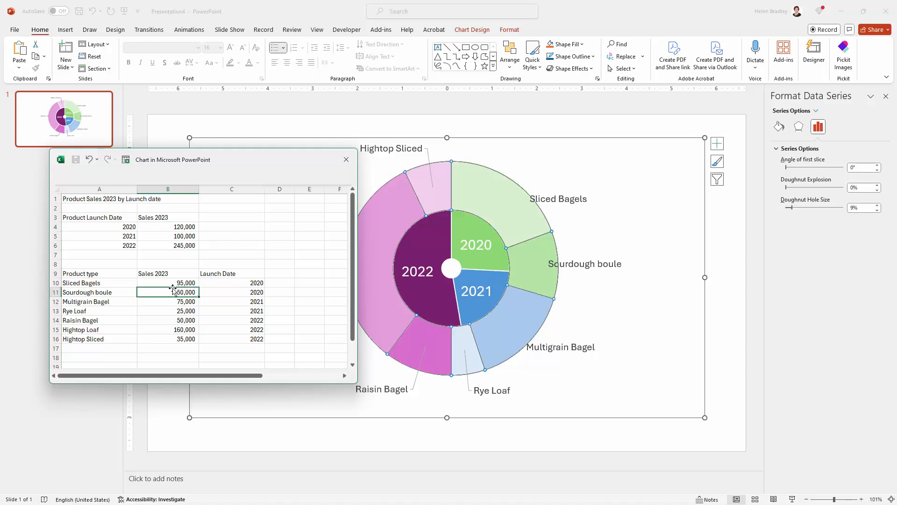
{"action": "type", "text": "25000"}
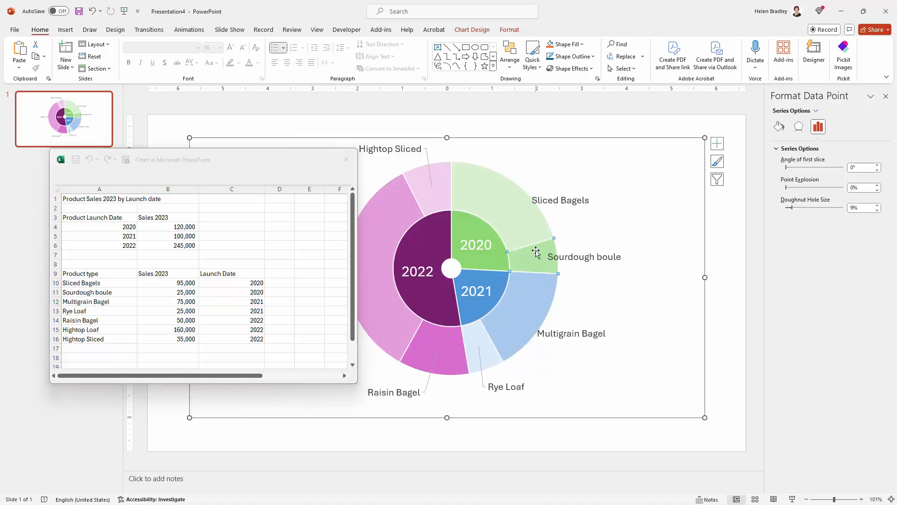
{"action": "mouse_move", "coordinate": [530, 269]}
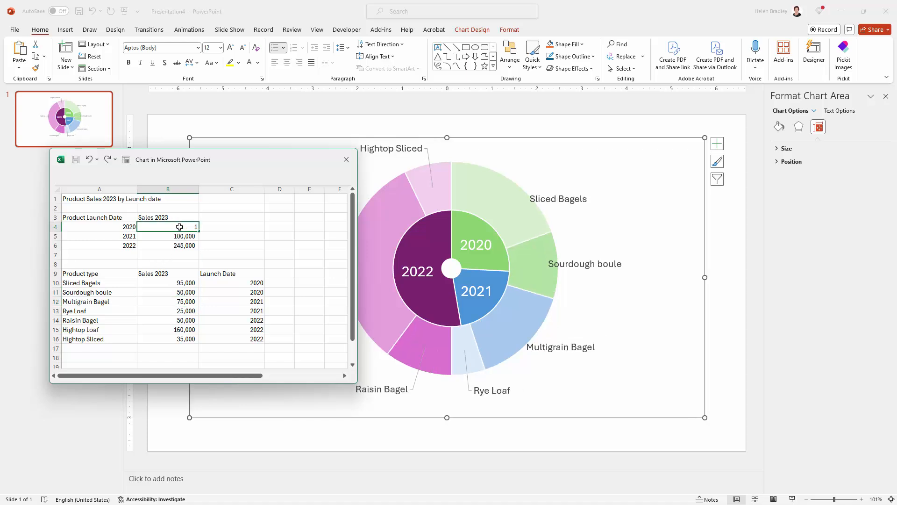
Step: Enter 145000 for 2020, restore Sourdough boule to 50,000, and close the data sheet
{"action": "type", "text": "1450000"}
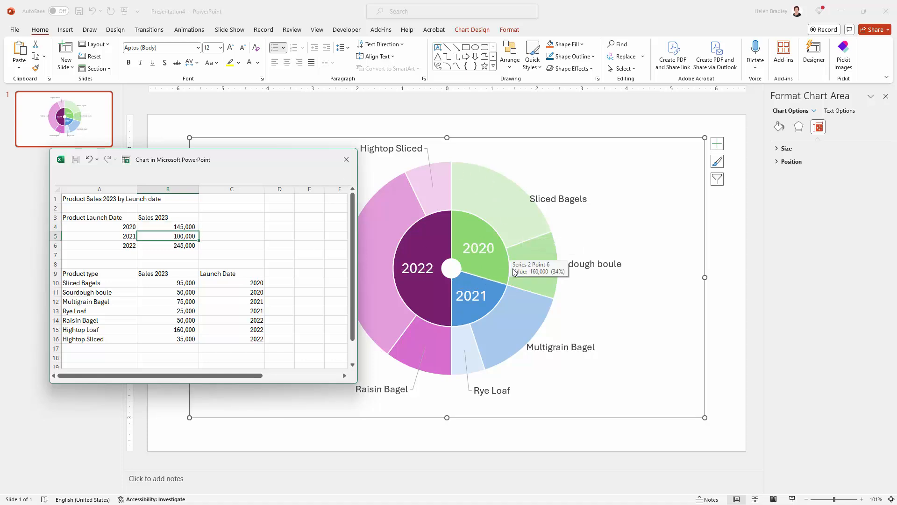
{"action": "mouse_move", "coordinate": [438, 240]}
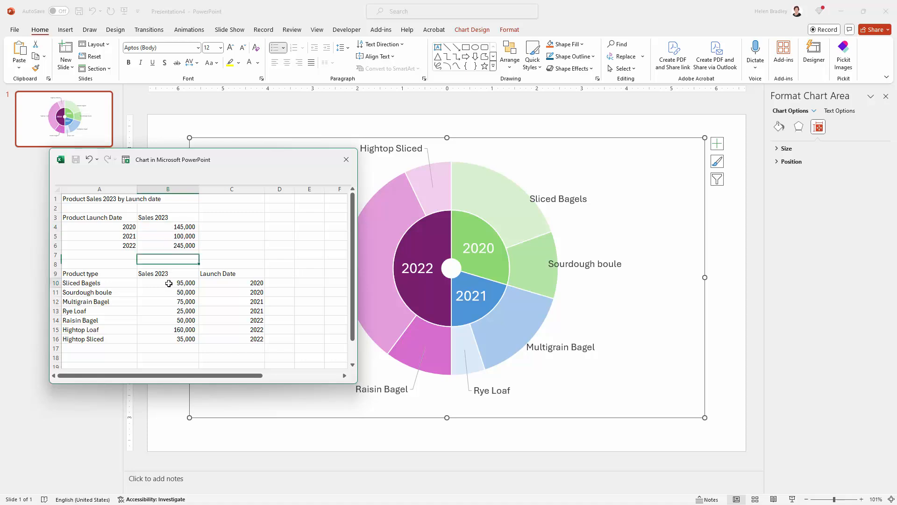
{"action": "left_click", "coordinate": [168, 236]}
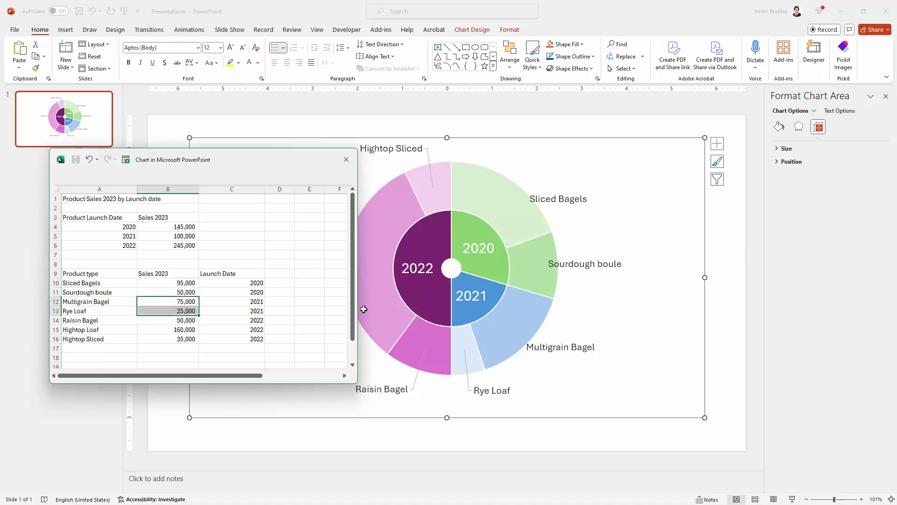
{"action": "mouse_move", "coordinate": [453, 225]}
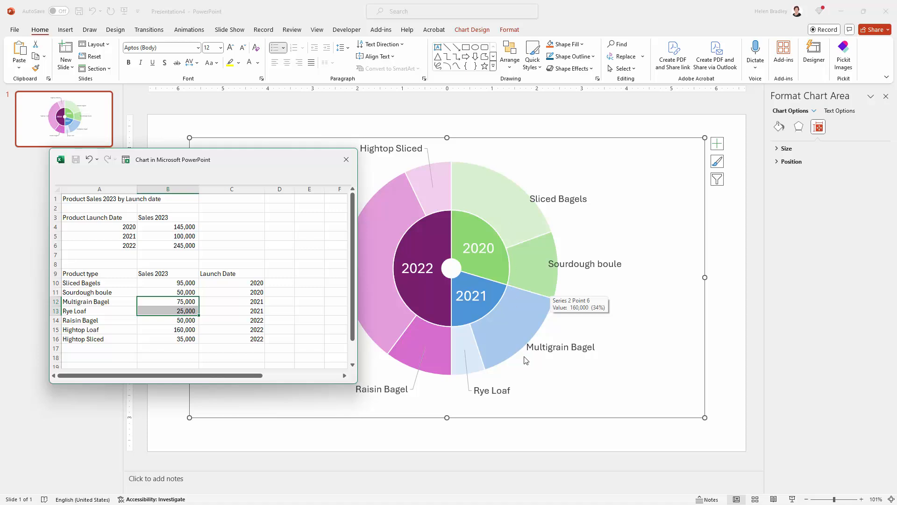
{"action": "mouse_move", "coordinate": [387, 272]}
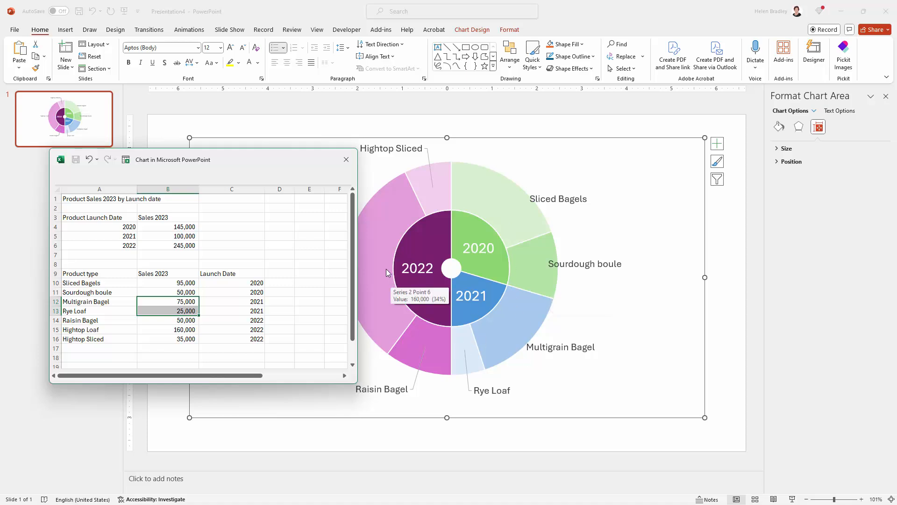
{"action": "left_click", "coordinate": [346, 160]}
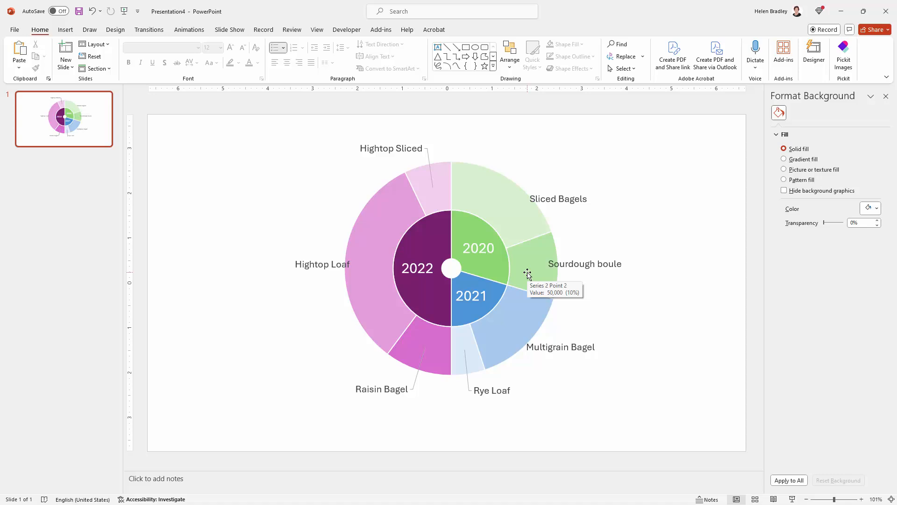
{"action": "mouse_move", "coordinate": [297, 249]}
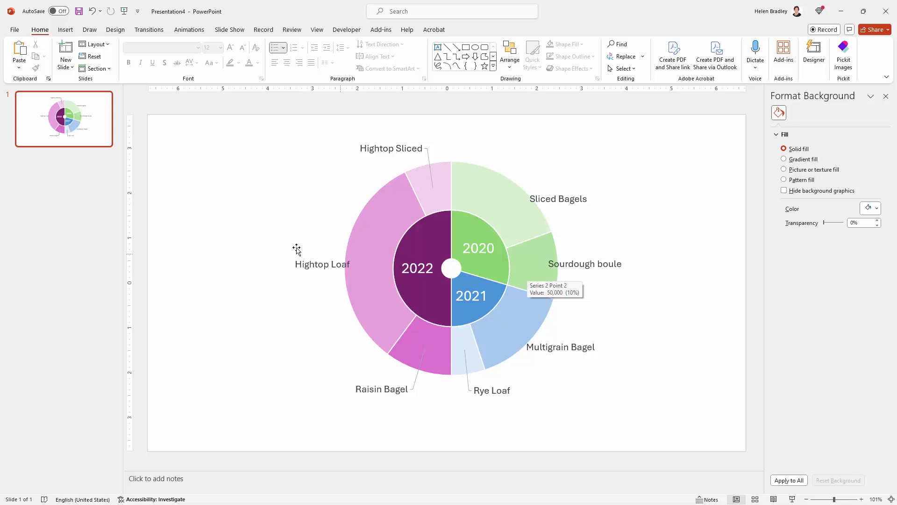
{"action": "mouse_move", "coordinate": [479, 341]}
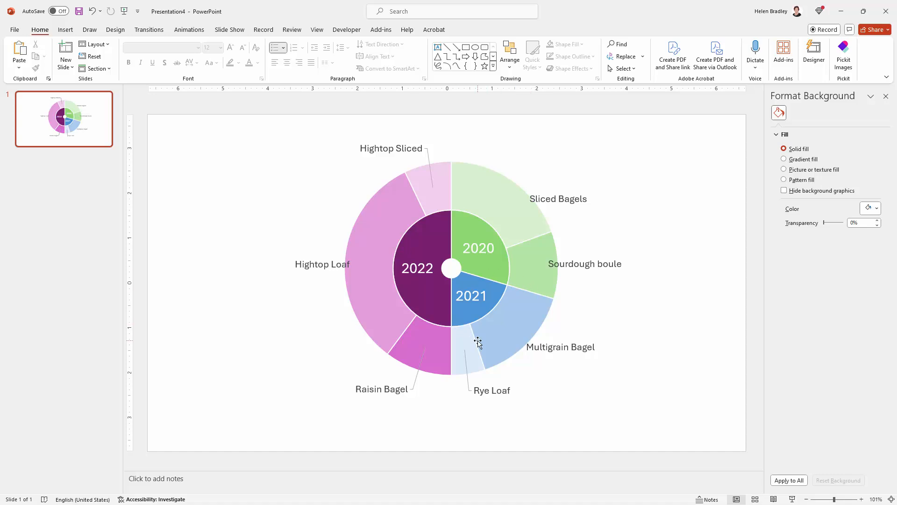
{"action": "mouse_move", "coordinate": [407, 231]}
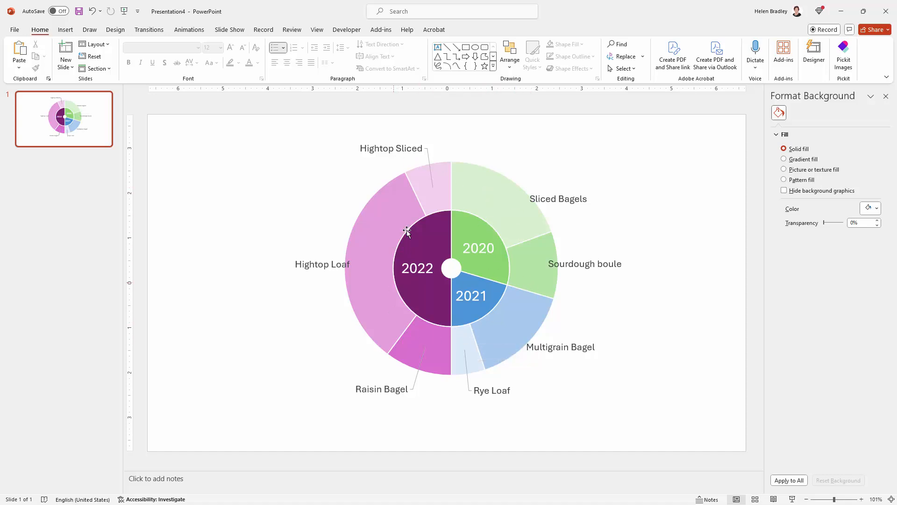
{"action": "mouse_move", "coordinate": [509, 301]}
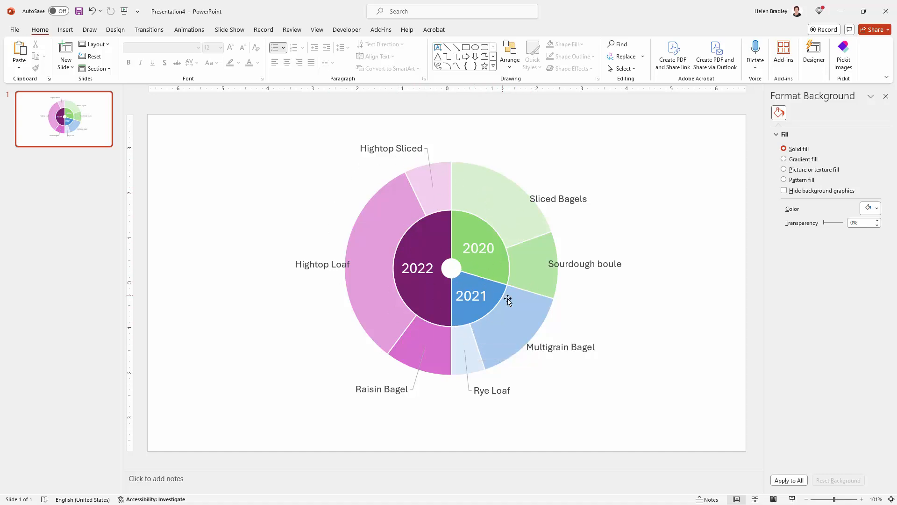
{"action": "mouse_move", "coordinate": [681, 378]}
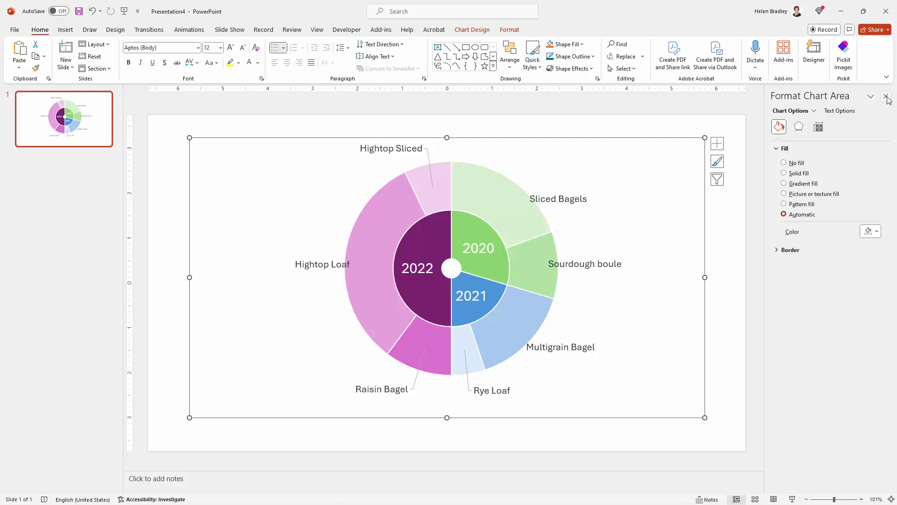
Step: Close the Format Chart Area pane and bring up the Design-tab themes
{"action": "left_click", "coordinate": [886, 97]}
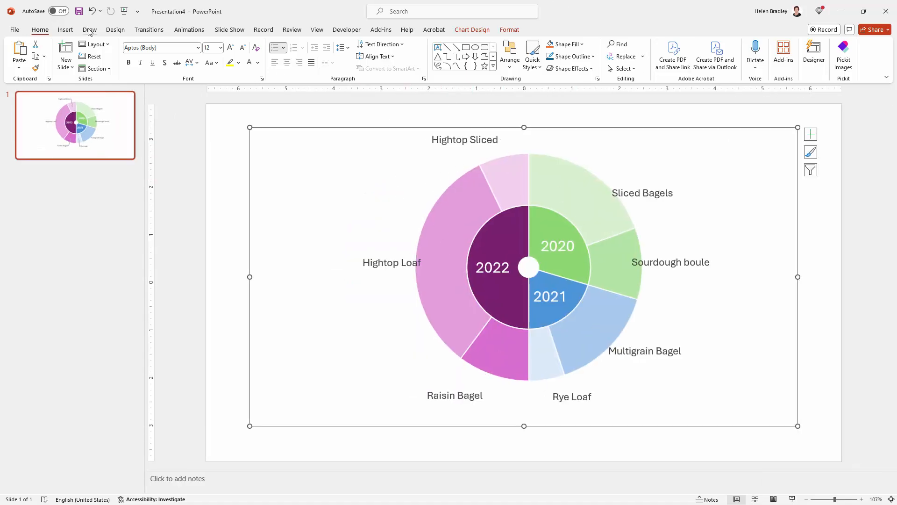
{"action": "left_click", "coordinate": [115, 29]}
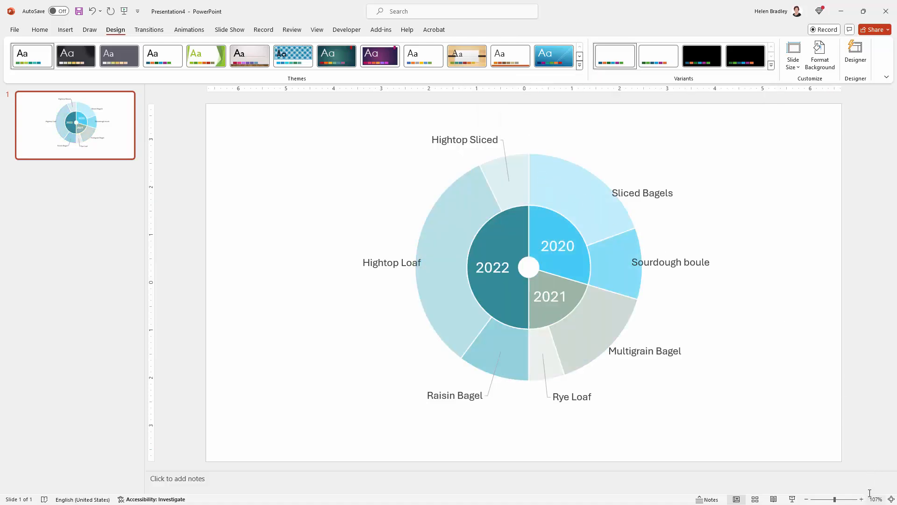
{"action": "mouse_move", "coordinate": [793, 424]}
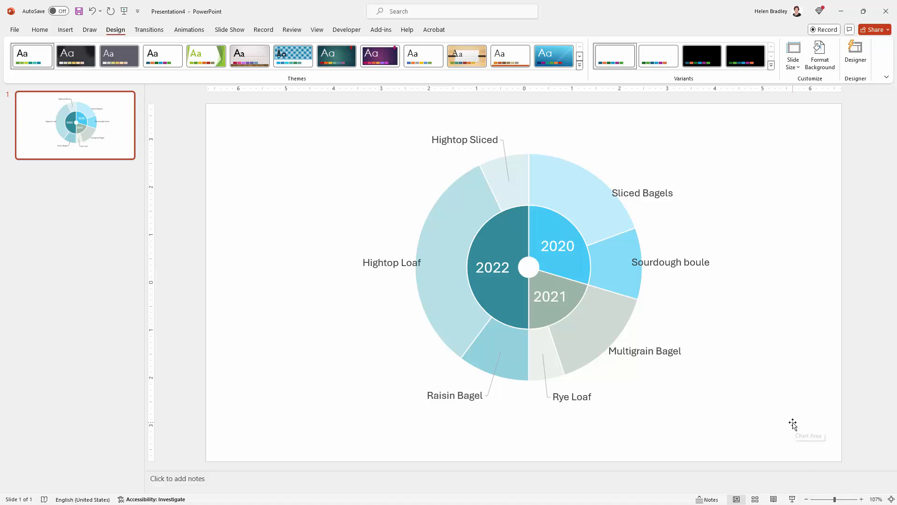
{"action": "mouse_move", "coordinate": [793, 424]}
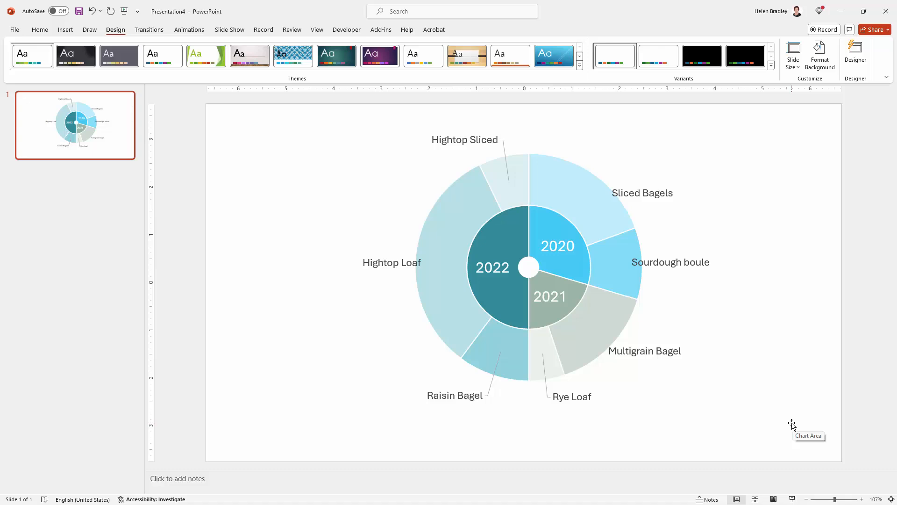
{"action": "mouse_move", "coordinate": [783, 371]}
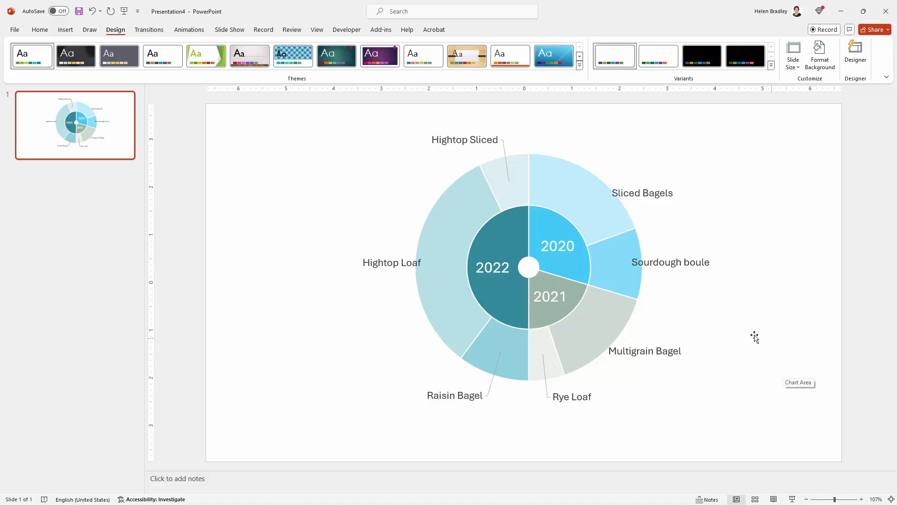
{"action": "mouse_move", "coordinate": [521, 301]}
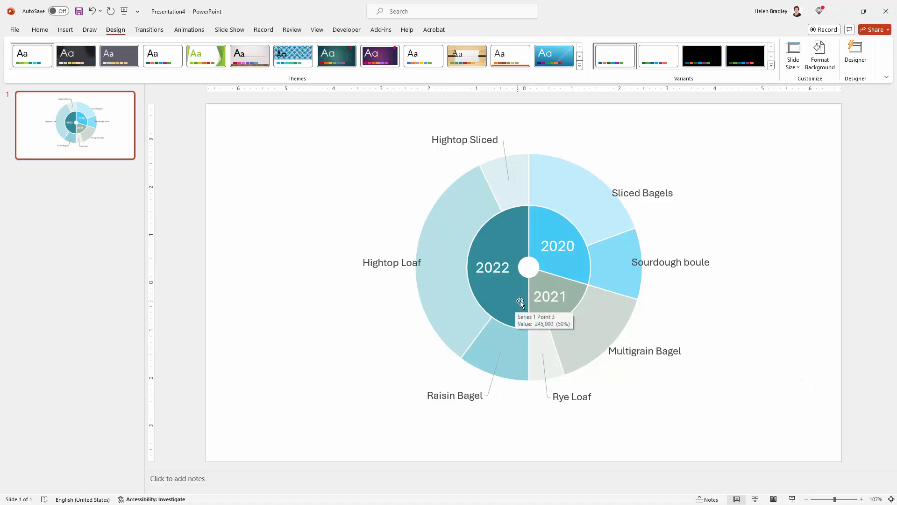
{"action": "mouse_move", "coordinate": [737, 303]}
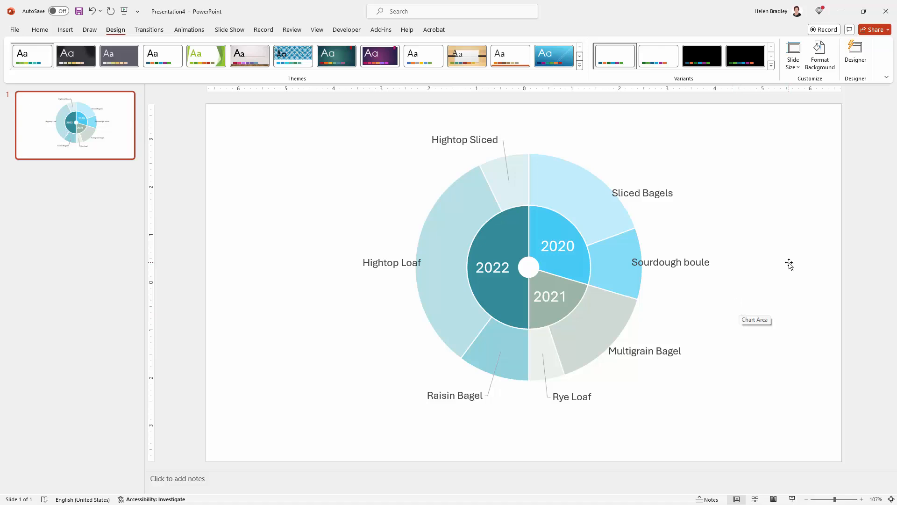
{"action": "mouse_move", "coordinate": [706, 257]}
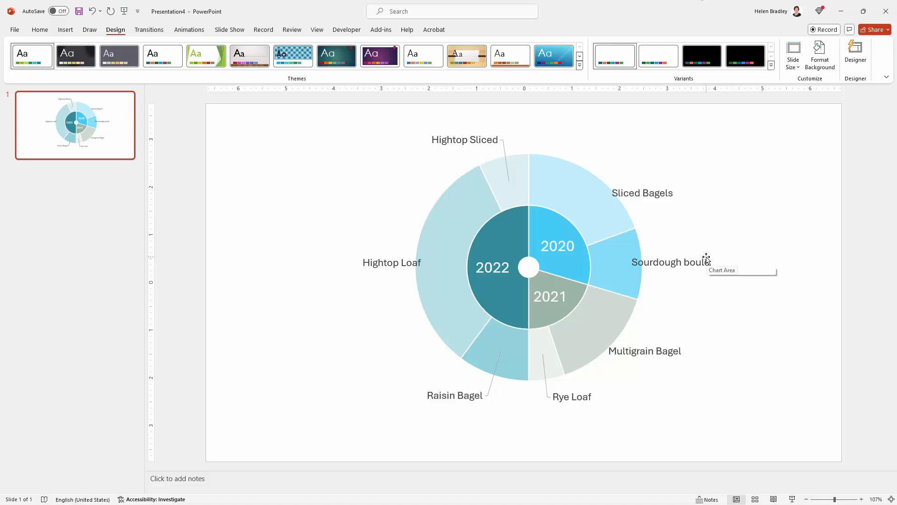
{"action": "mouse_move", "coordinate": [730, 248]}
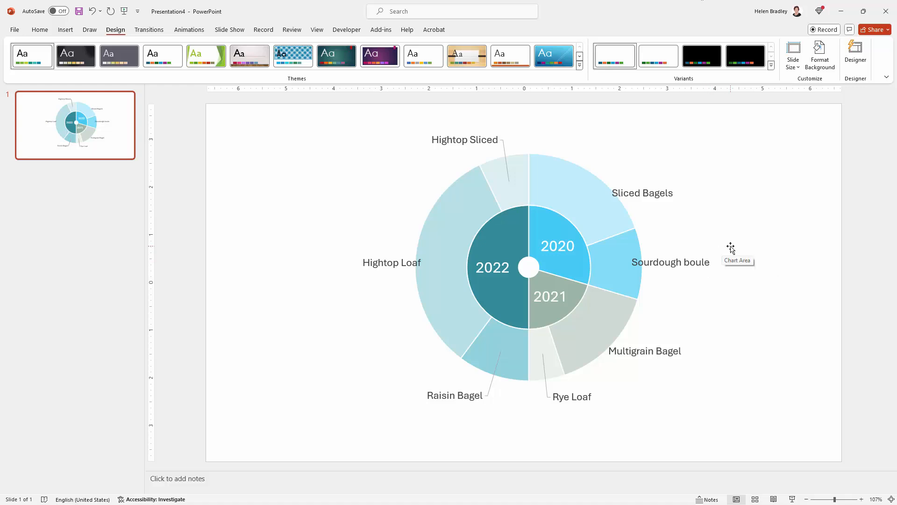